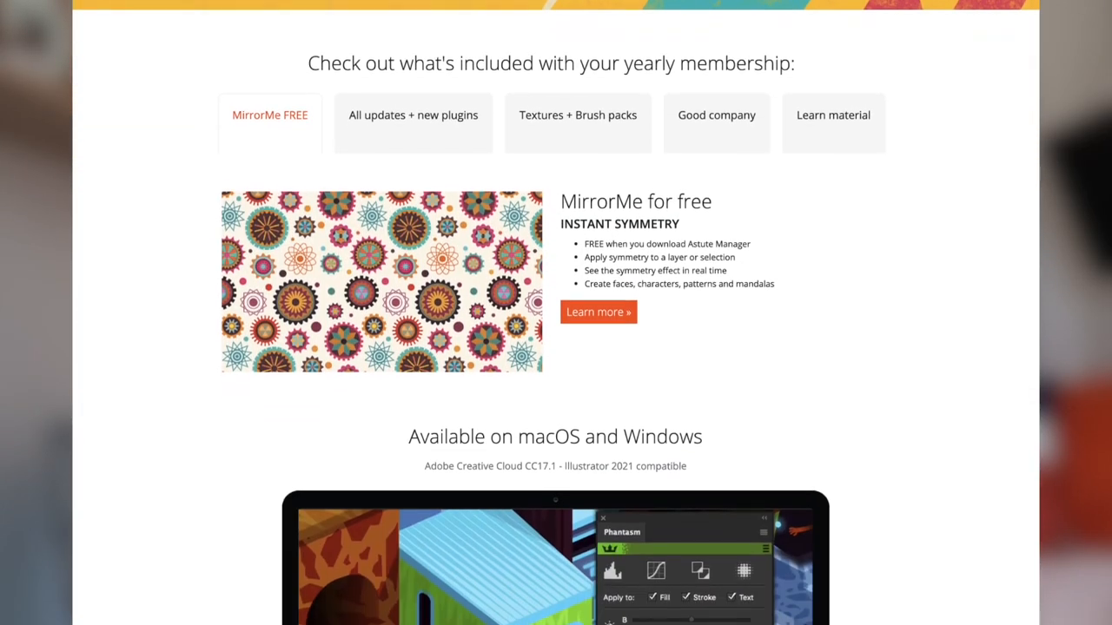
Step: Start setting the YAY / YOU DID IT! lettering on the empty artboard with the Type tool
scroll(down, 3)
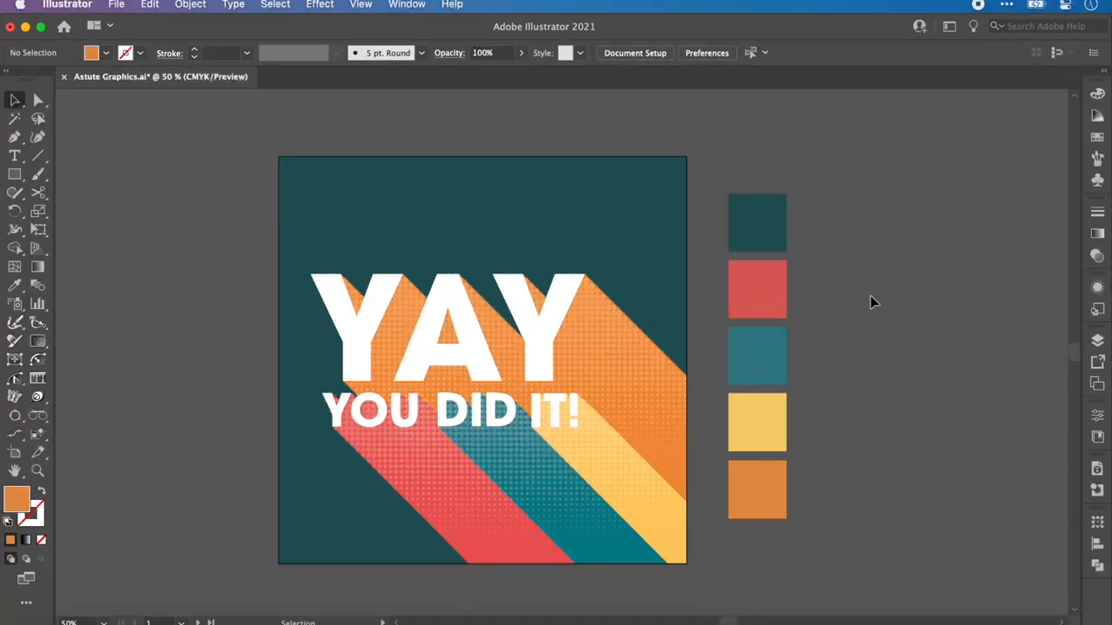
mouse_move(608, 460)
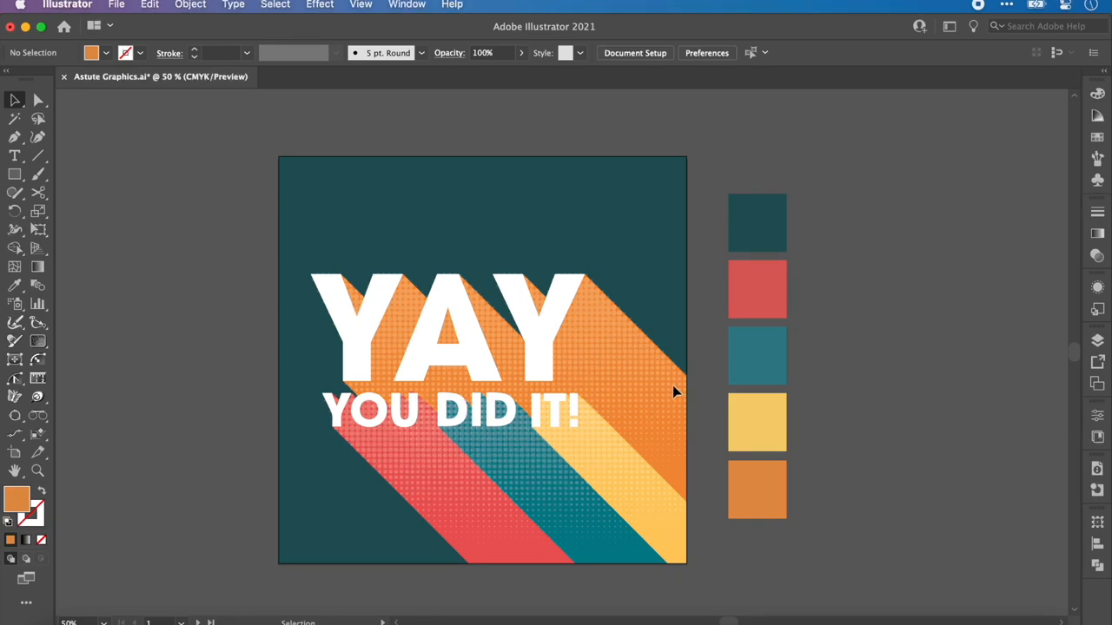
mouse_move(636, 339)
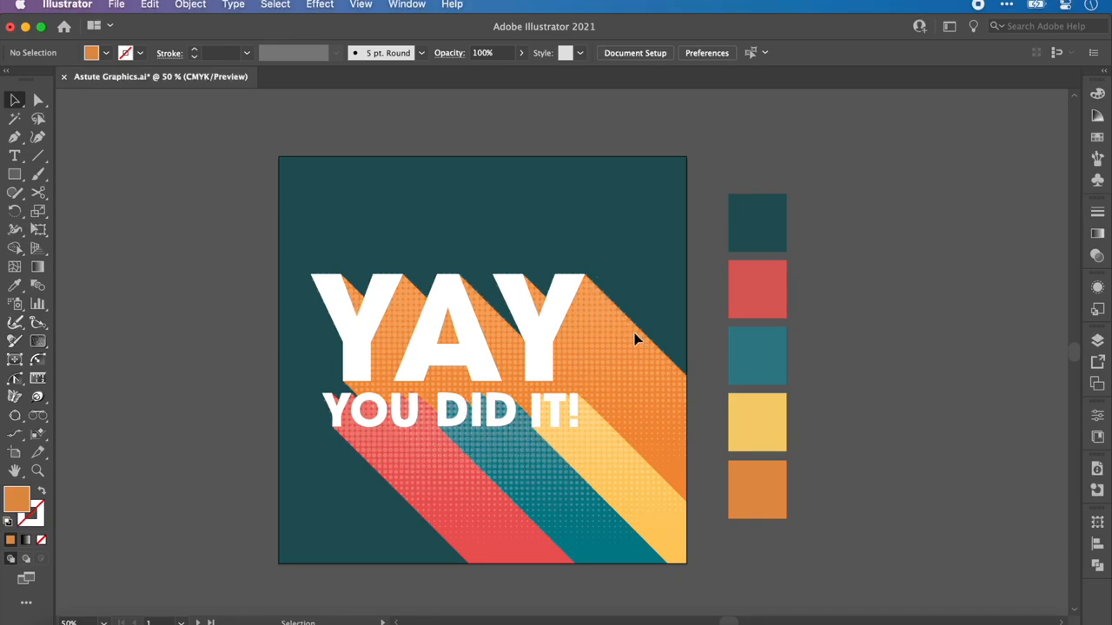
mouse_move(401, 319)
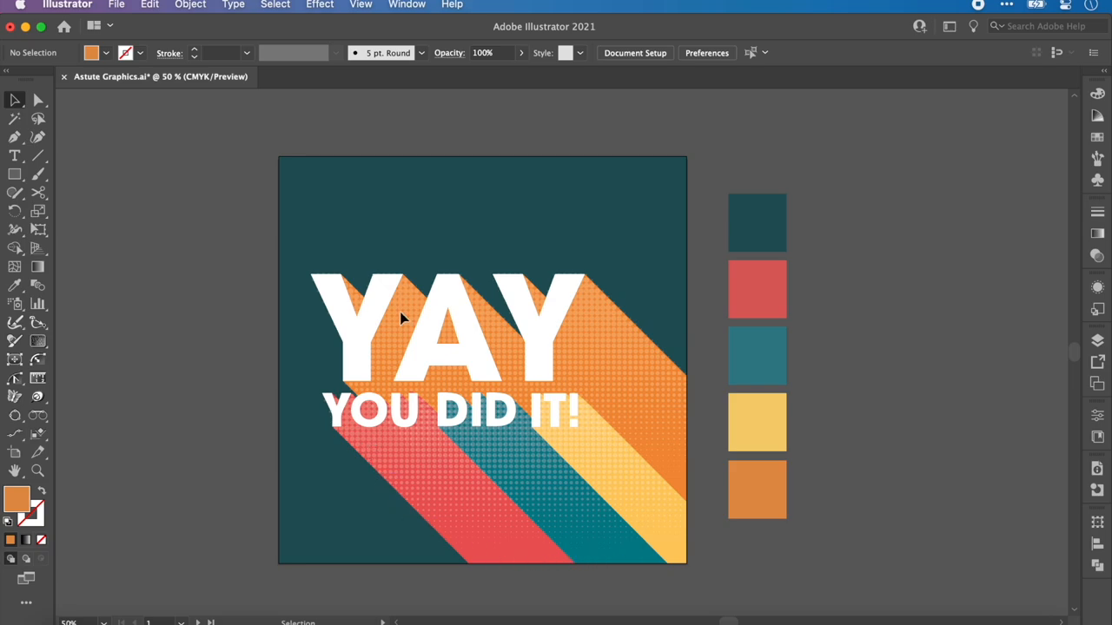
mouse_move(403, 315)
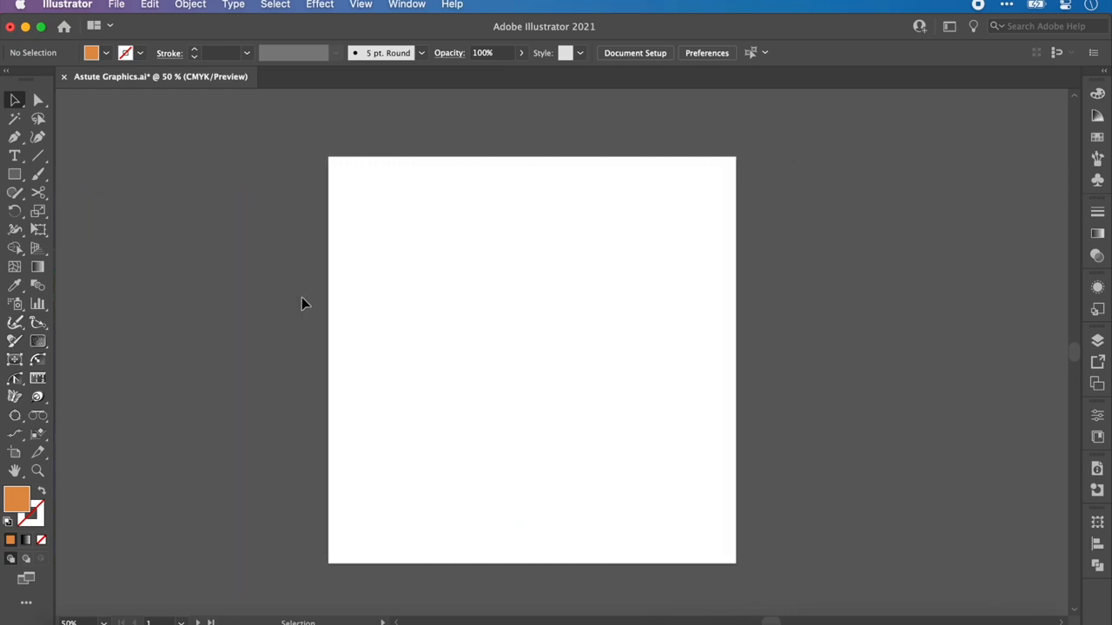
click(14, 157)
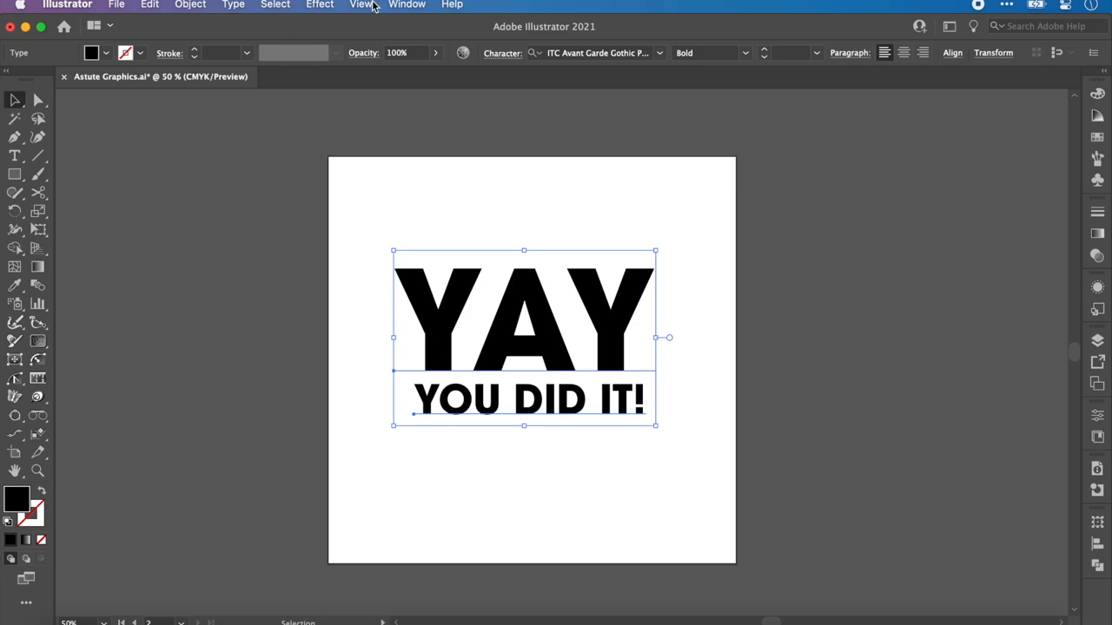
mouse_move(401, 10)
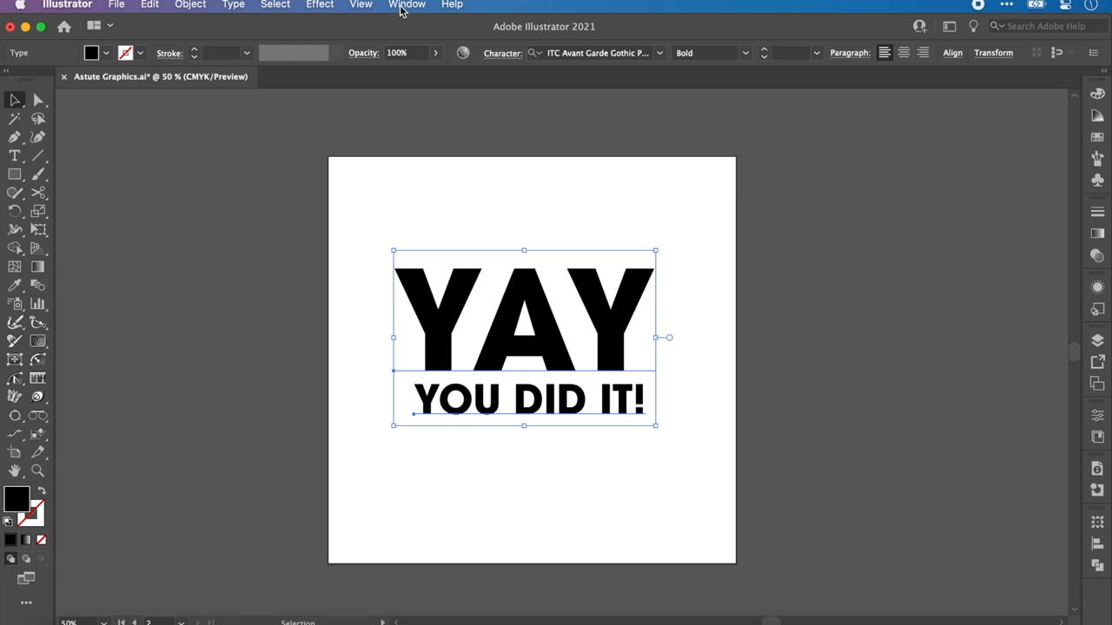
Step: Apply an AG Block Shadow from the Astute Graphics panel to the selected text
click(406, 6)
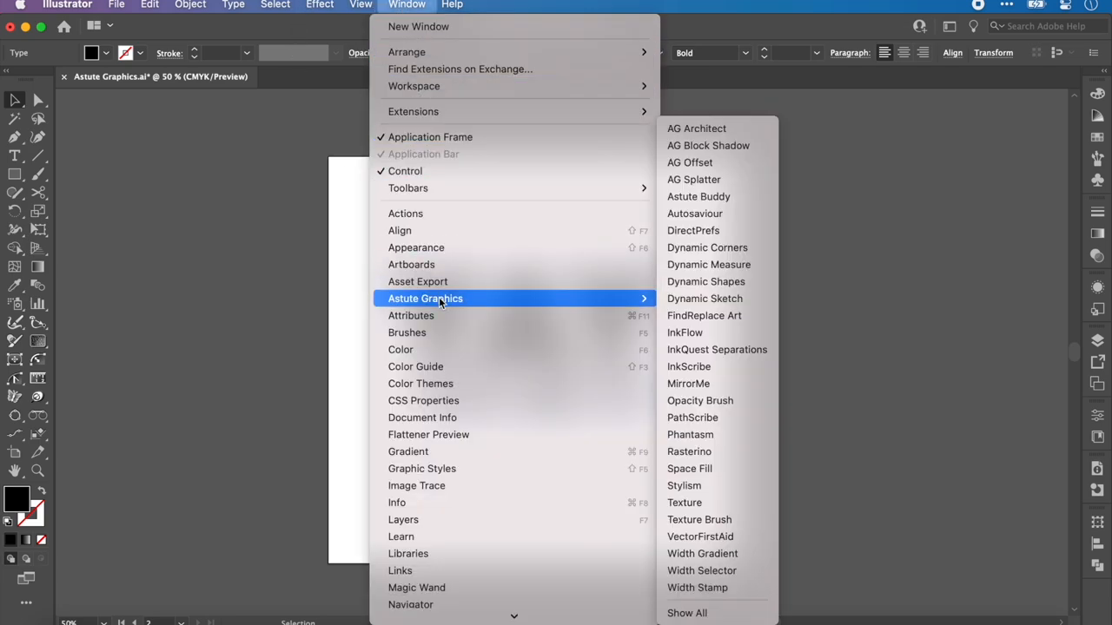
mouse_move(695, 150)
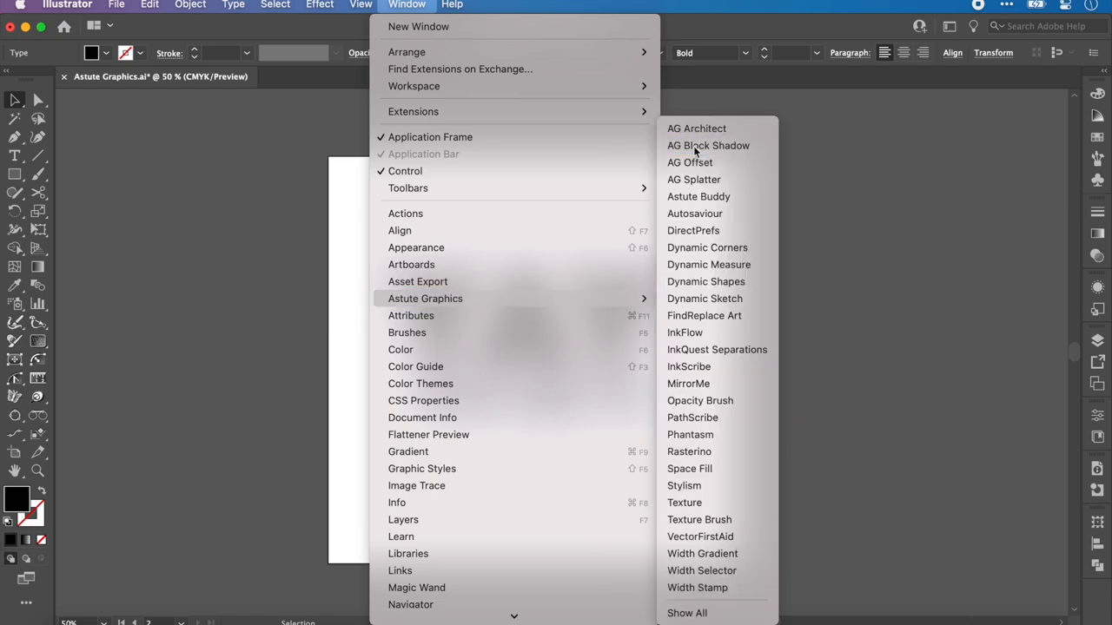
click(709, 146)
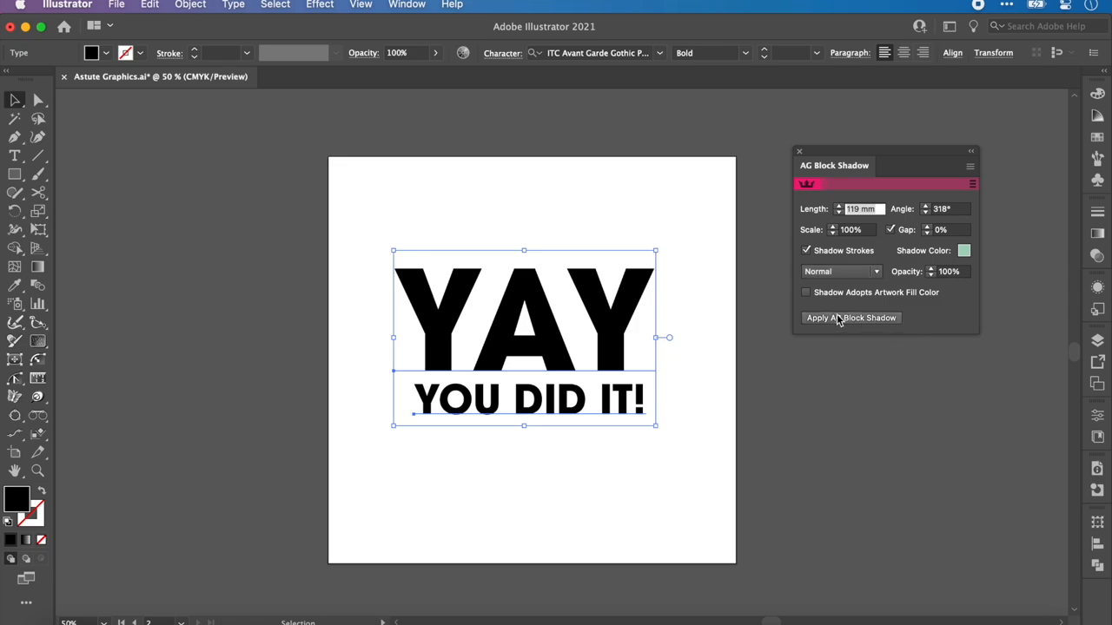
click(851, 316)
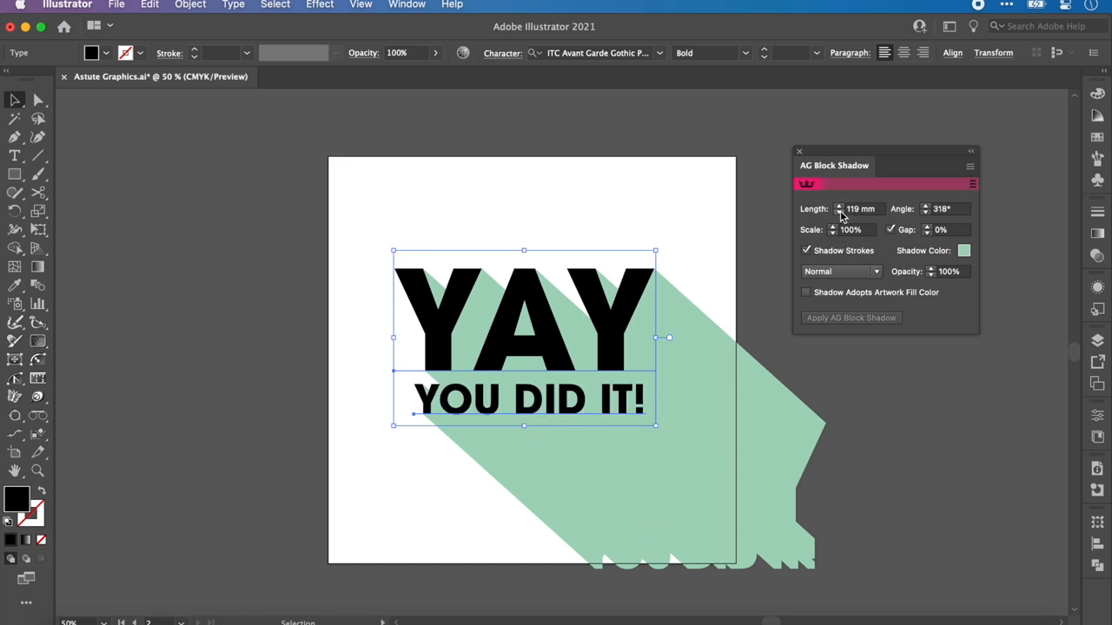
Step: Trial shorter length, a rotated angle and a tapered scale, then restore Scale to 100%
click(839, 212)
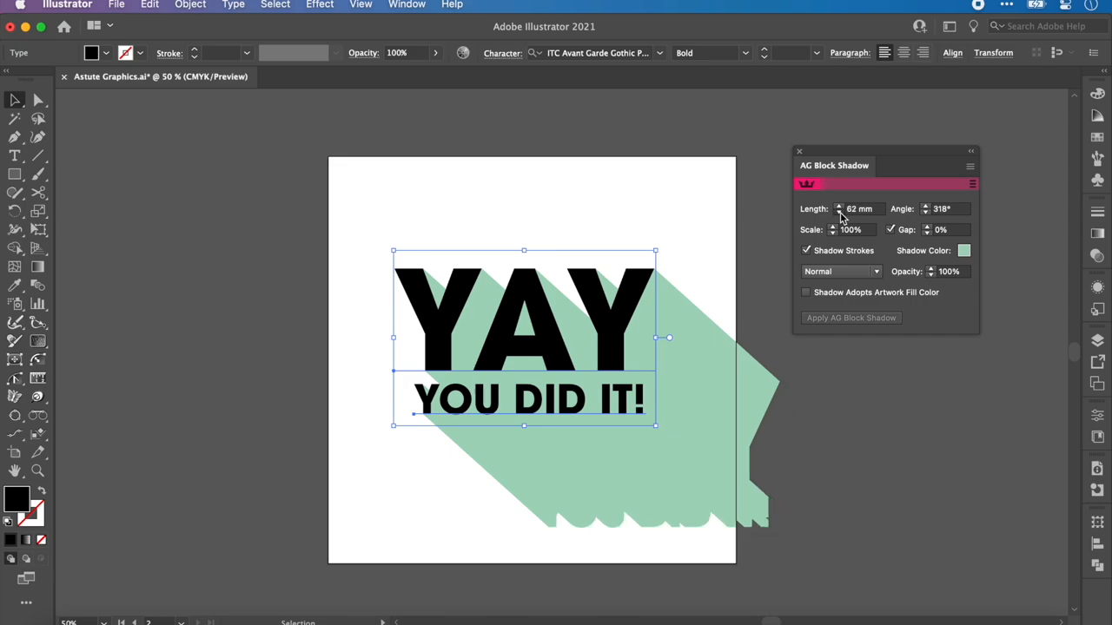
drag(848, 208, 843, 208)
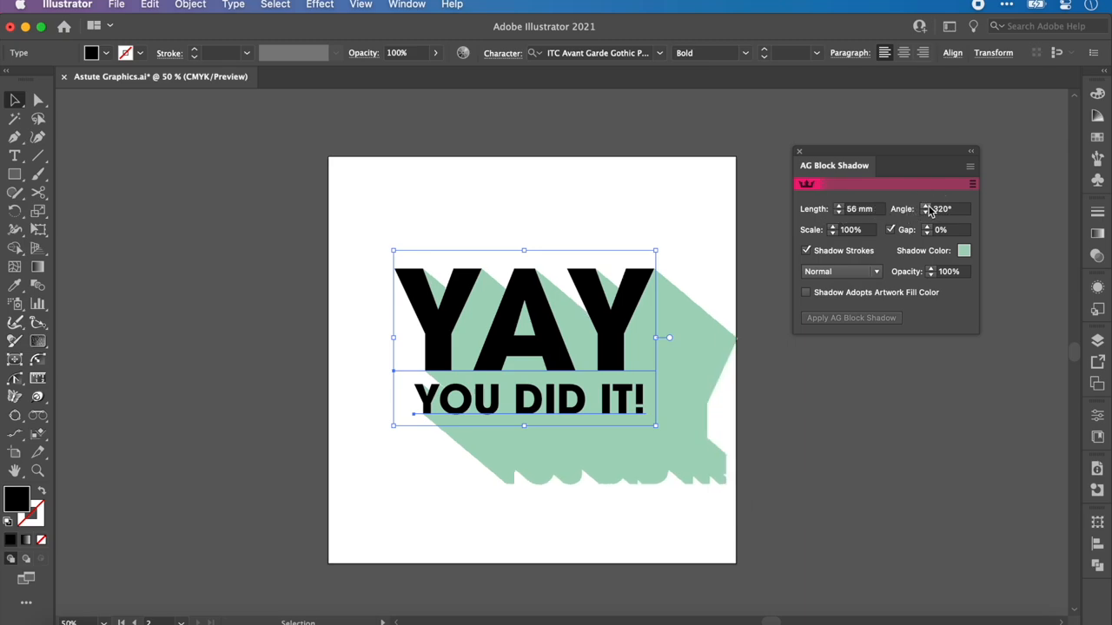
click(926, 205)
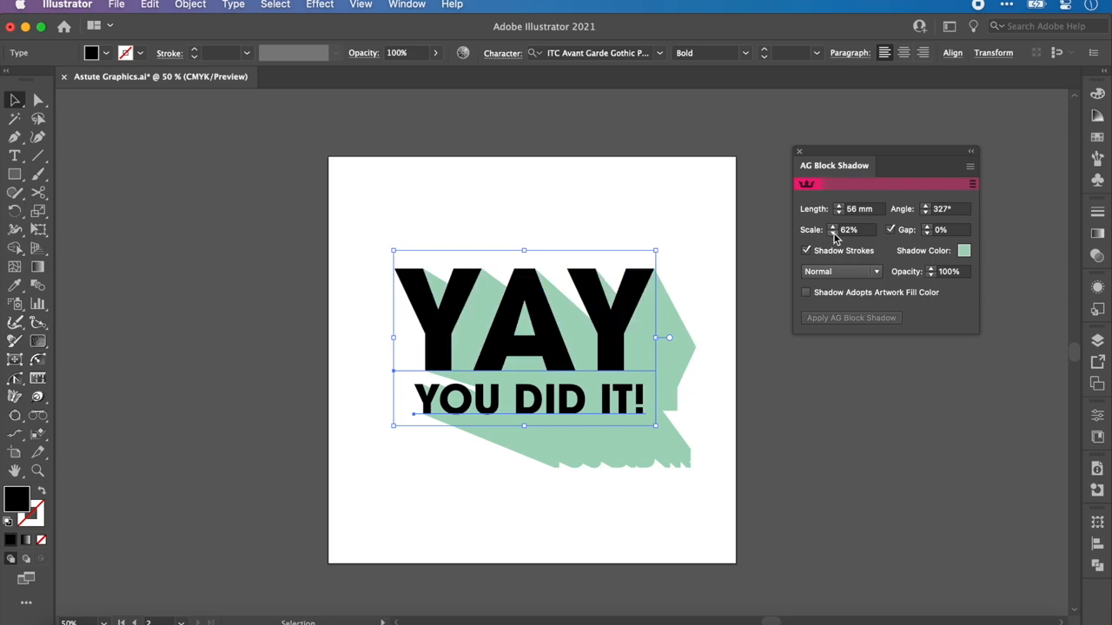
click(834, 232)
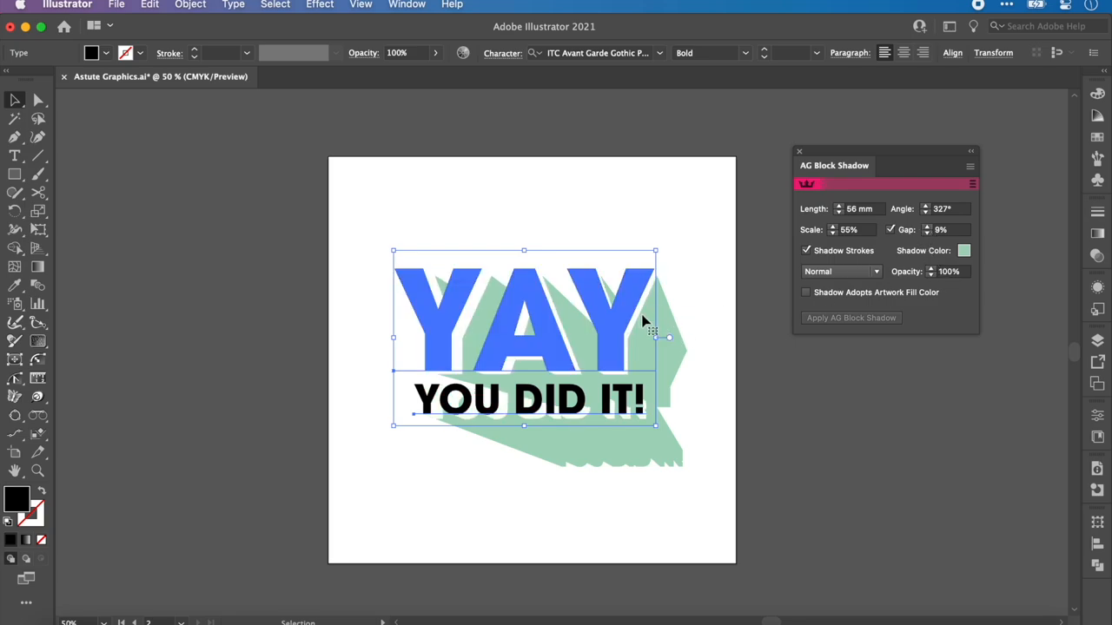
mouse_move(676, 365)
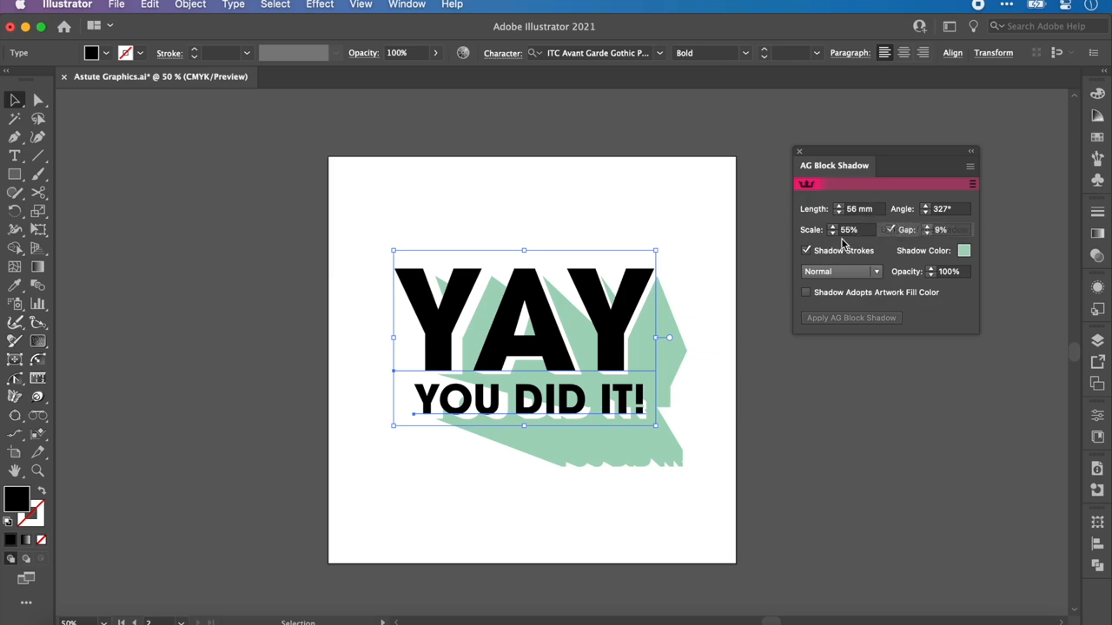
click(854, 230)
text(100)
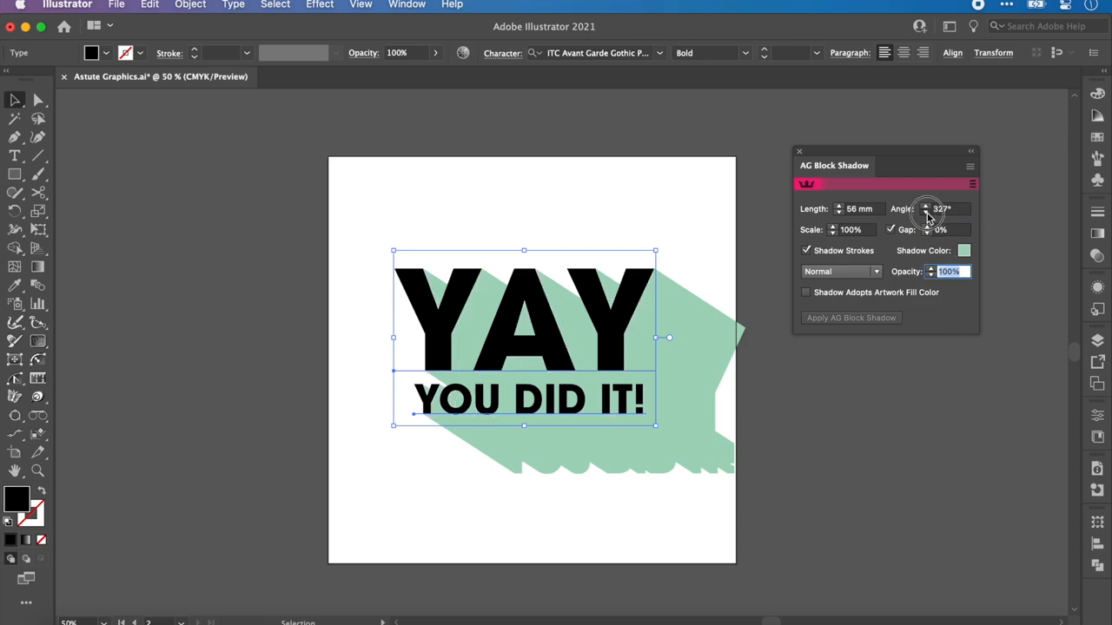
Step: Settle the shadow at Angle 318° and Length 124 mm, running off the artboard edge
drag(927, 209, 930, 215)
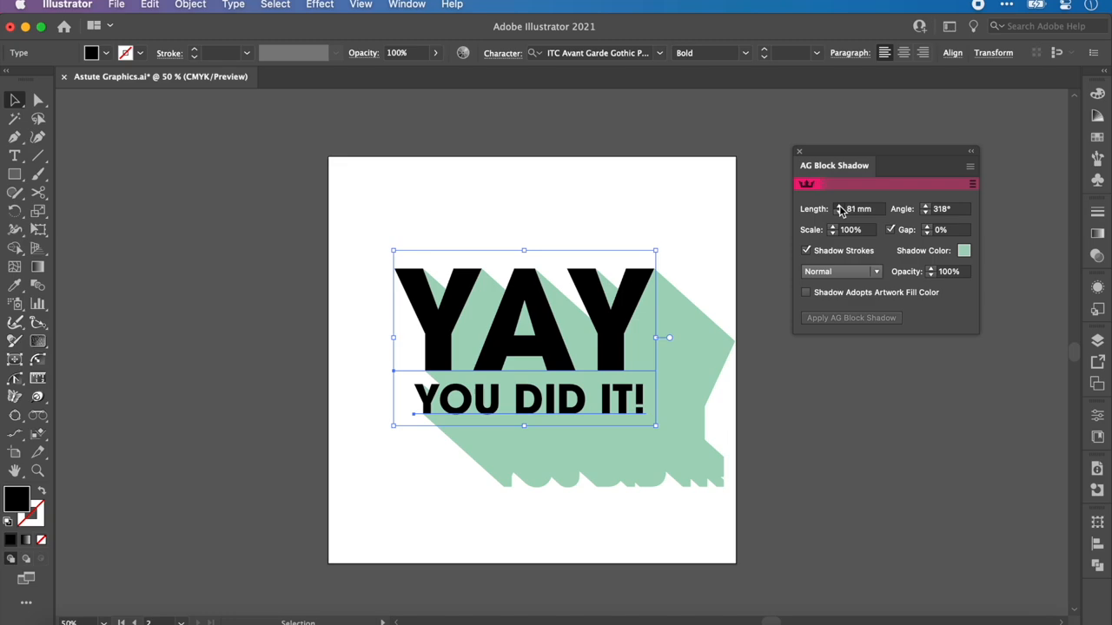
drag(842, 208, 851, 208)
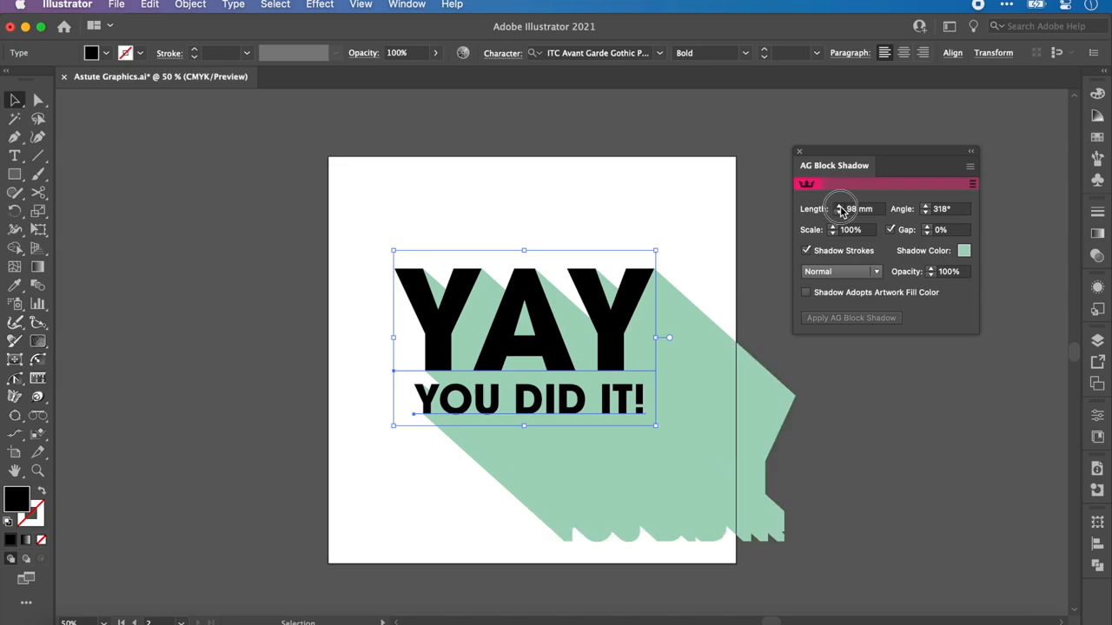
drag(840, 208, 843, 209)
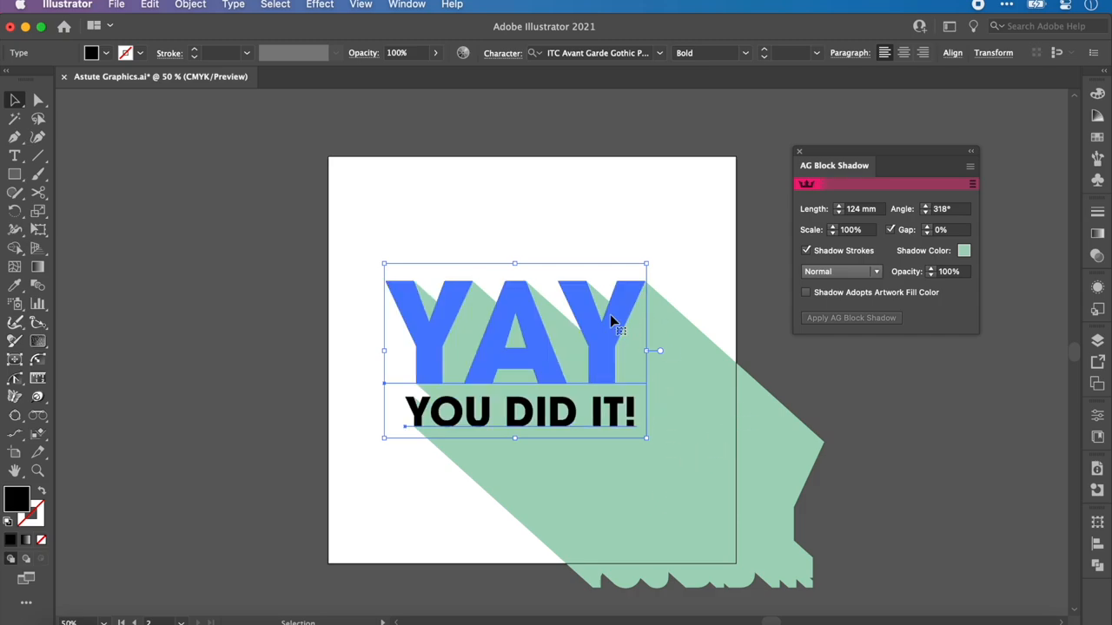
click(687, 375)
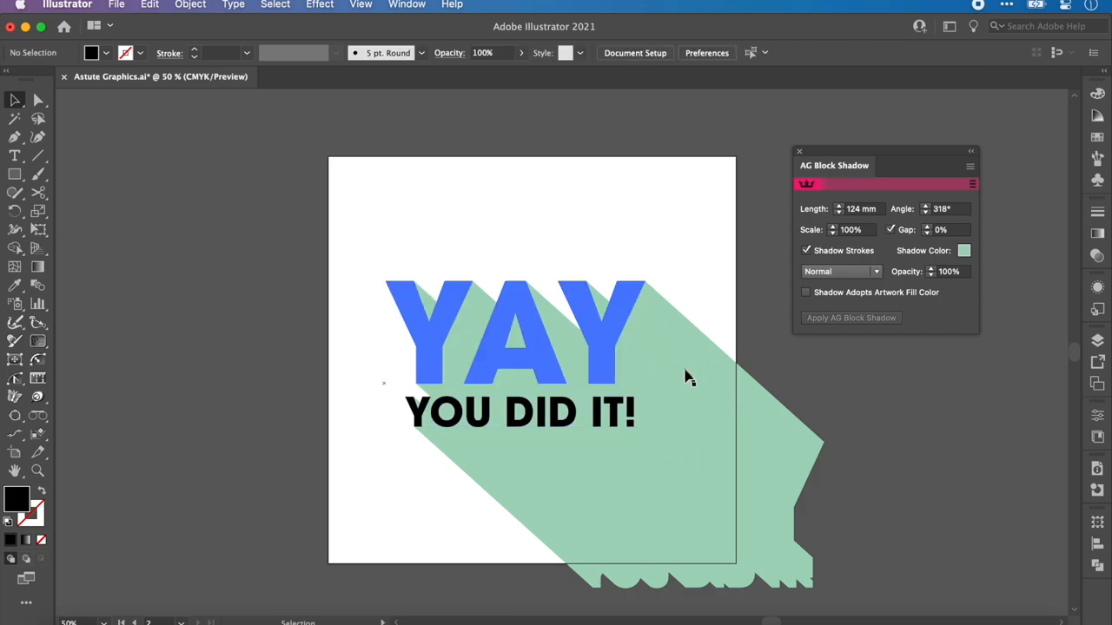
Step: Split DID IT! out of the YOU DID IT! line as its own text object
click(513, 339)
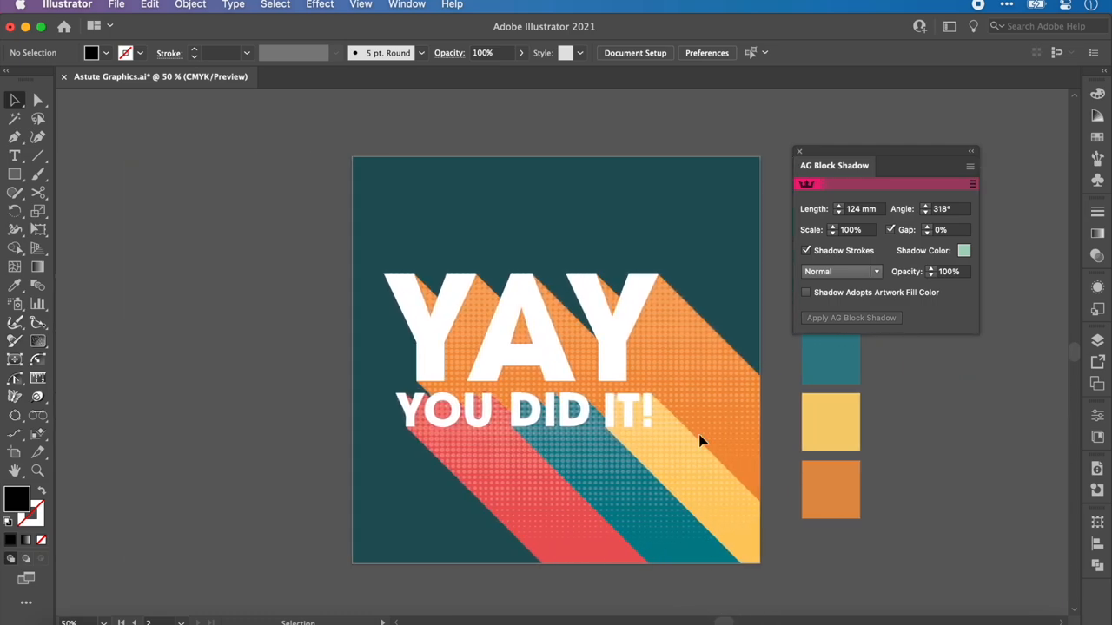
mouse_move(721, 621)
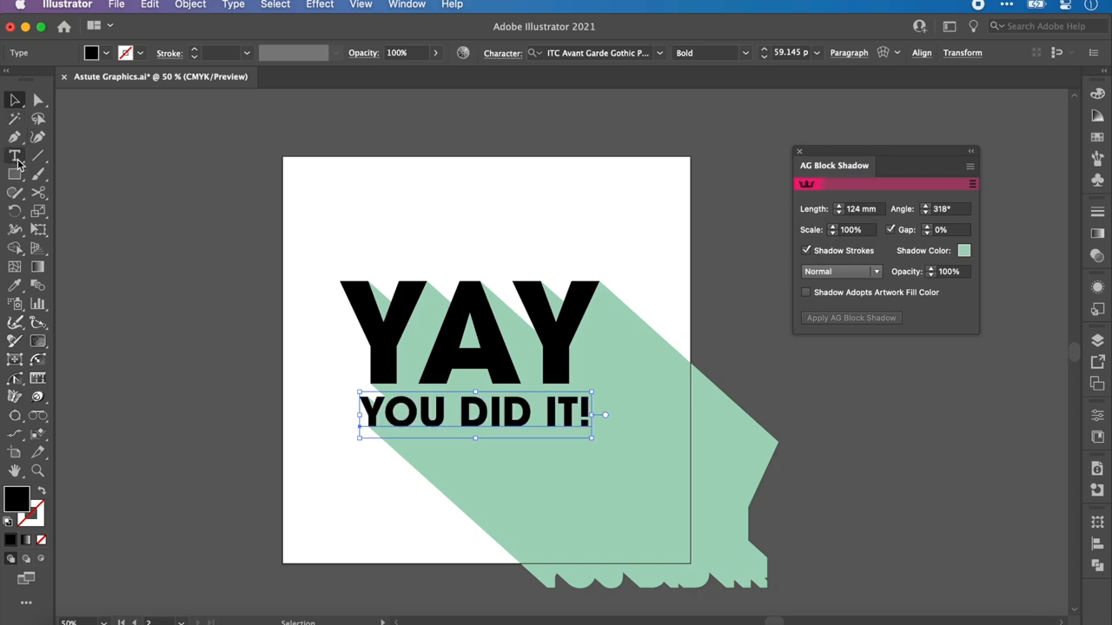
click(13, 157)
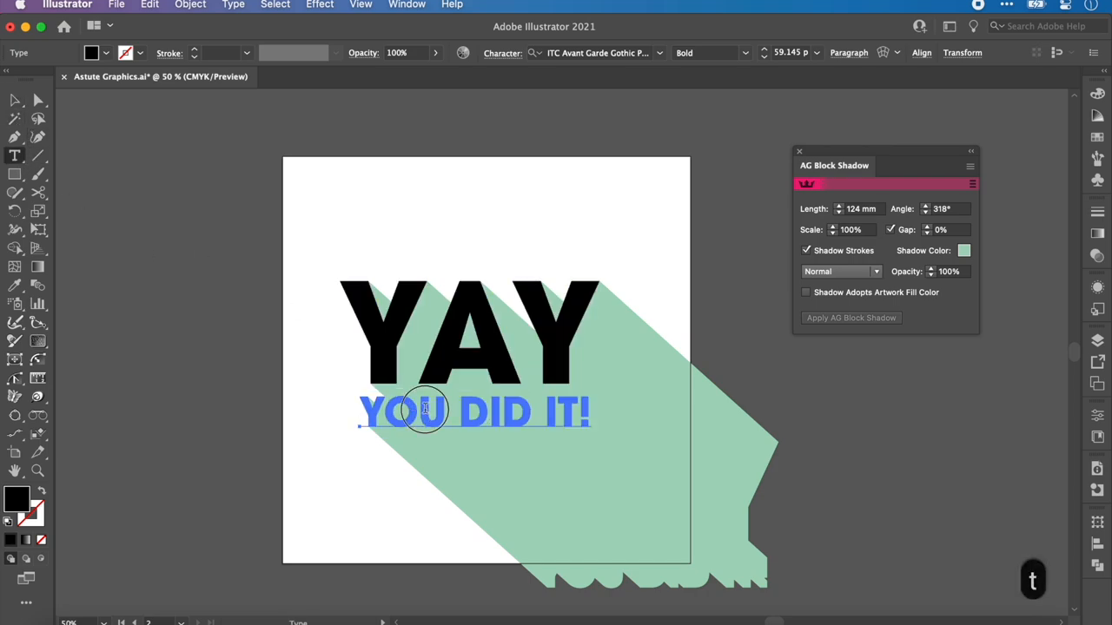
click(426, 414)
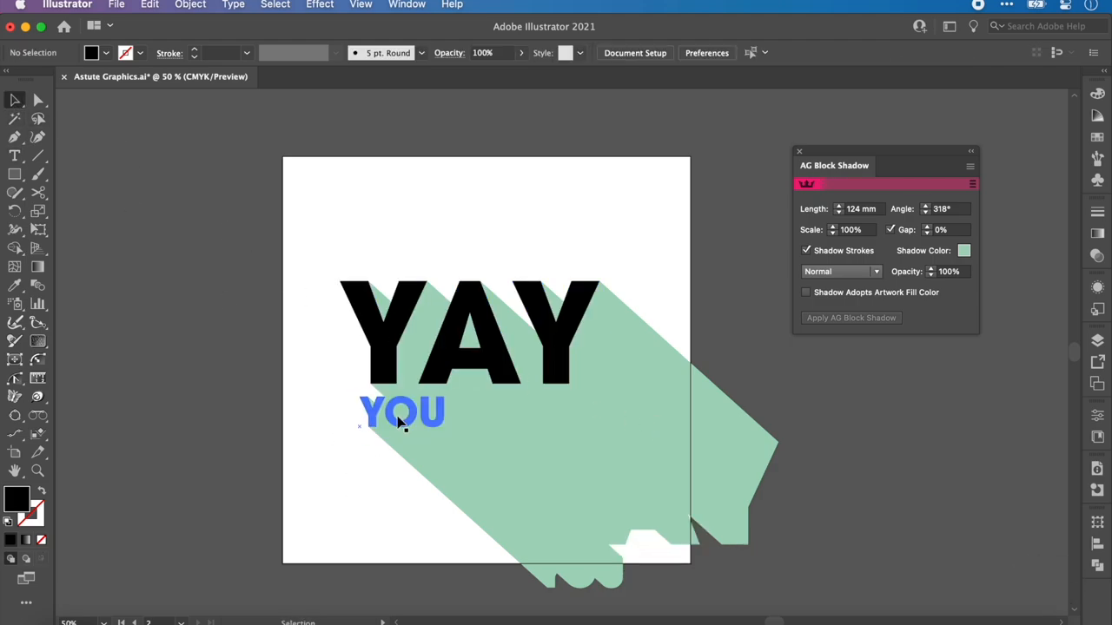
key(cmd+v)
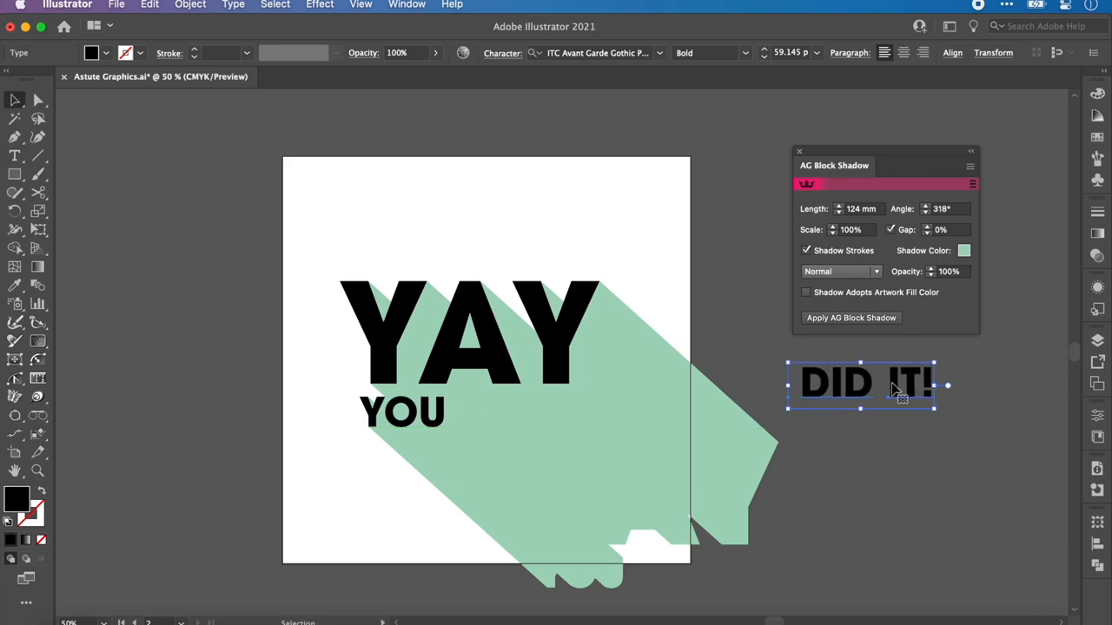
Step: Re-edit the detached DID IT! text so it rejoins YOU on one line
click(851, 316)
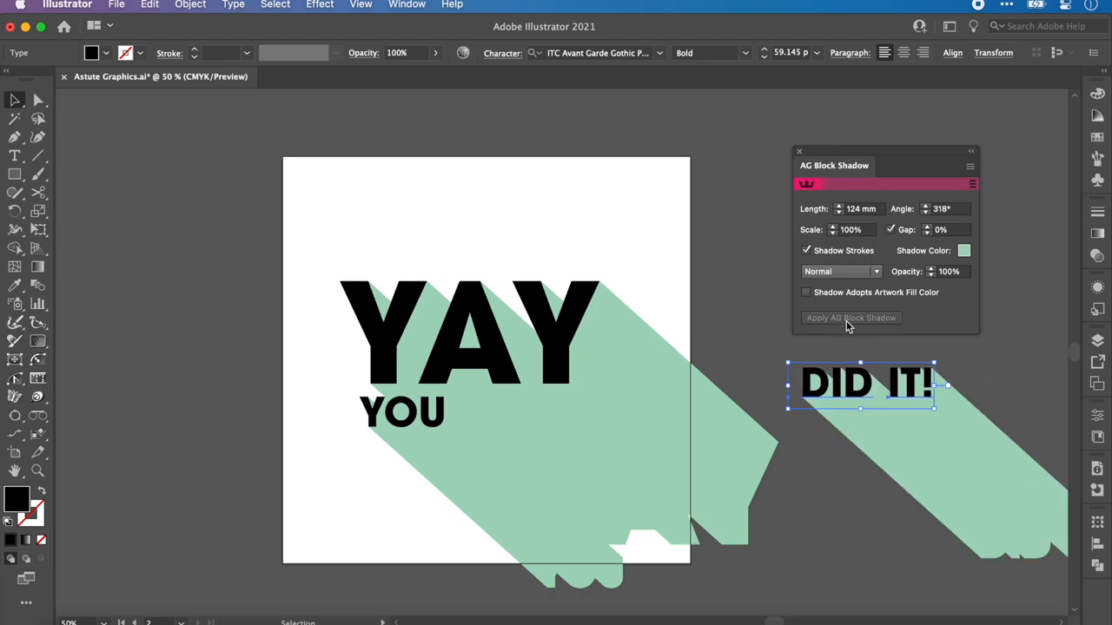
double_click(837, 384)
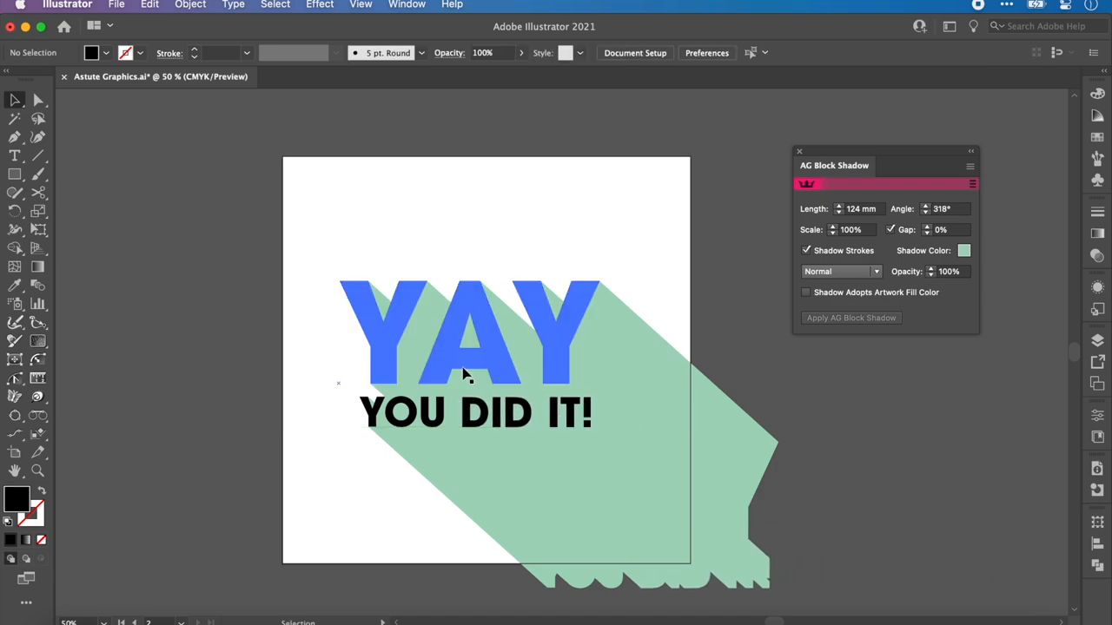
Step: Give the YAY lettering a second block shadow in a darker green
click(469, 334)
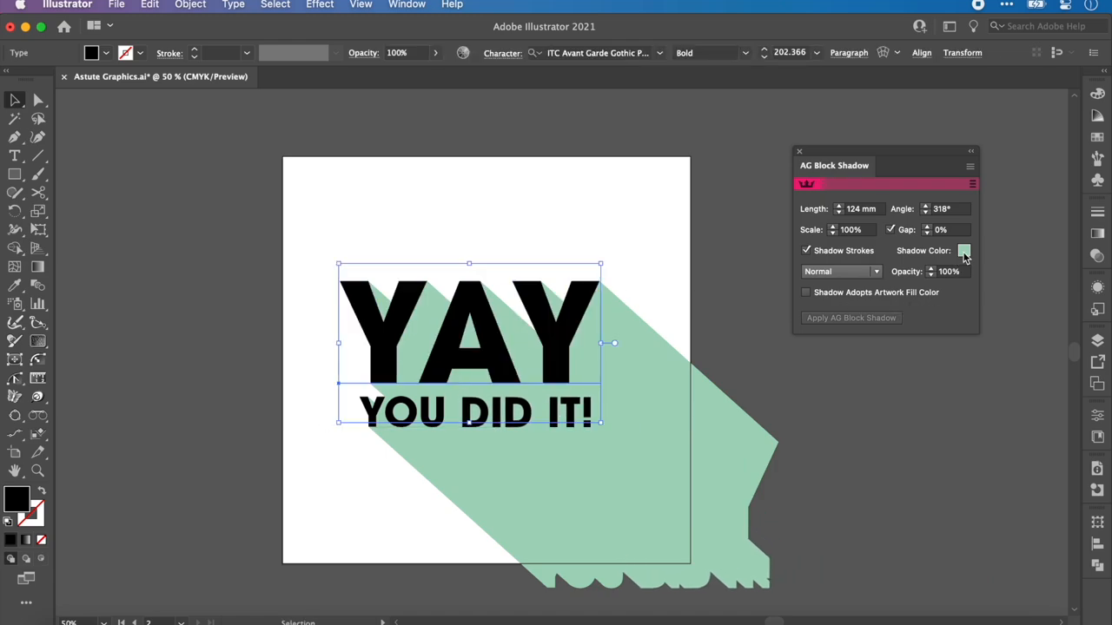
click(964, 250)
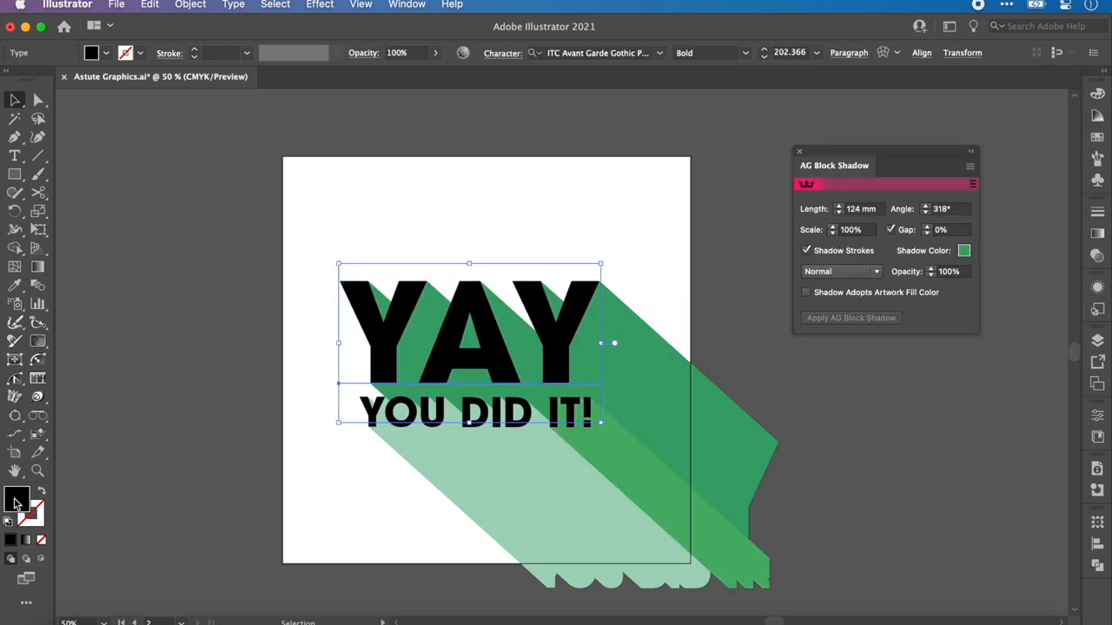
Step: Accidentally fill the text pale yellow via the Color Picker, then undo back to black
click(965, 250)
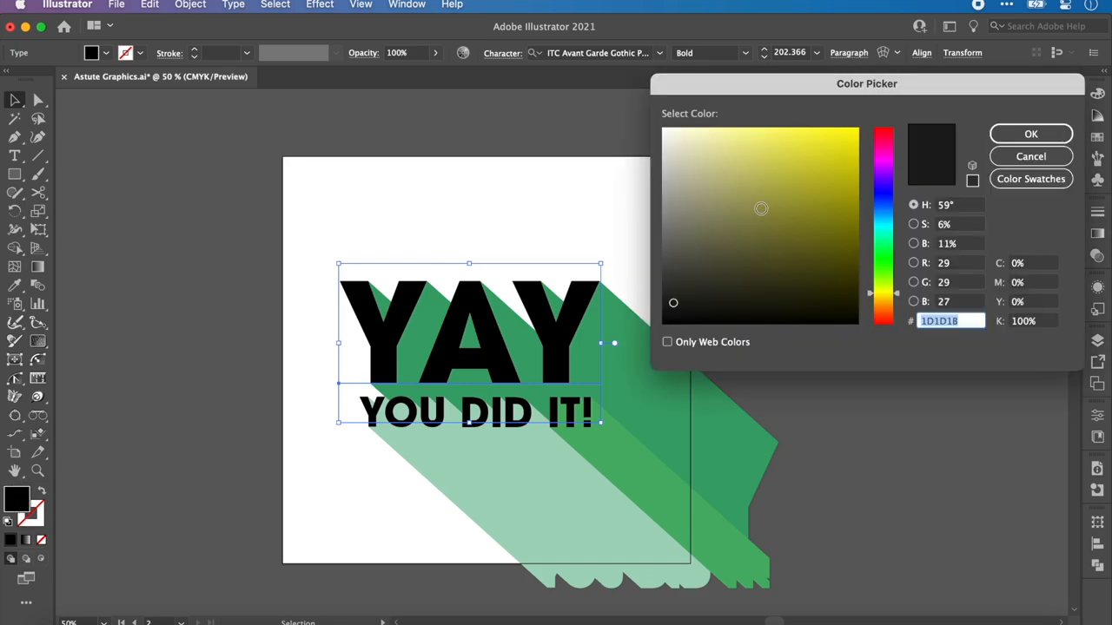
click(729, 128)
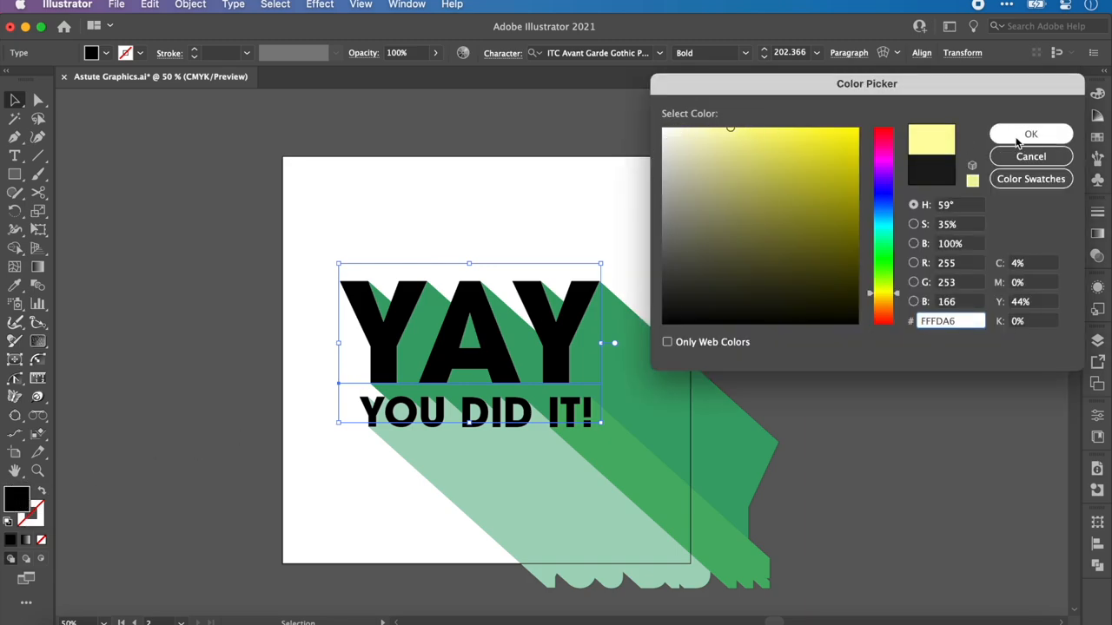
click(1030, 134)
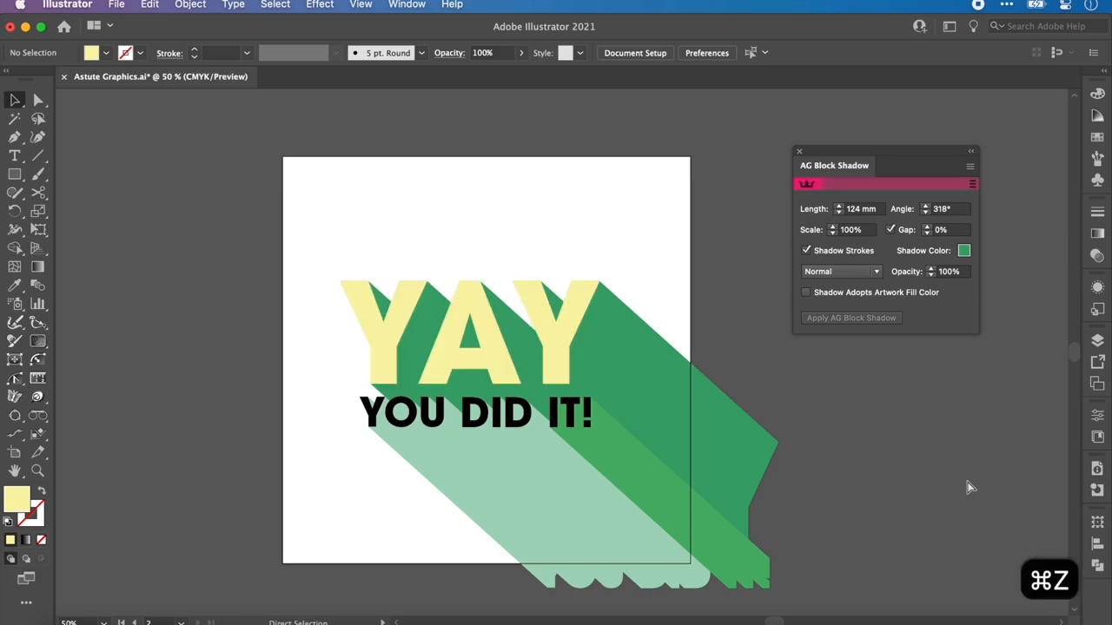
click(469, 339)
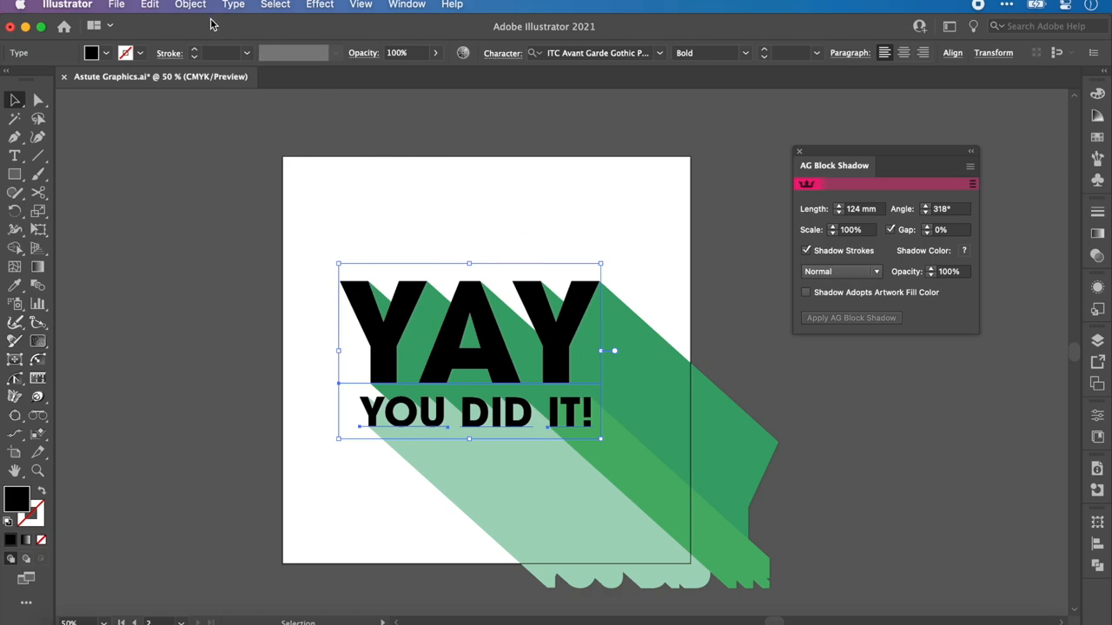
mouse_move(209, 21)
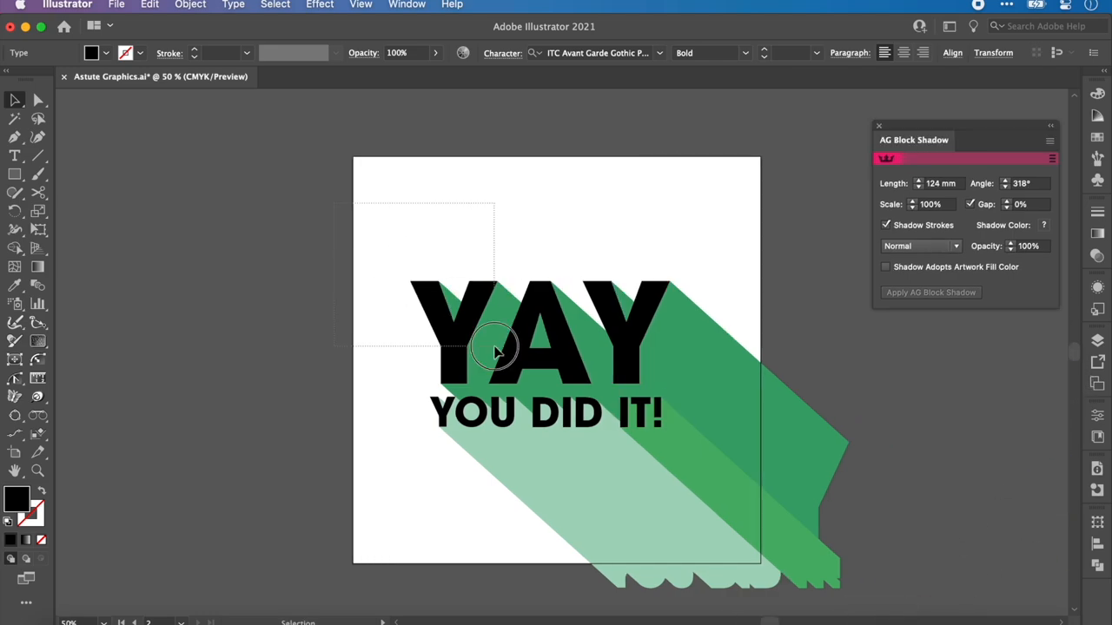
Step: Expand the block shadows and ungroup the expanded shadow shapes
click(191, 3)
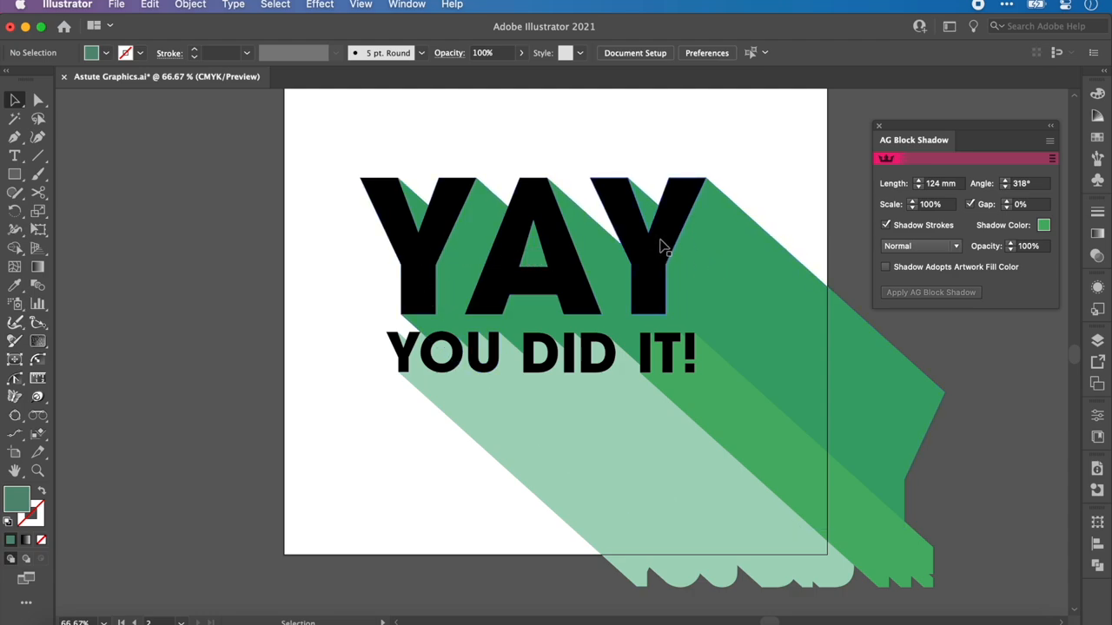
click(643, 243)
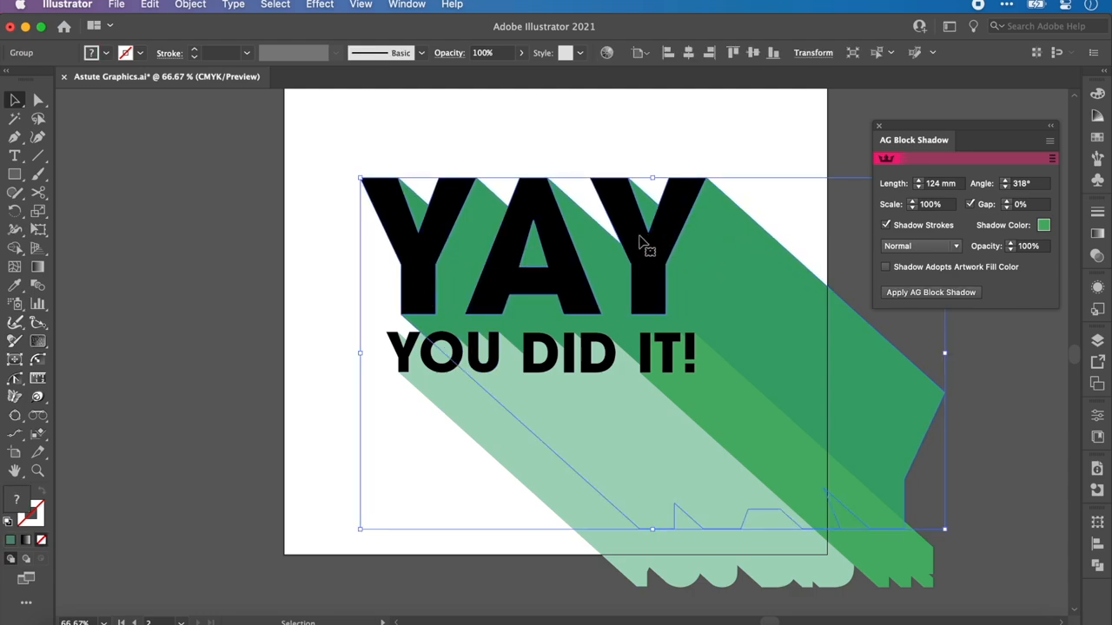
right_click(643, 243)
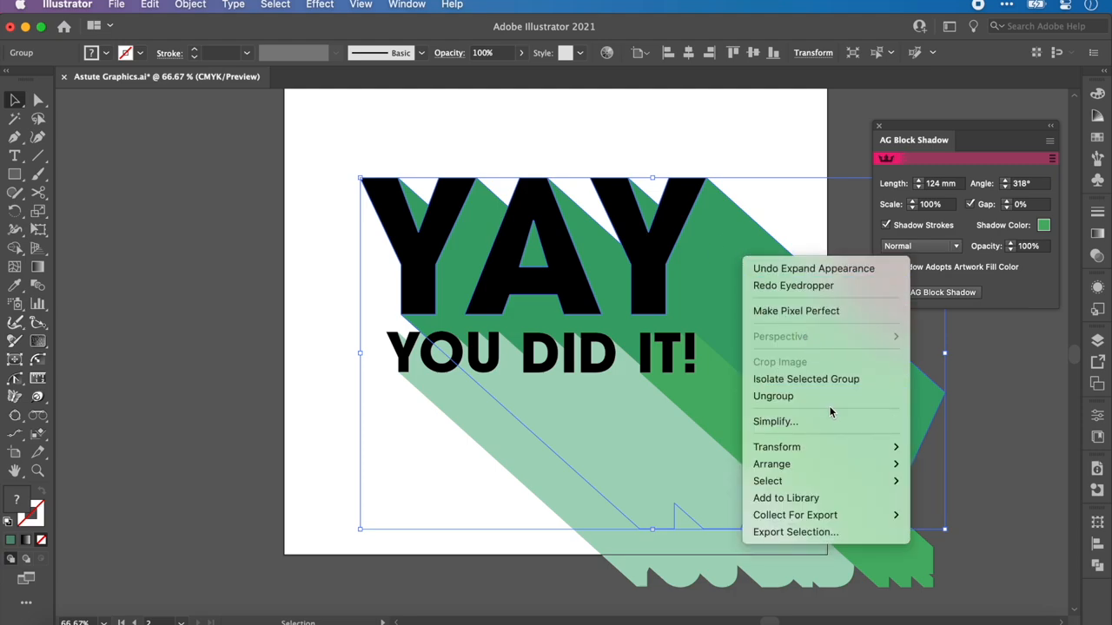
click(660, 191)
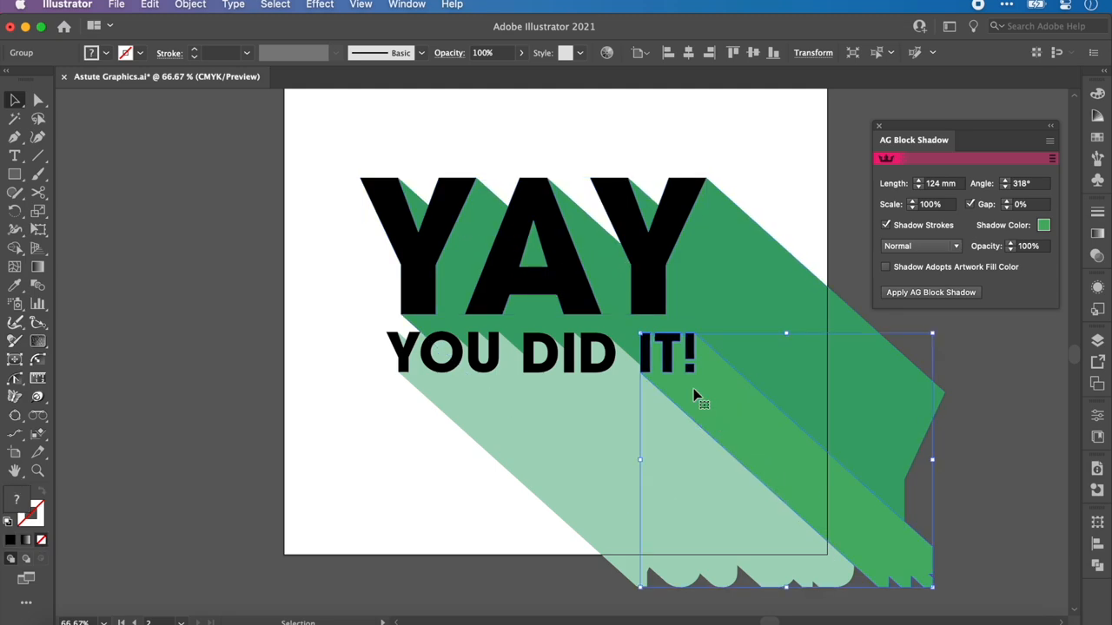
Step: Ungroup the mint shadow group and select both lines of lettering
right_click(695, 396)
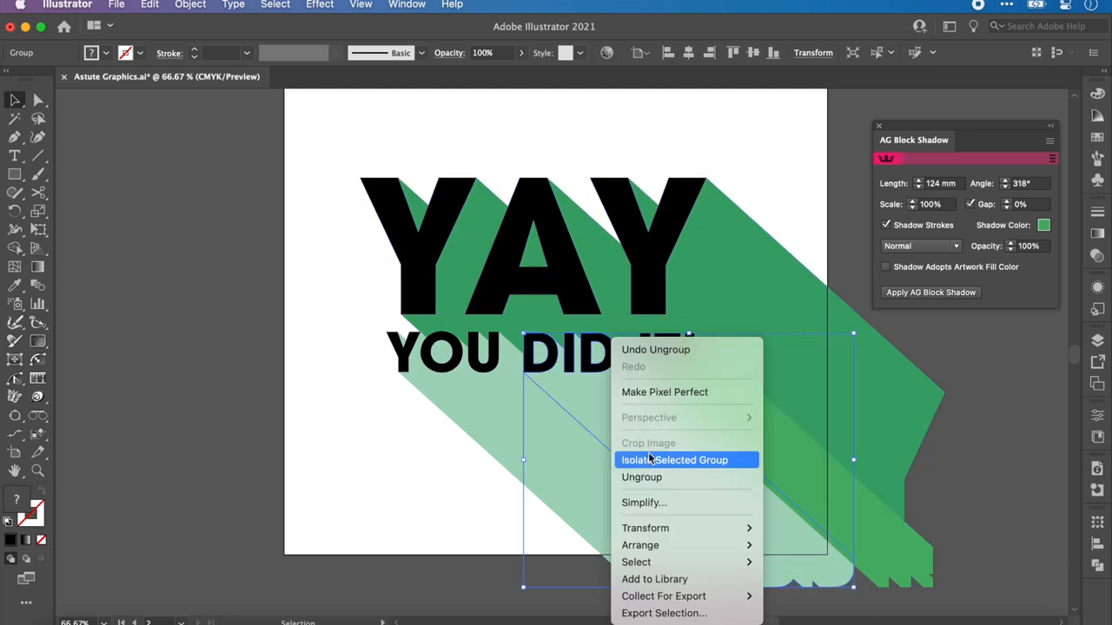
click(674, 459)
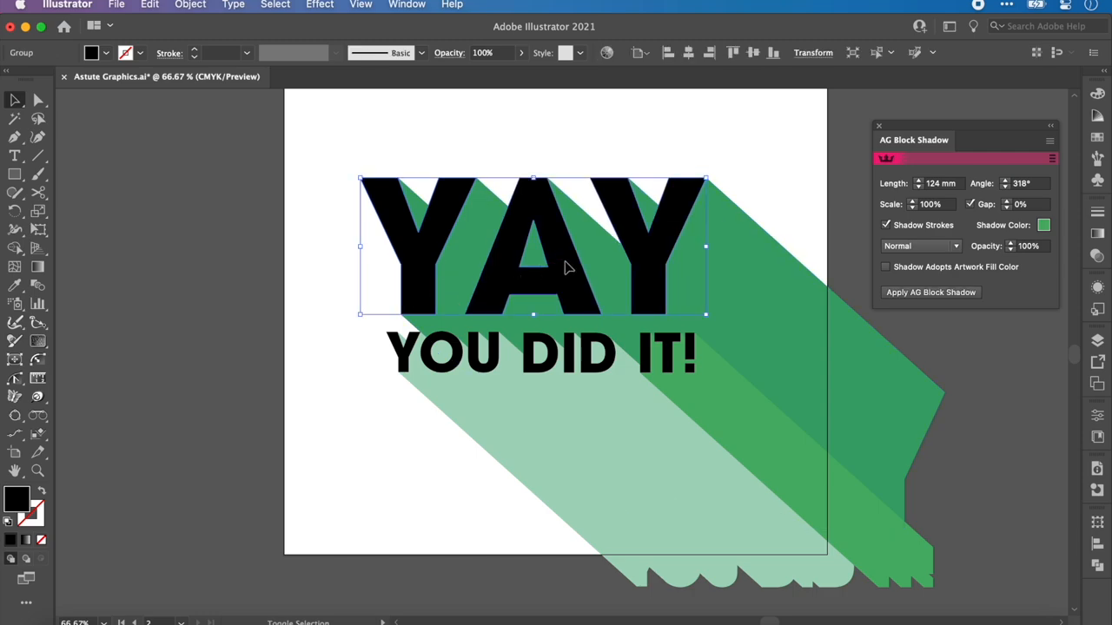
drag(532, 314, 532, 372)
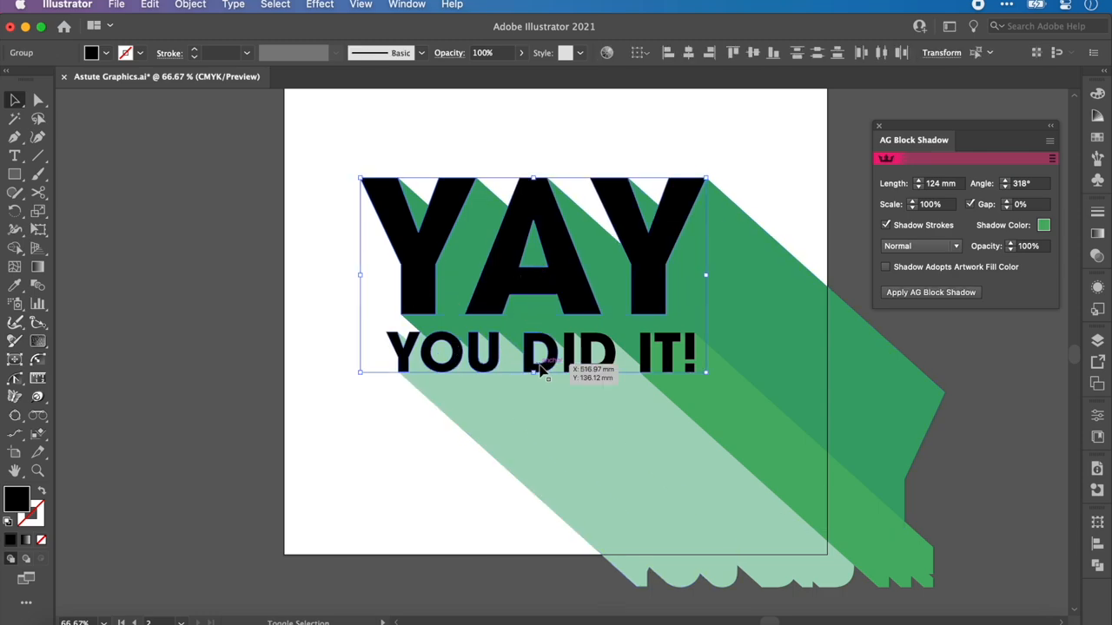
Step: Recolour to a teal background, white text and orange, yellow, blue, red shadows
click(931, 292)
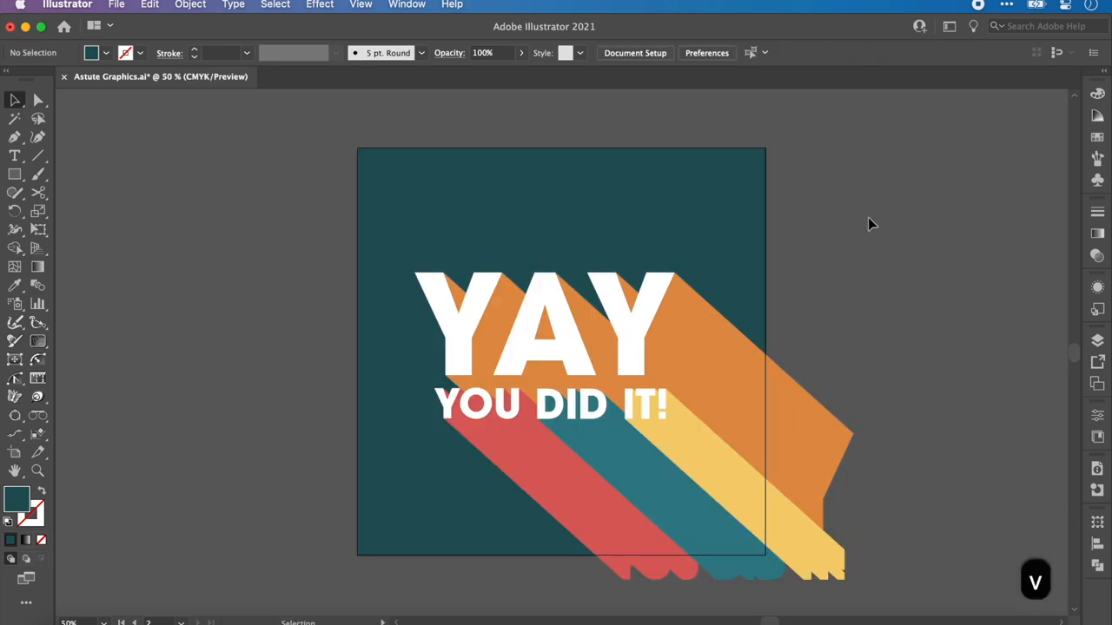
mouse_move(407, 4)
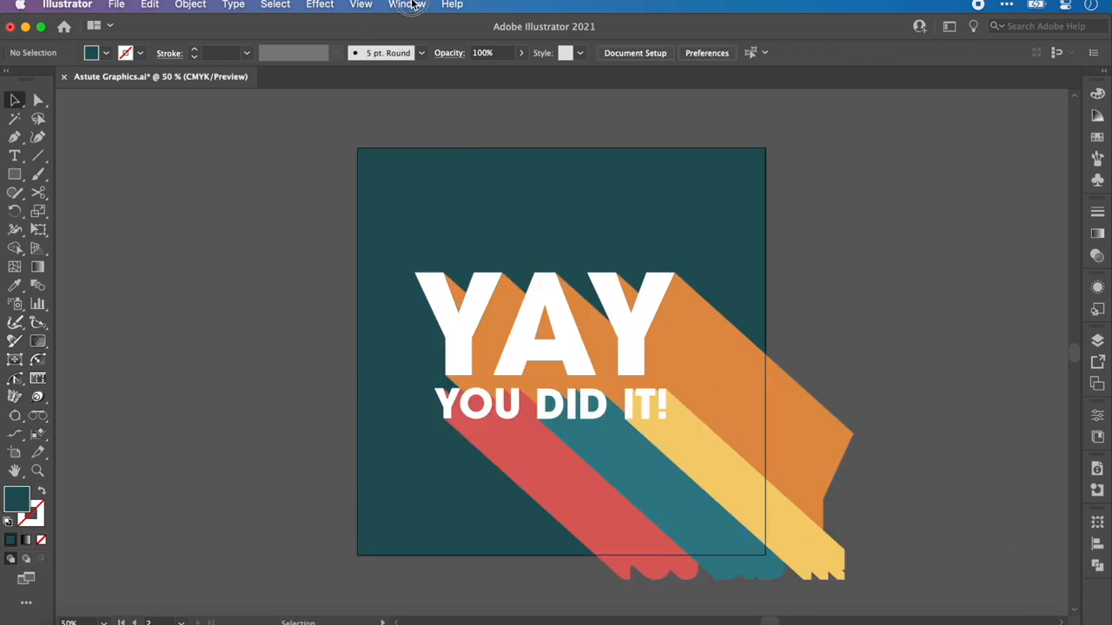
Step: With Phantasm open, try a Hue shift on the four selected block shadows
click(406, 4)
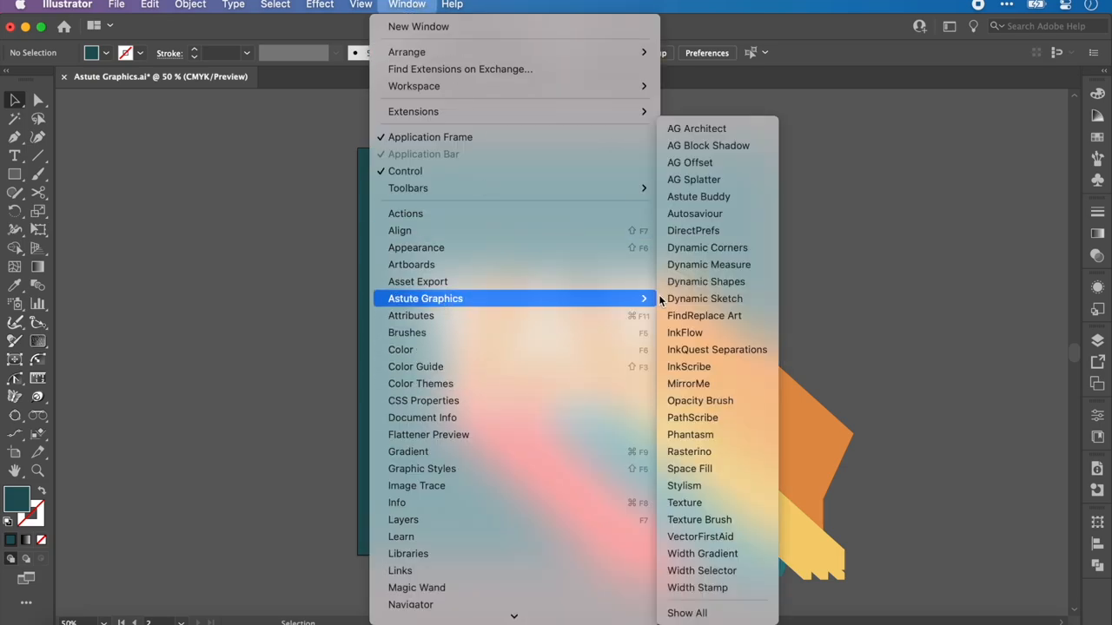
click(690, 435)
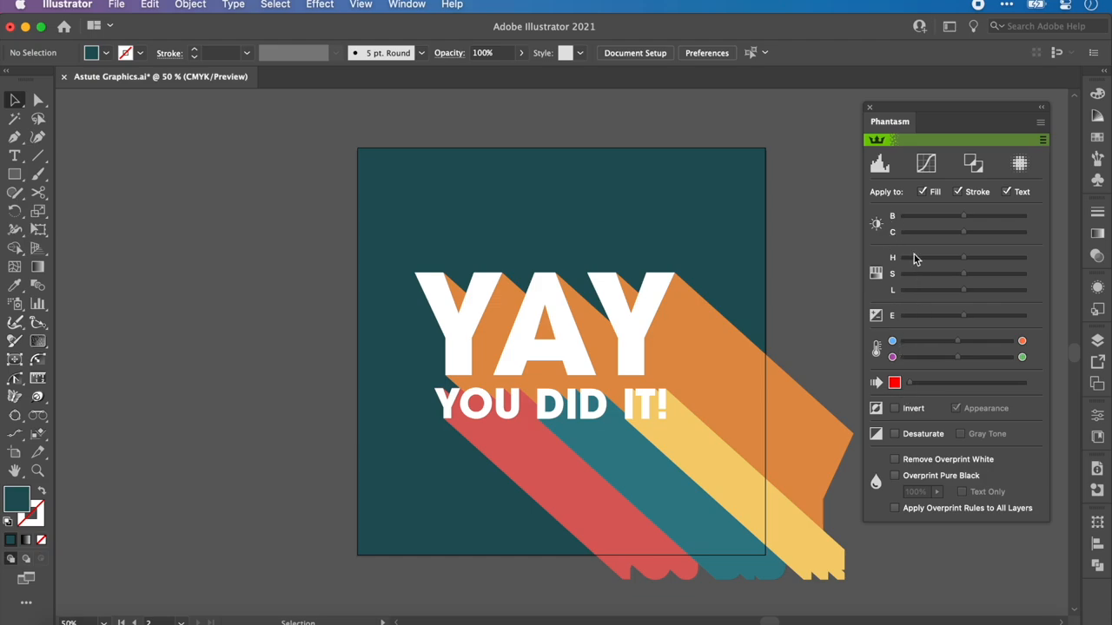
mouse_move(900, 212)
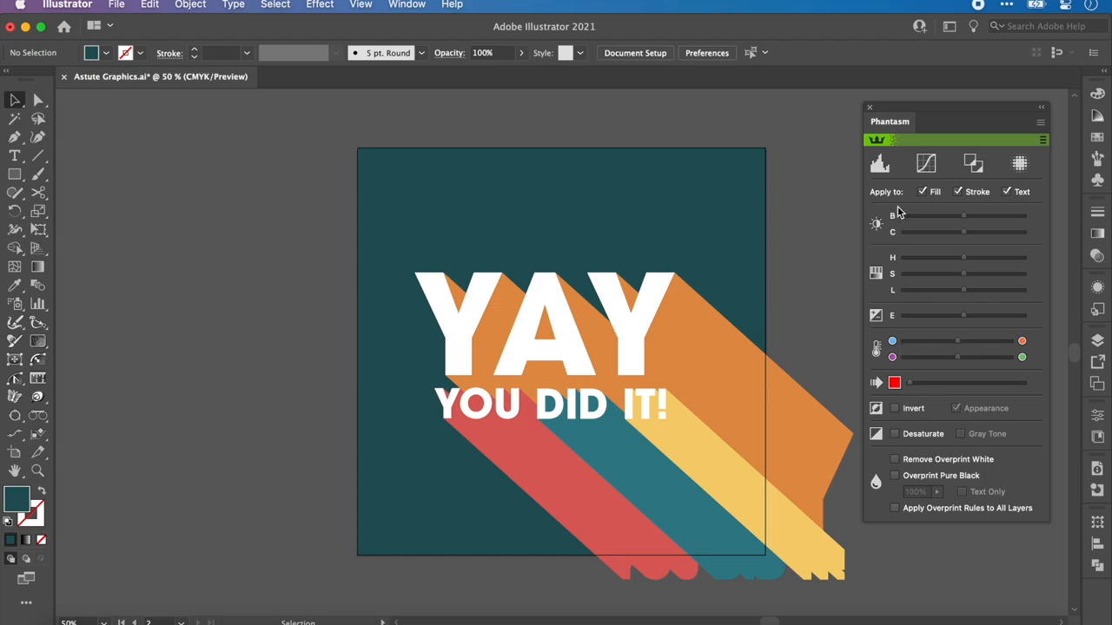
click(663, 443)
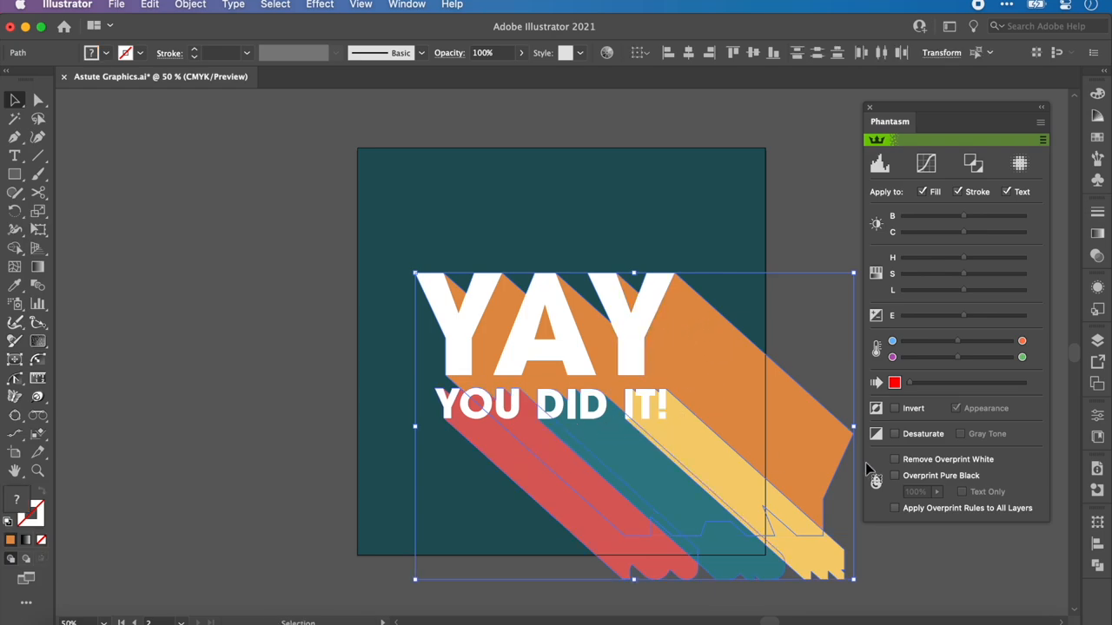
mouse_move(970, 222)
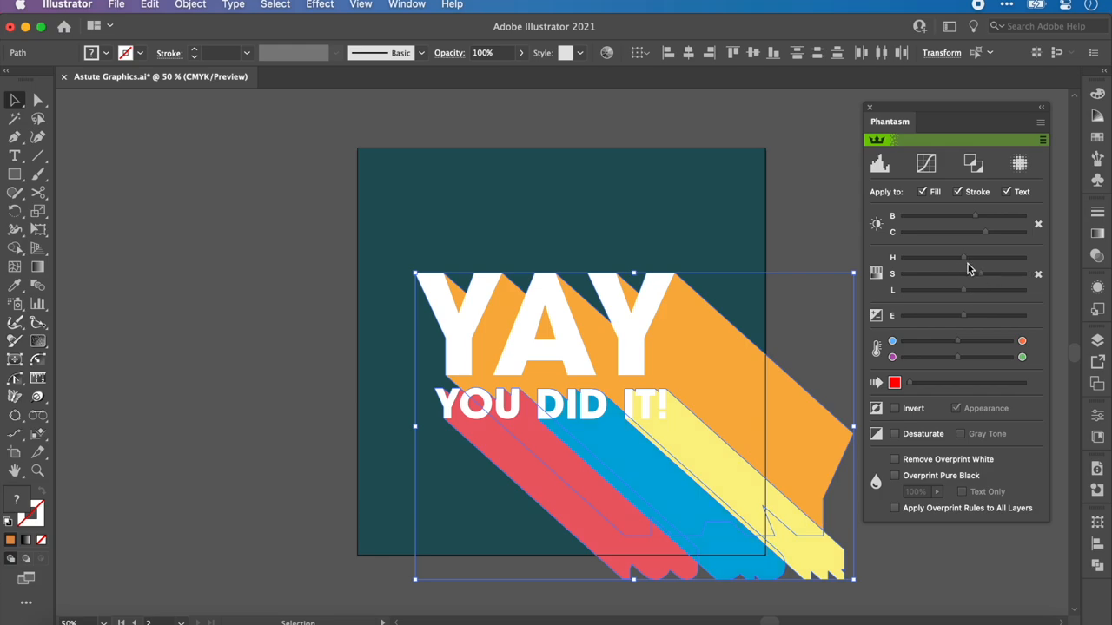
drag(964, 257, 947, 258)
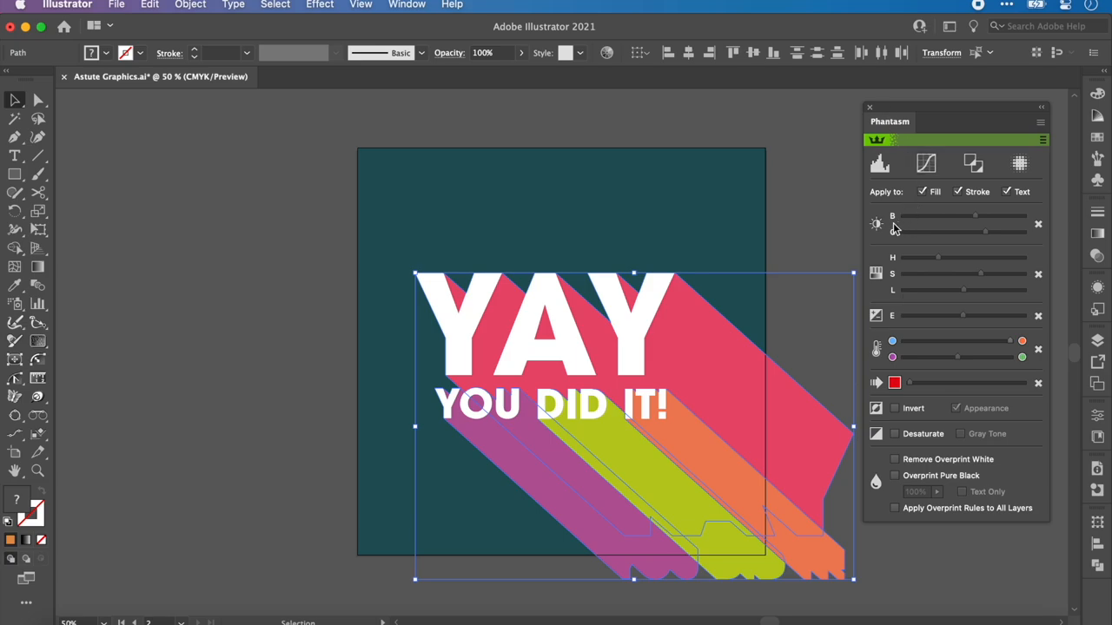
mouse_move(875, 224)
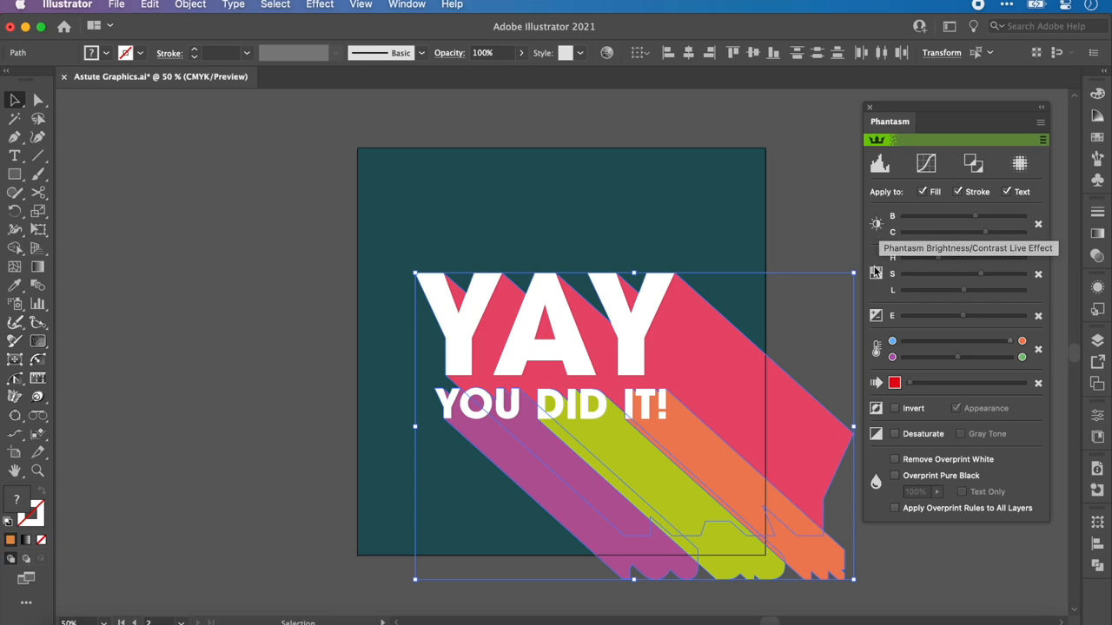
mouse_move(876, 317)
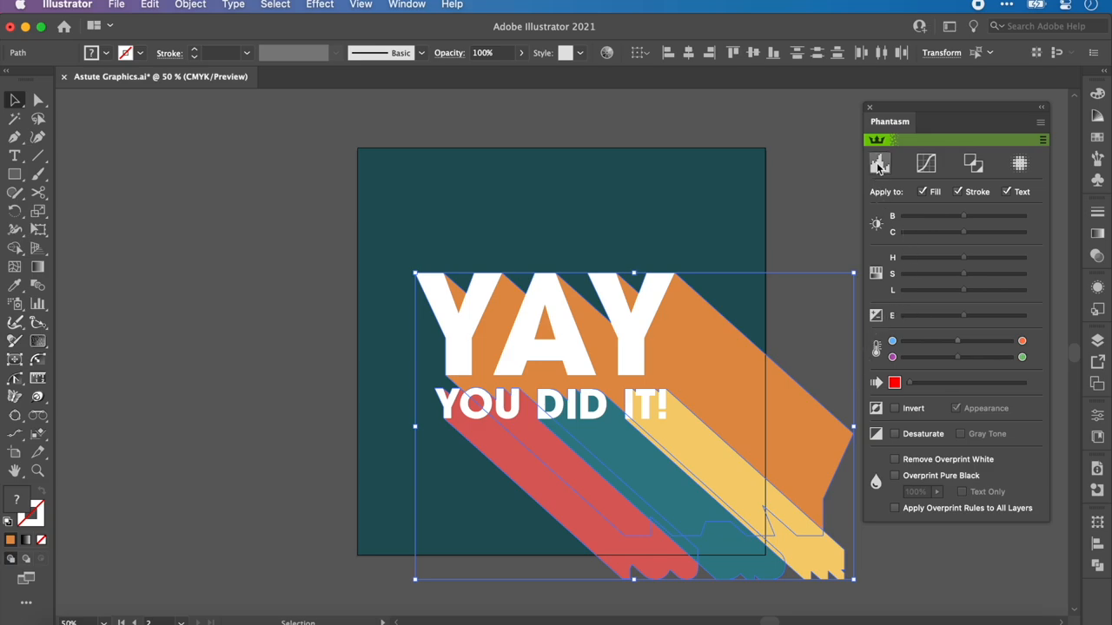
mouse_move(879, 163)
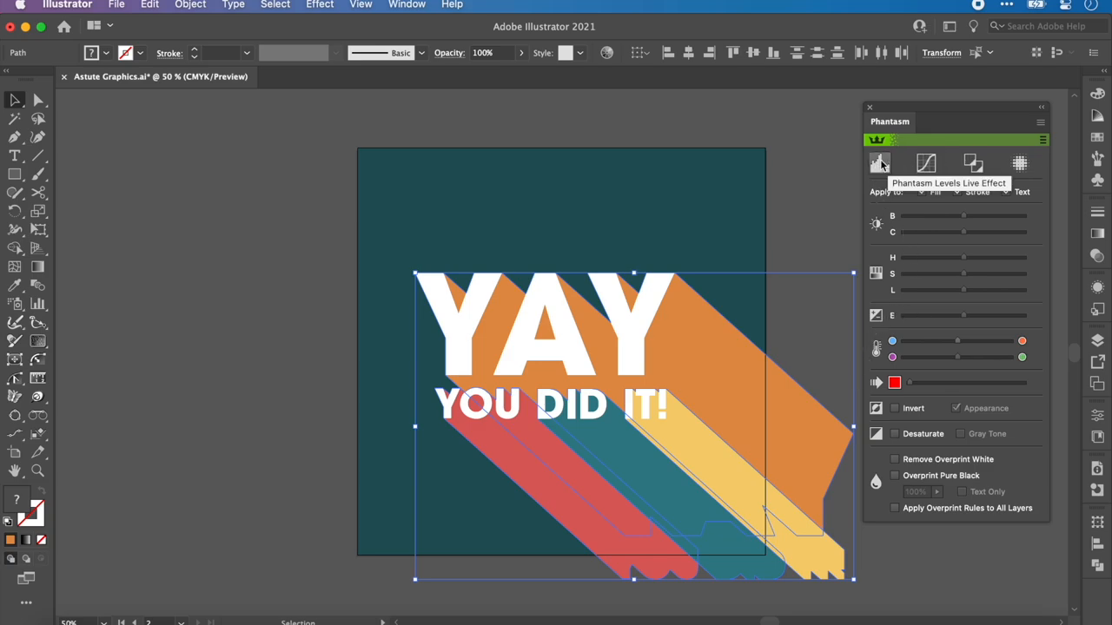
Step: Try Phantasm Levels and a 20% Duotone tint on the shadows, then cancel
click(879, 164)
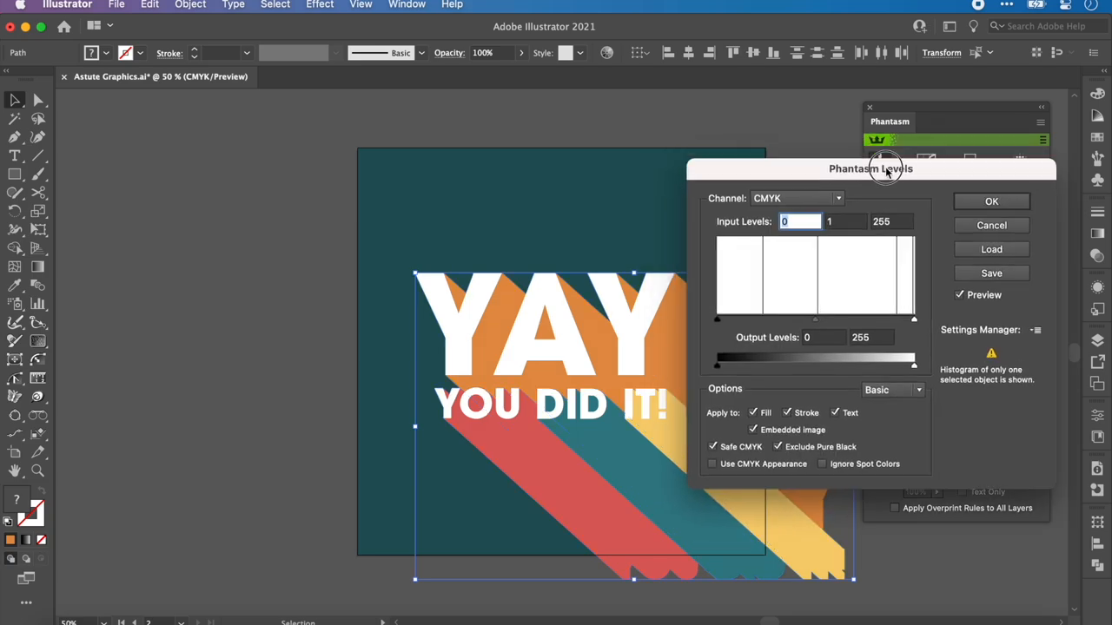
drag(884, 169, 252, 119)
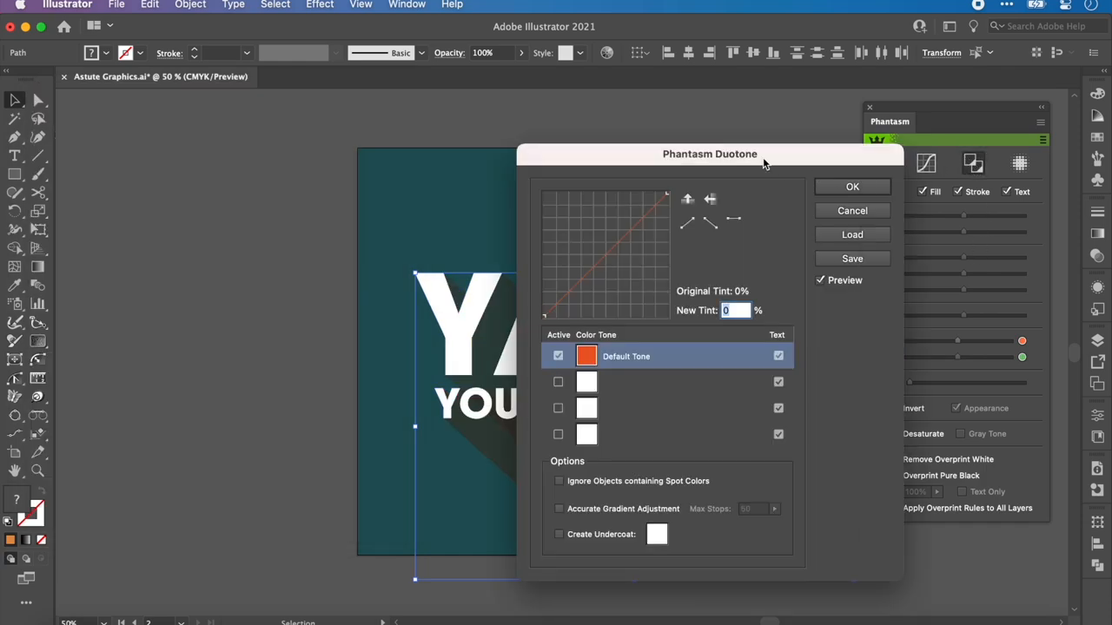
drag(708, 153, 198, 92)
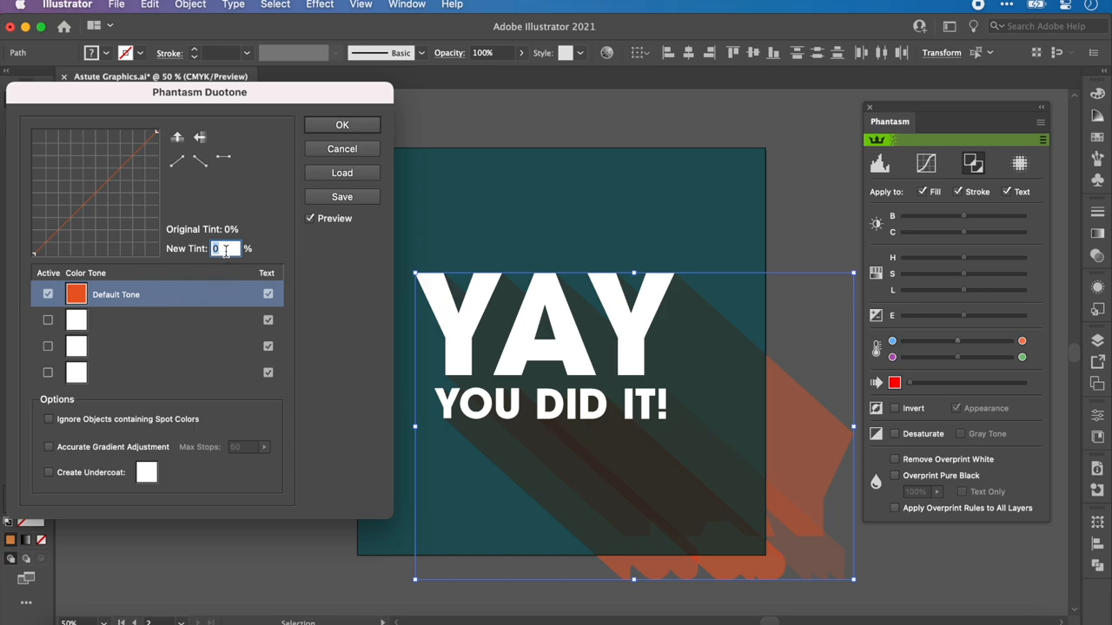
text(20)
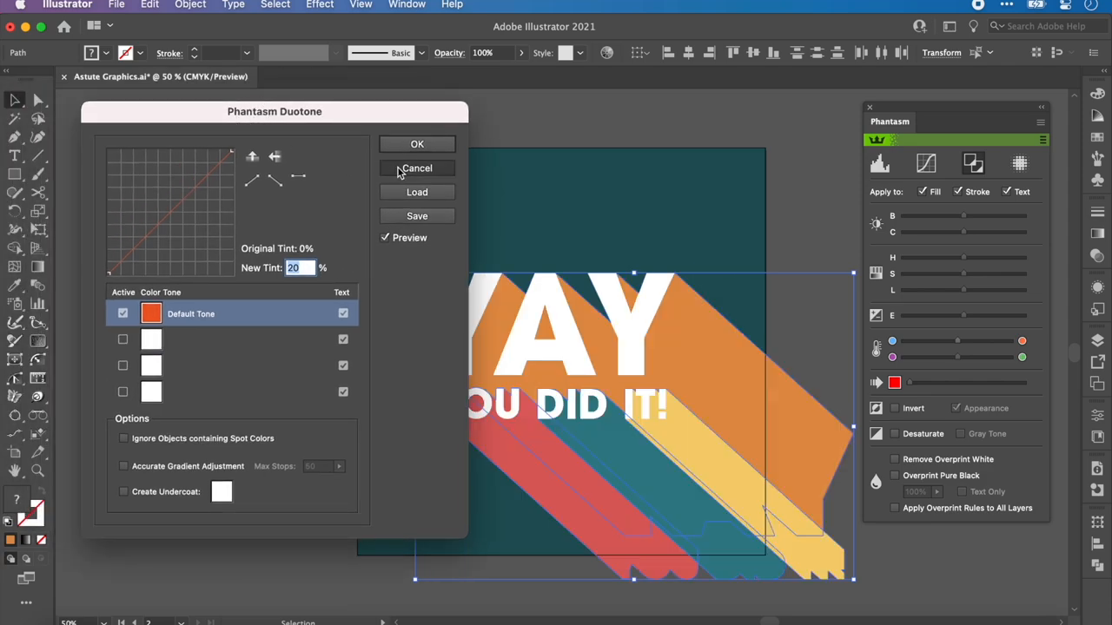
click(417, 166)
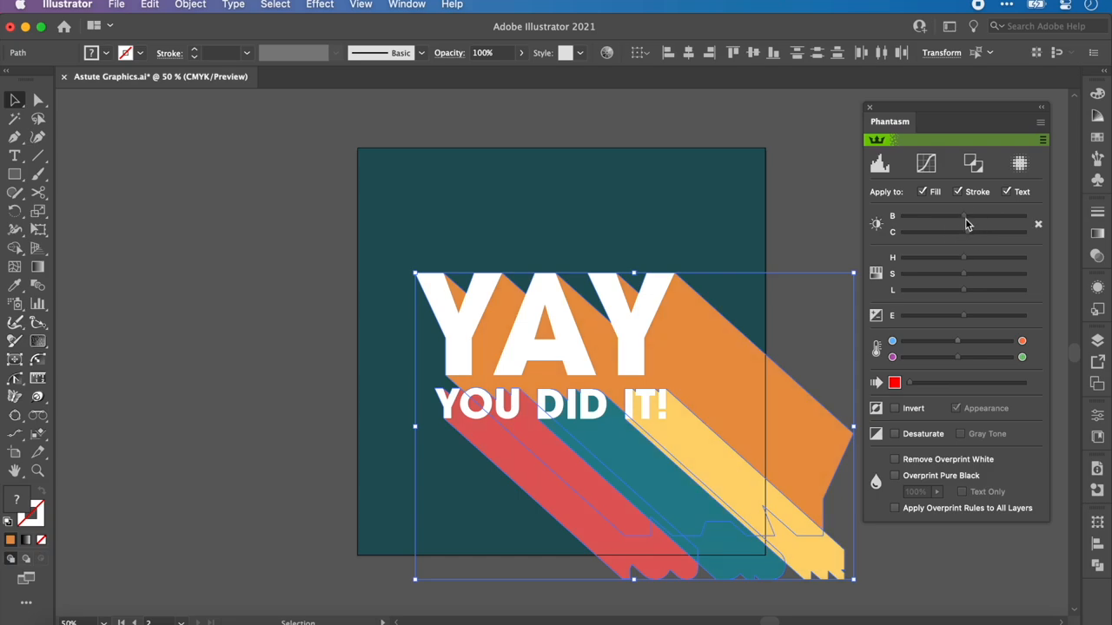
mouse_move(935, 284)
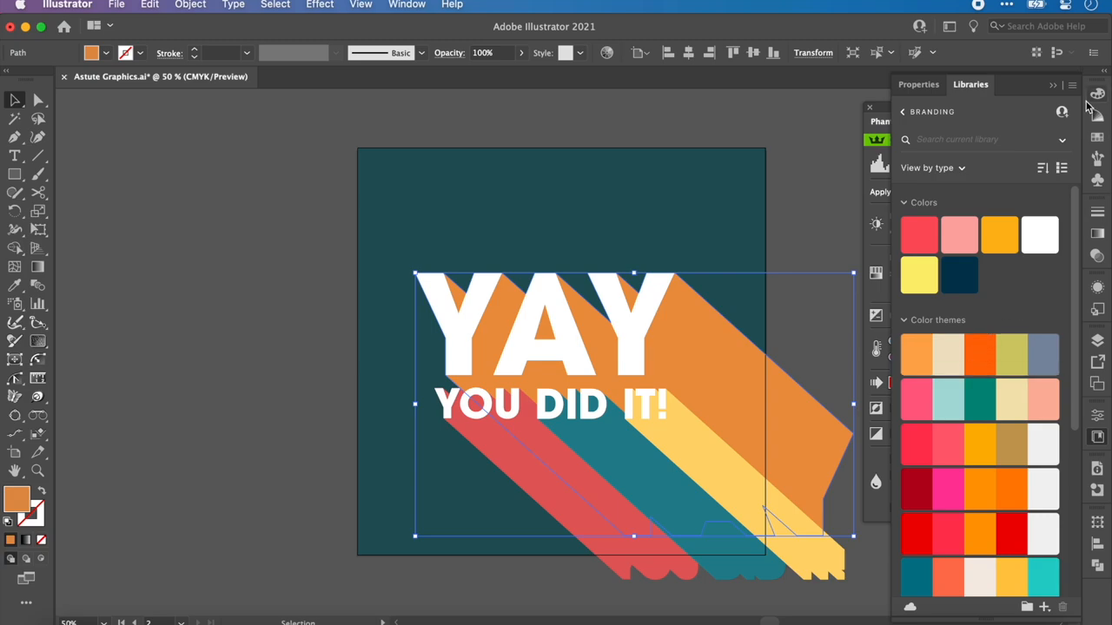
click(942, 85)
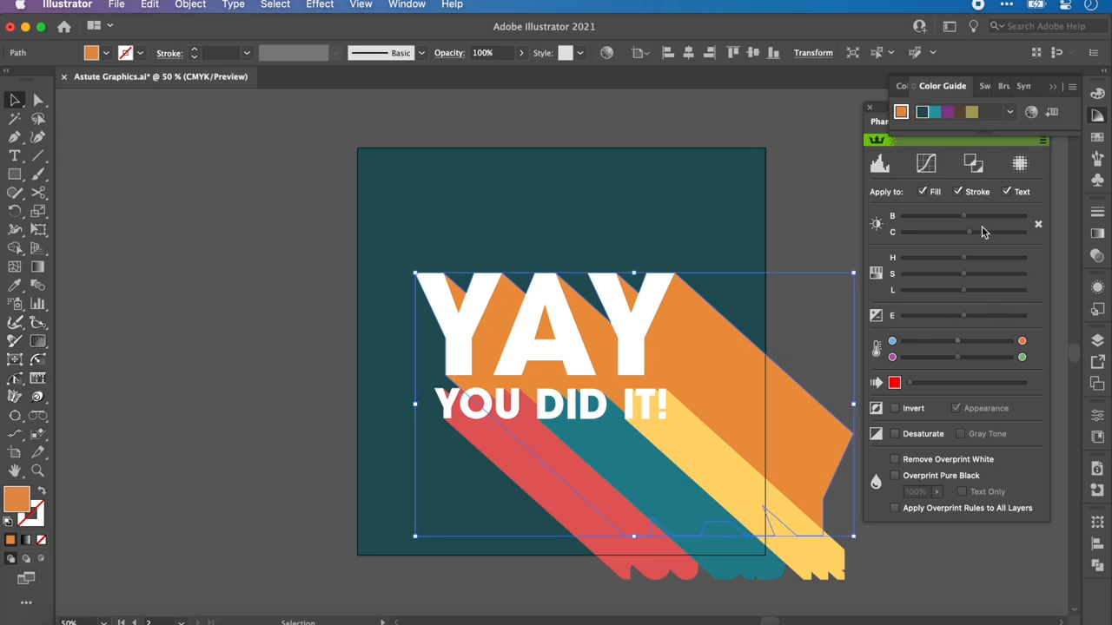
mouse_move(244, 403)
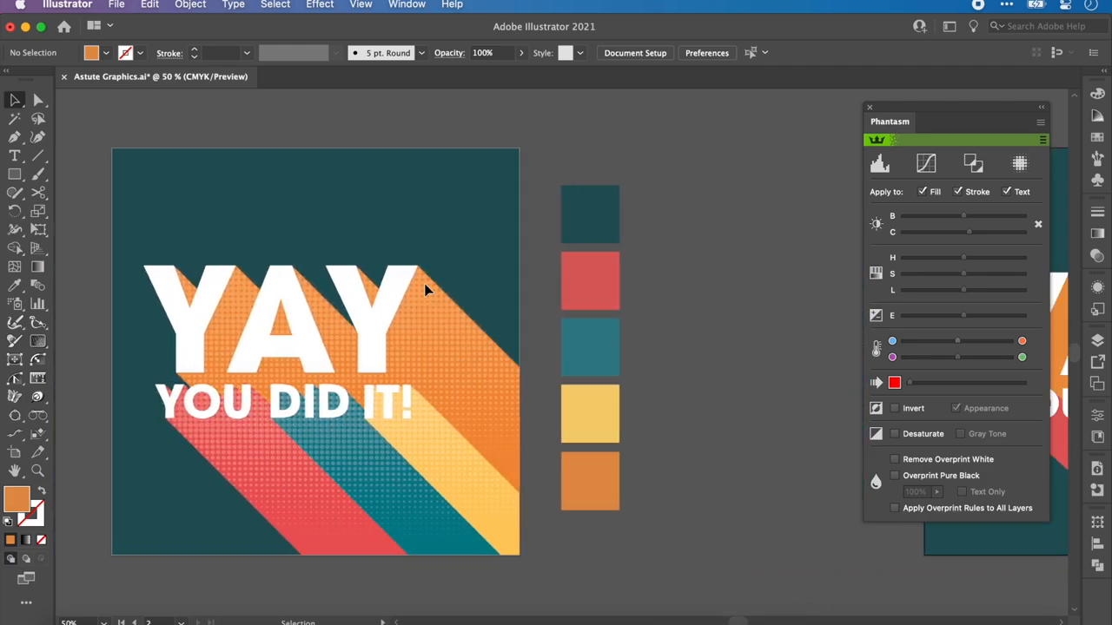
mouse_move(425, 296)
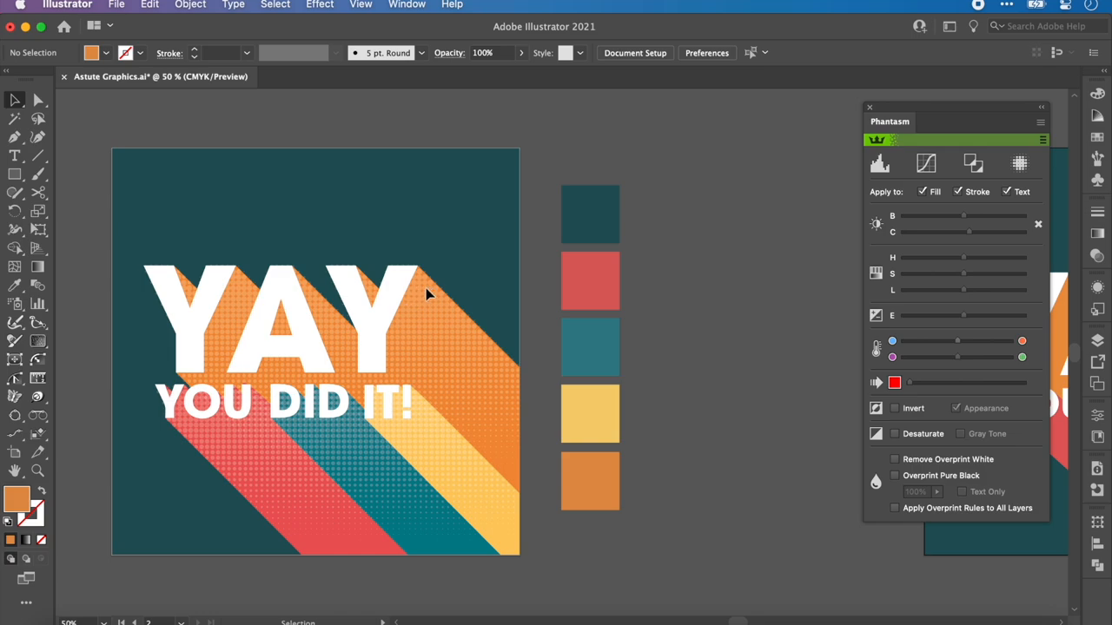
mouse_move(507, 444)
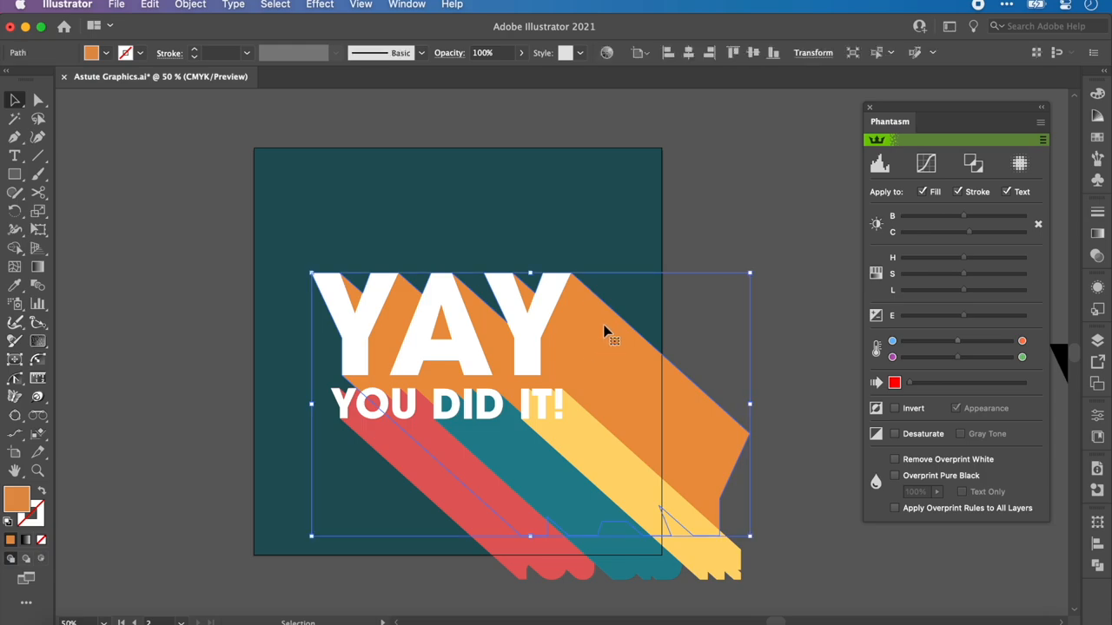
mouse_move(605, 365)
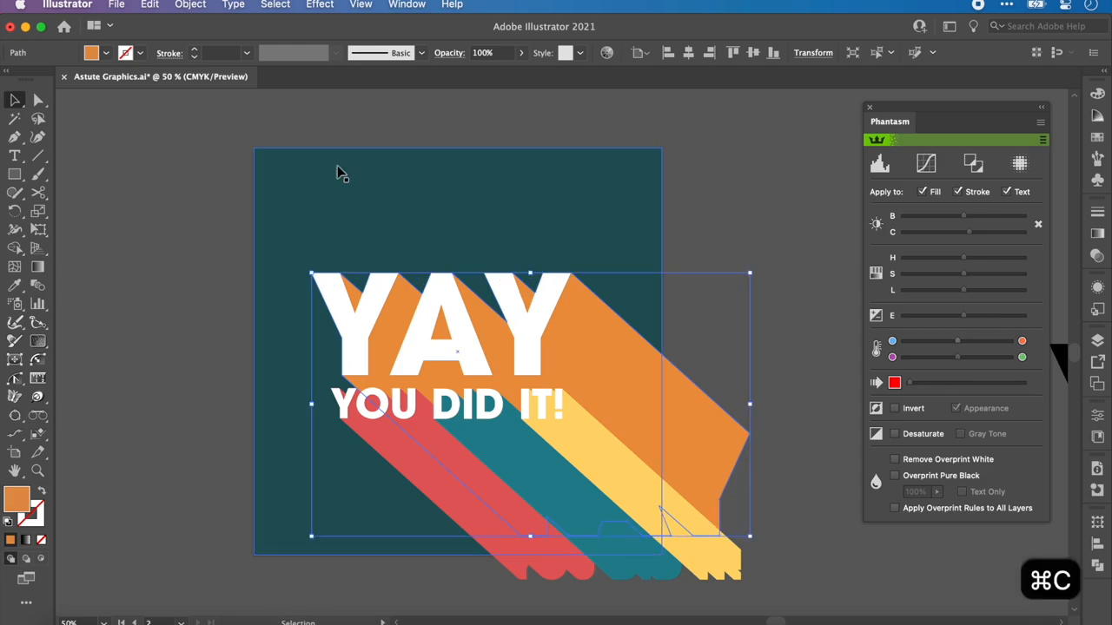
Step: Open Phantasm Halftone on the orange shadow and make the dots white
click(150, 5)
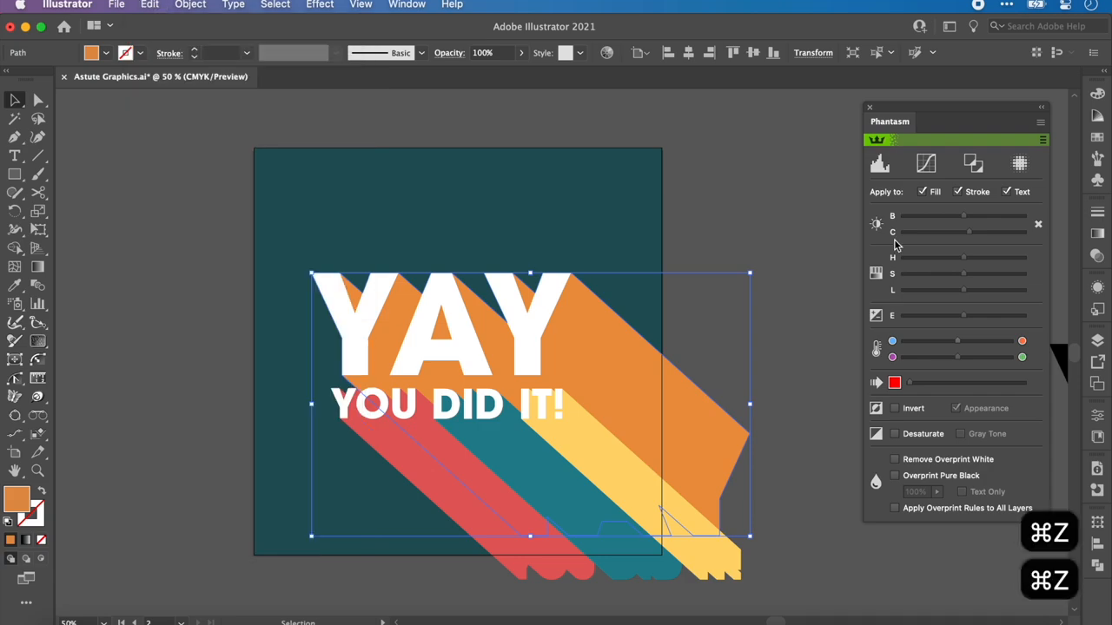
mouse_move(1006, 228)
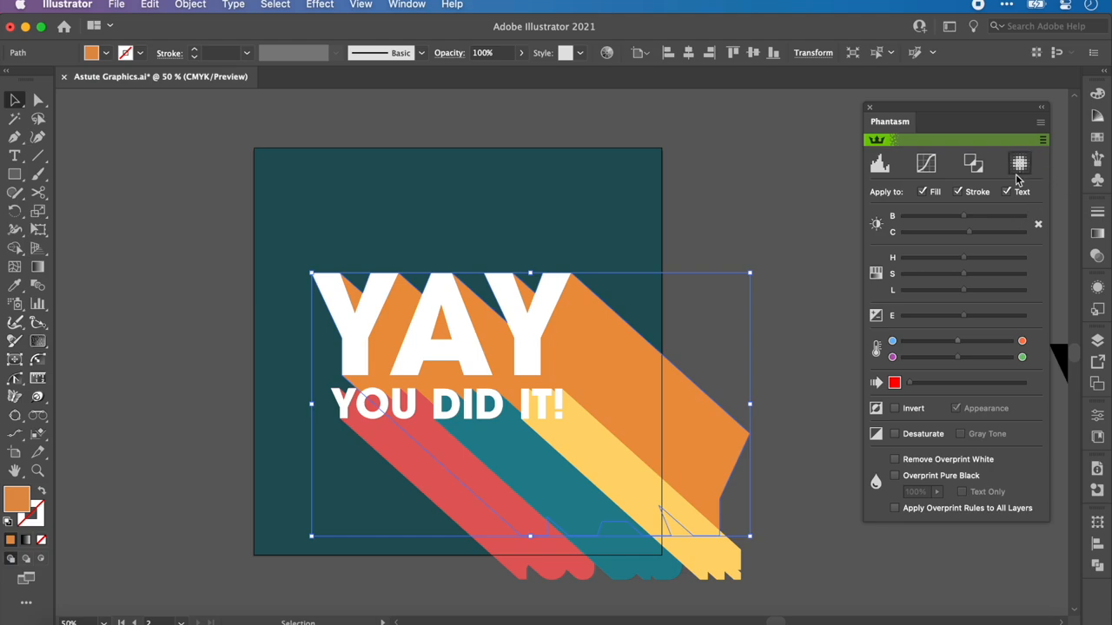
click(1018, 163)
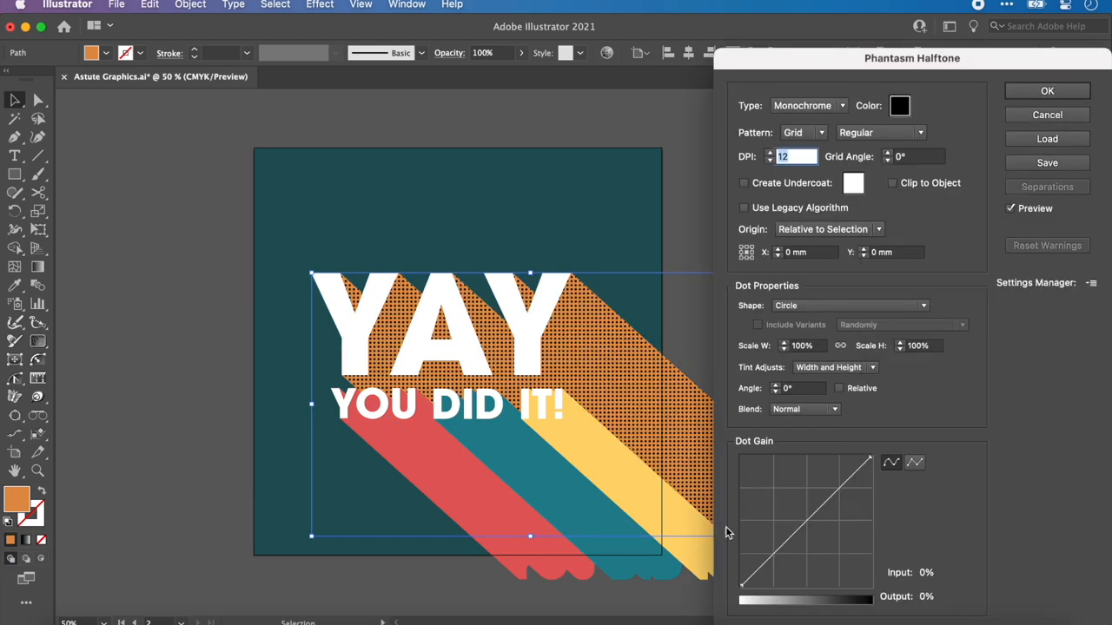
drag(912, 58, 893, 35)
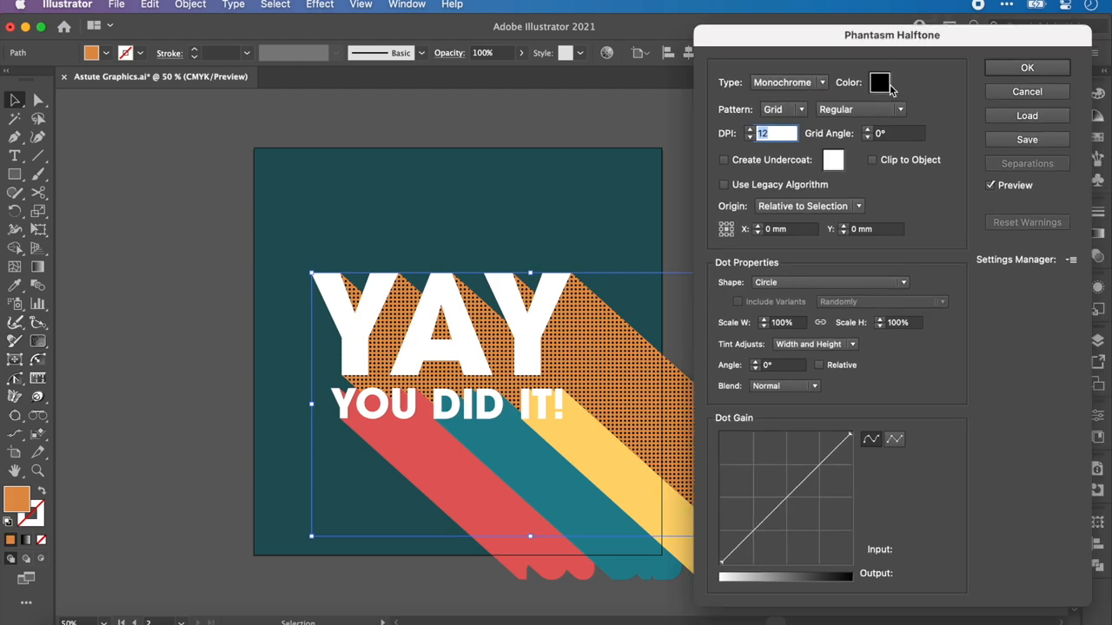
click(879, 82)
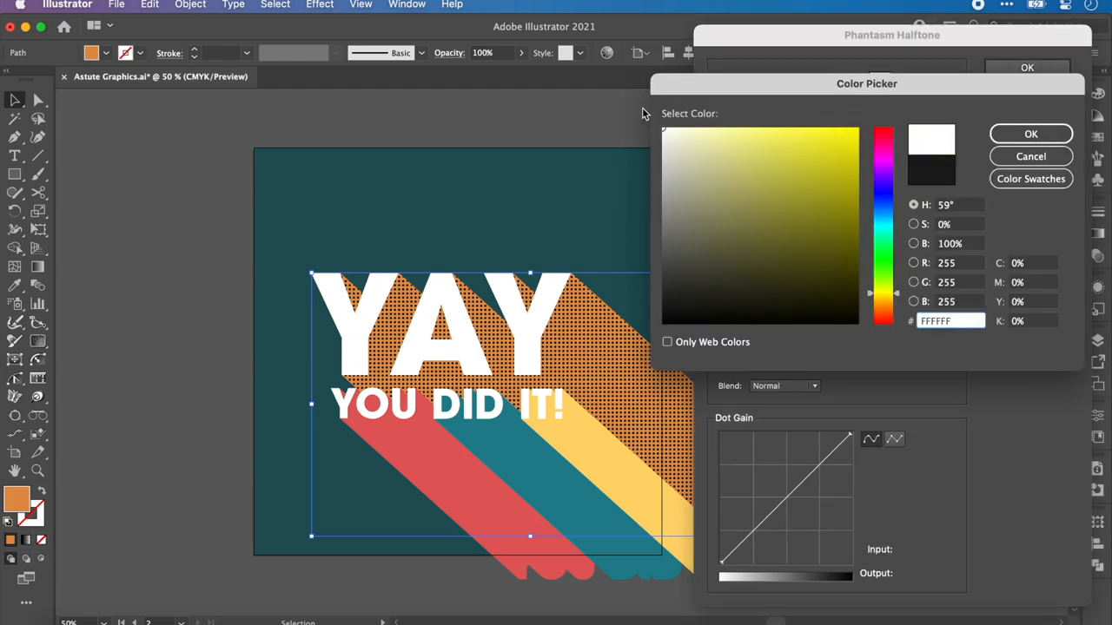
click(1032, 133)
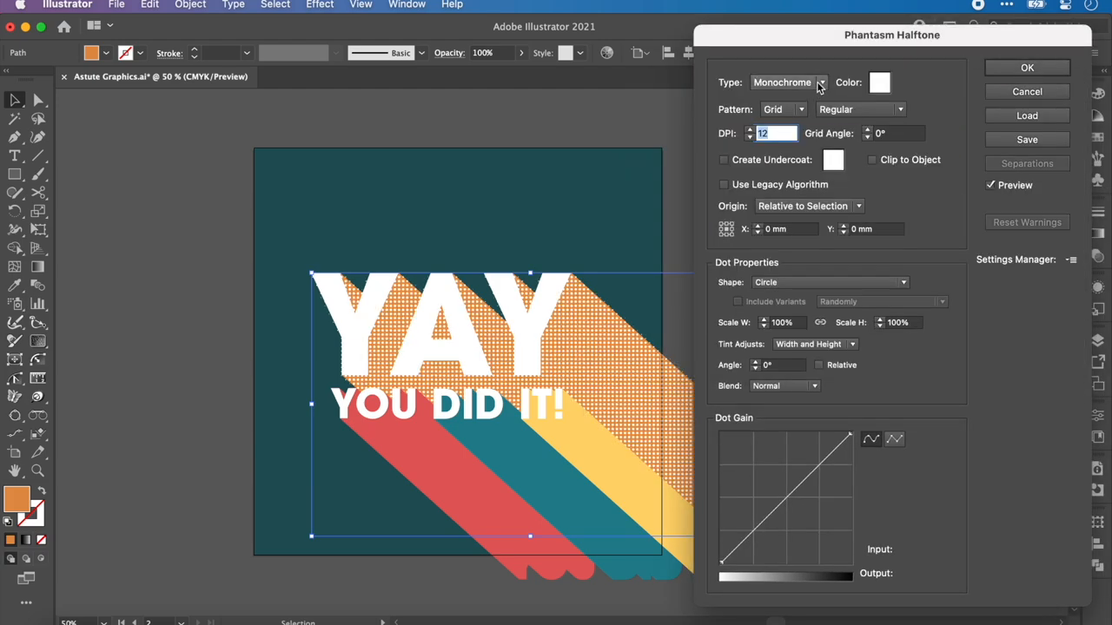
click(820, 82)
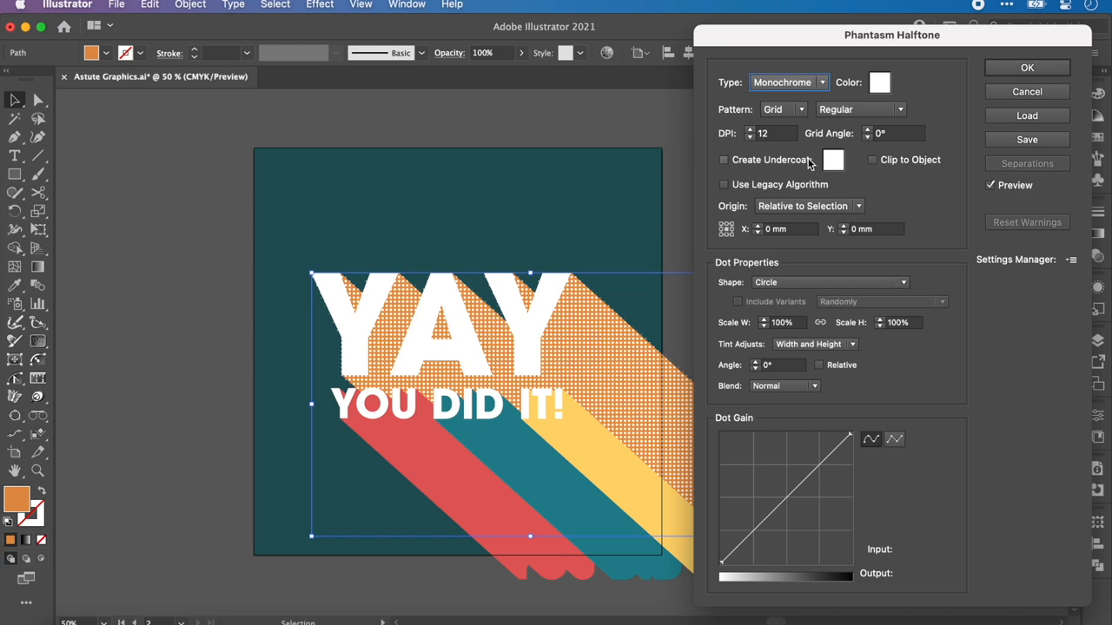
Step: Keep a grid layout with offset rows, tune dot density and add a solid orange undercoat
click(782, 108)
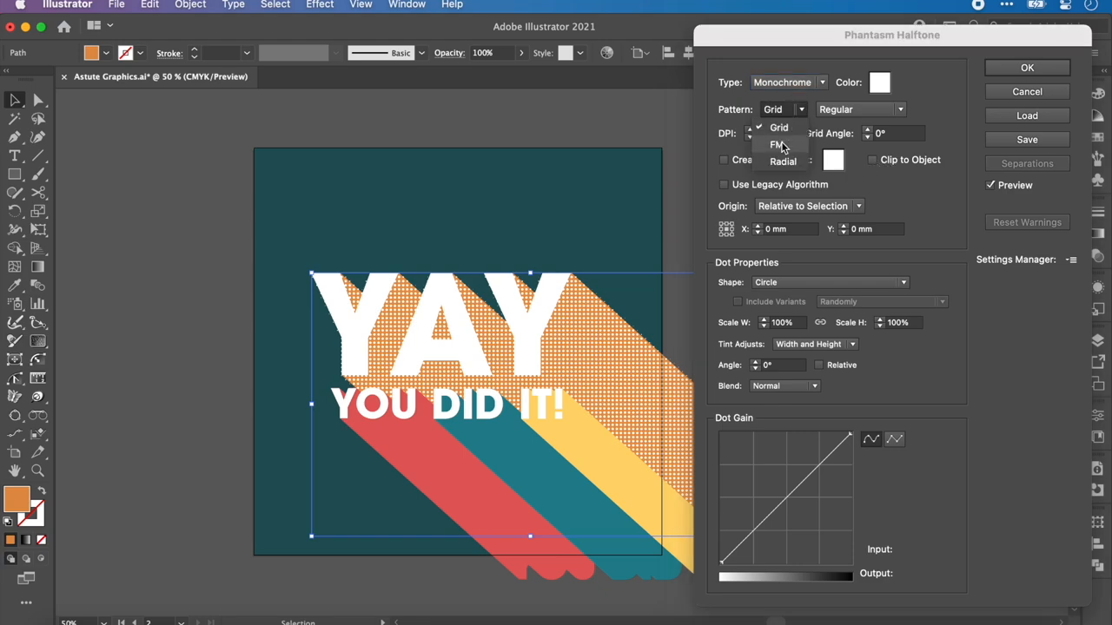
click(777, 144)
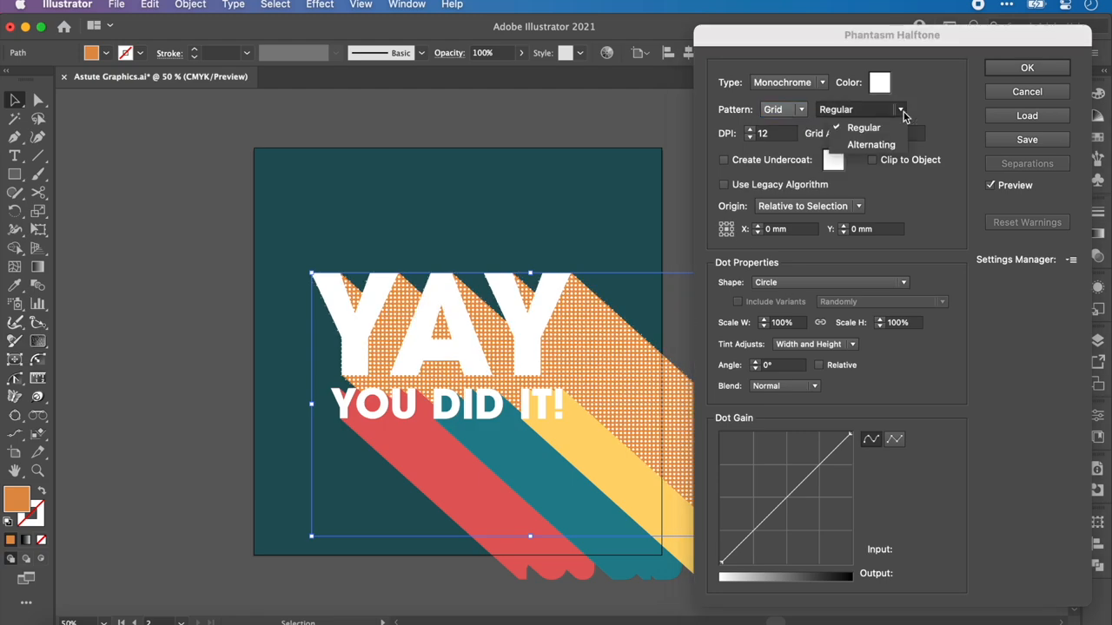
click(872, 144)
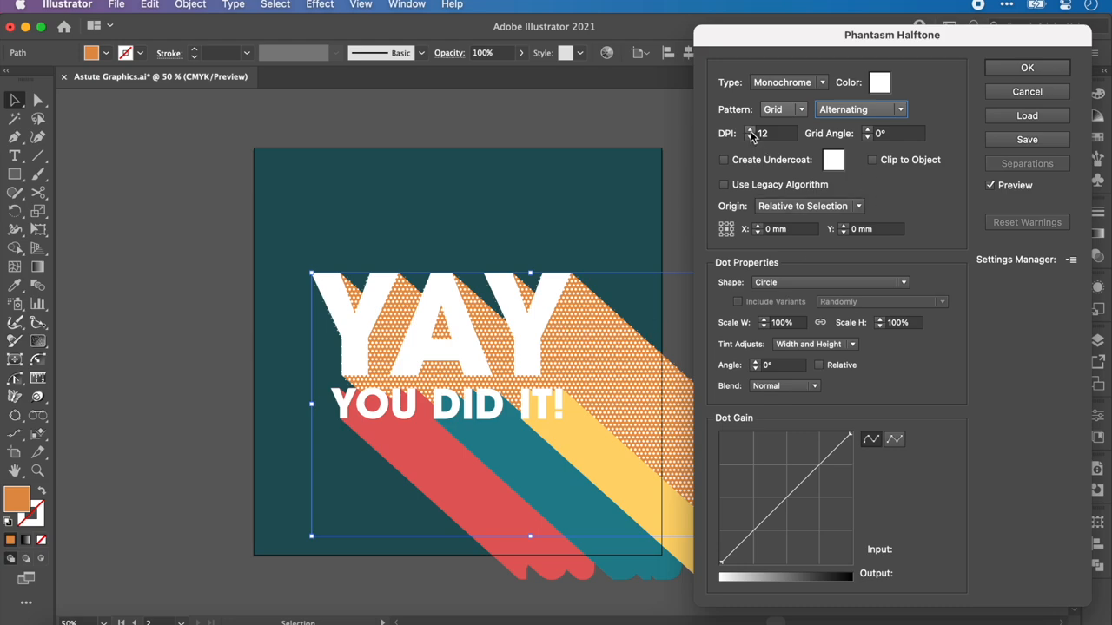
click(753, 129)
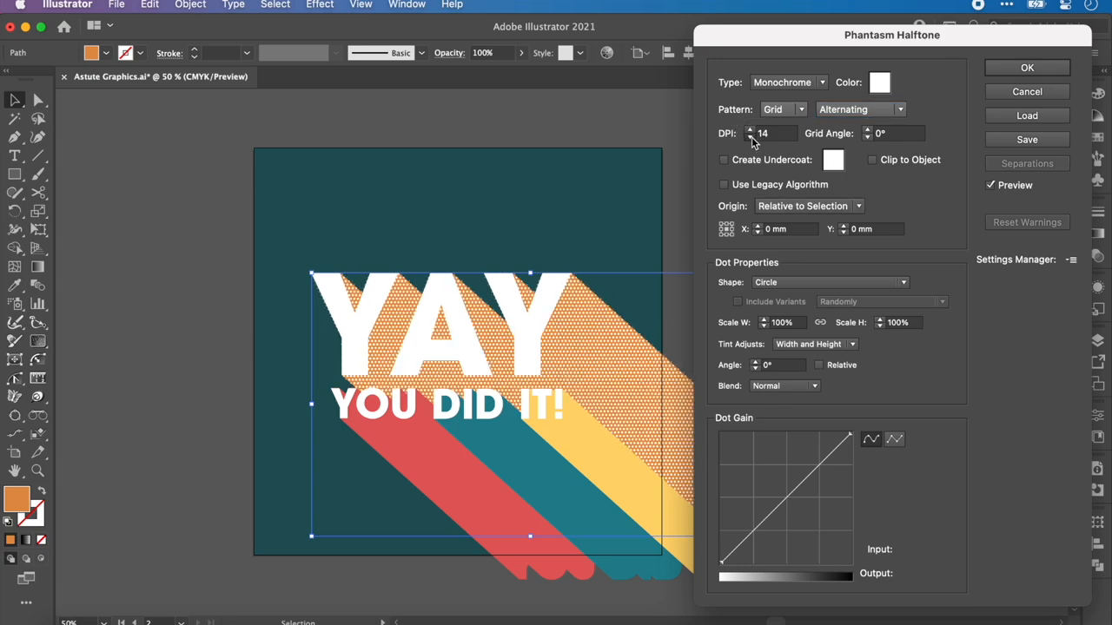
click(753, 136)
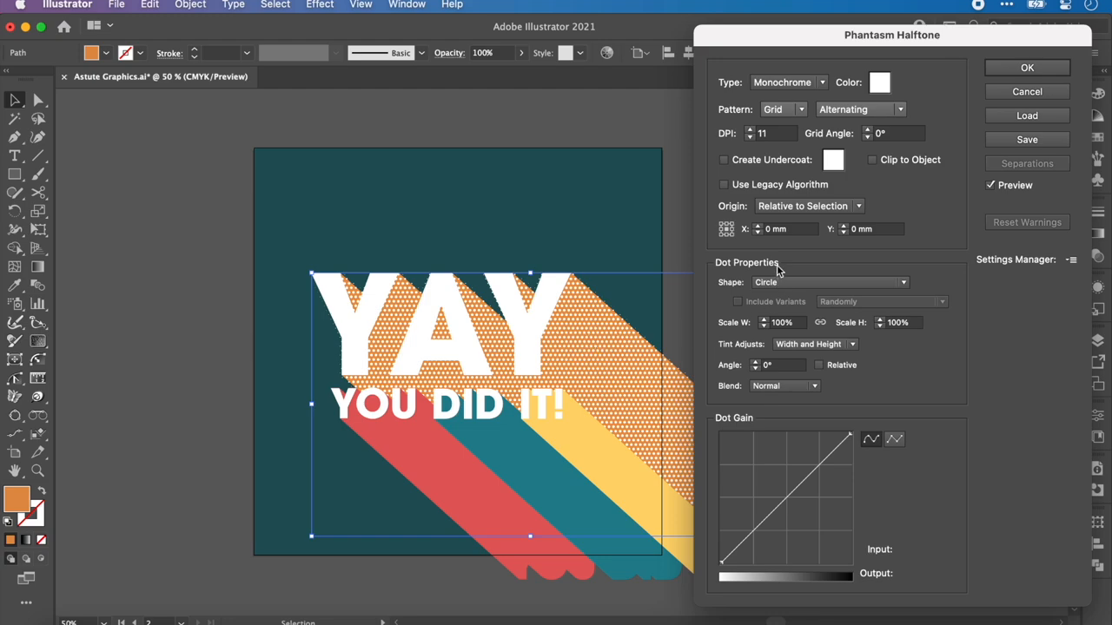
mouse_move(642, 398)
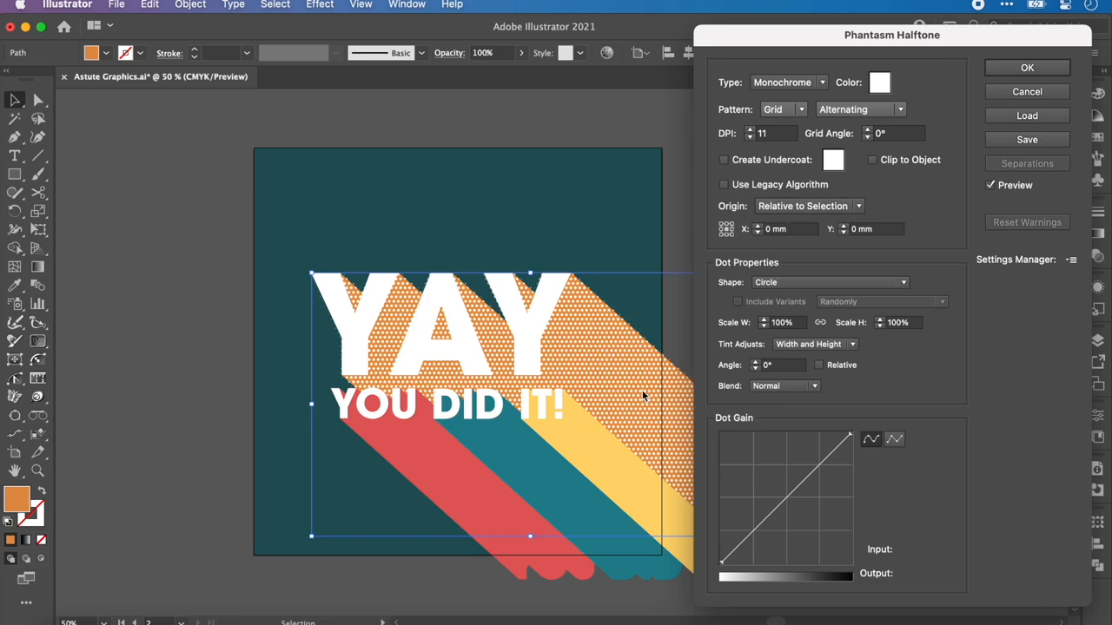
click(722, 160)
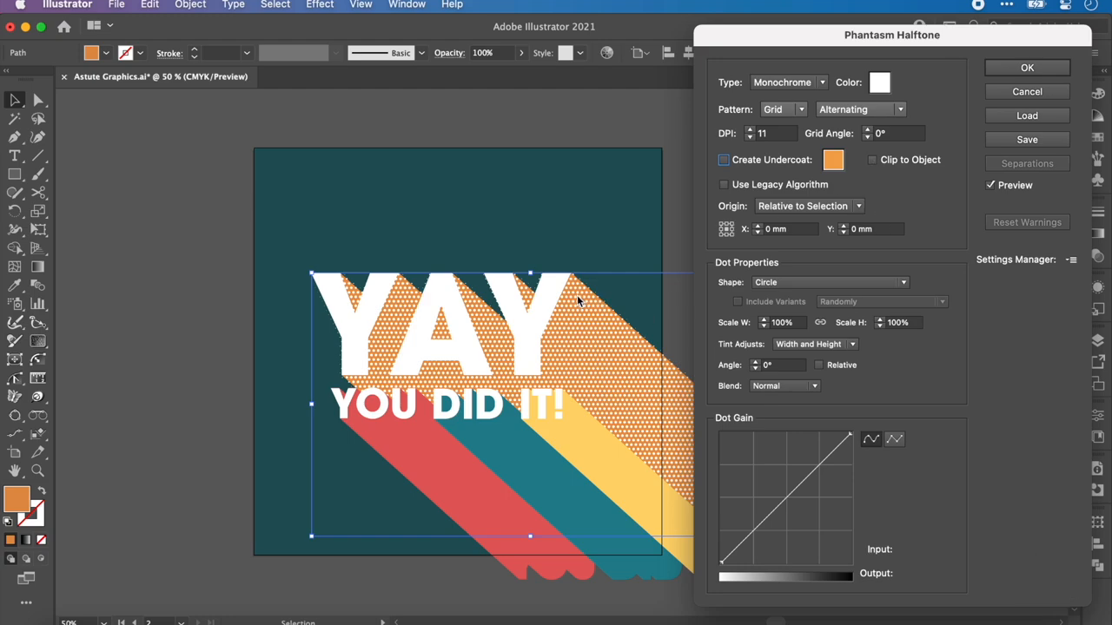
mouse_move(586, 299)
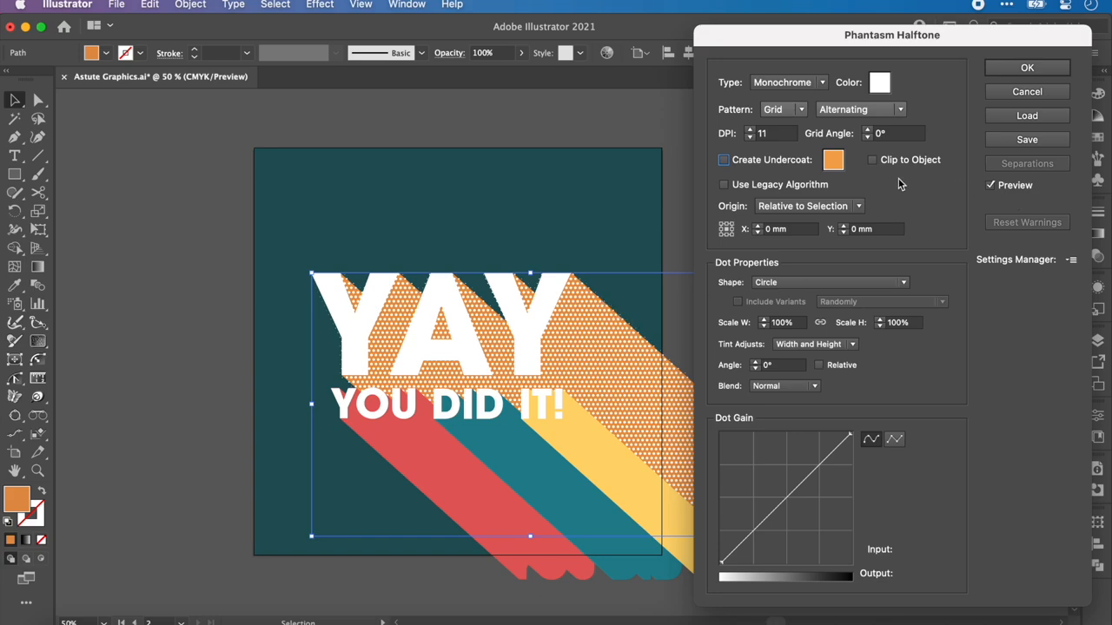
click(872, 160)
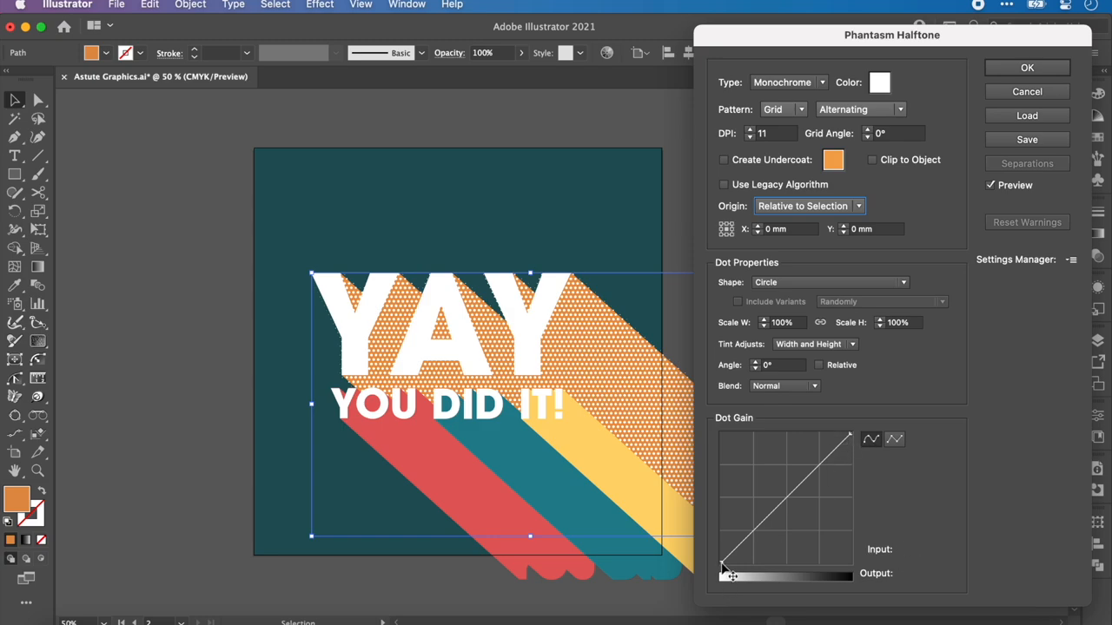
Step: Bend the Dot Gain curve, raising its midpoint until the white dots look right
drag(727, 574, 727, 538)
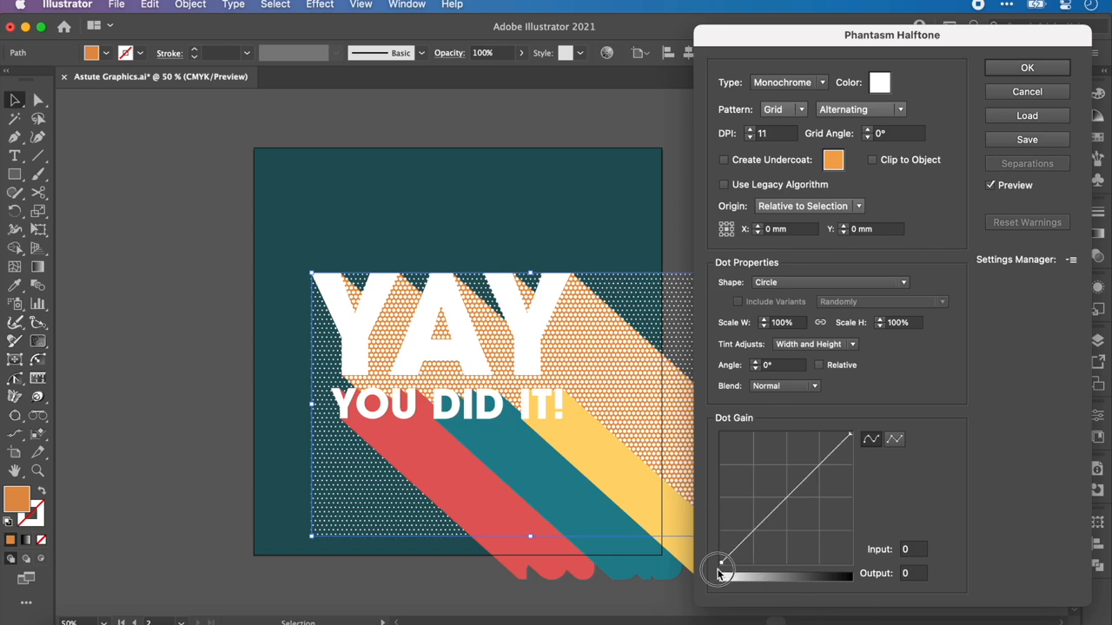
drag(715, 570, 797, 497)
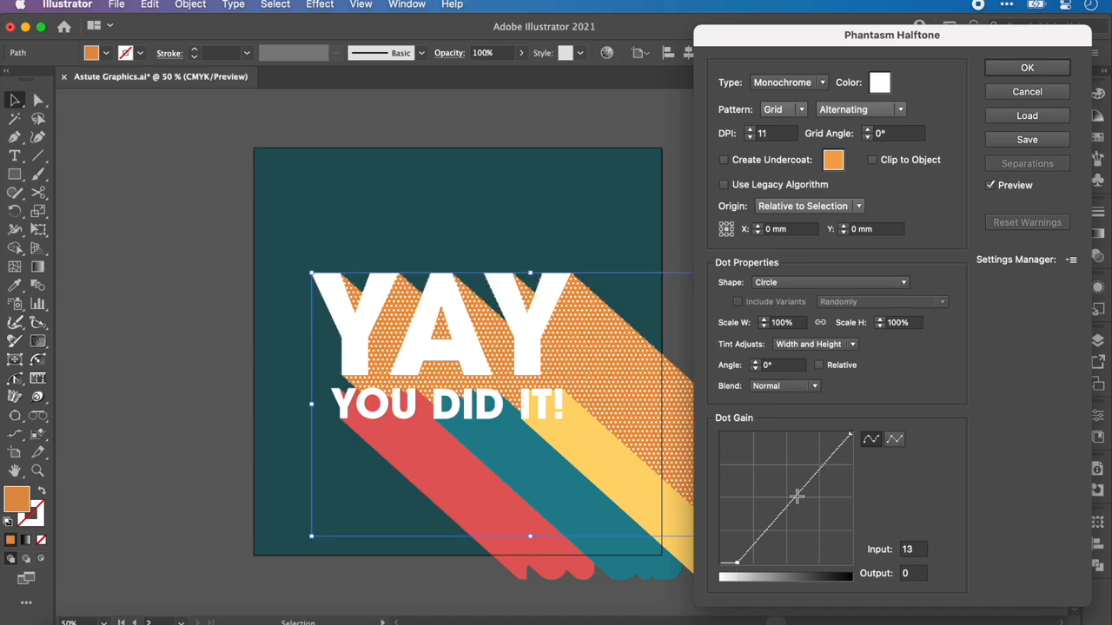
drag(797, 496, 792, 504)
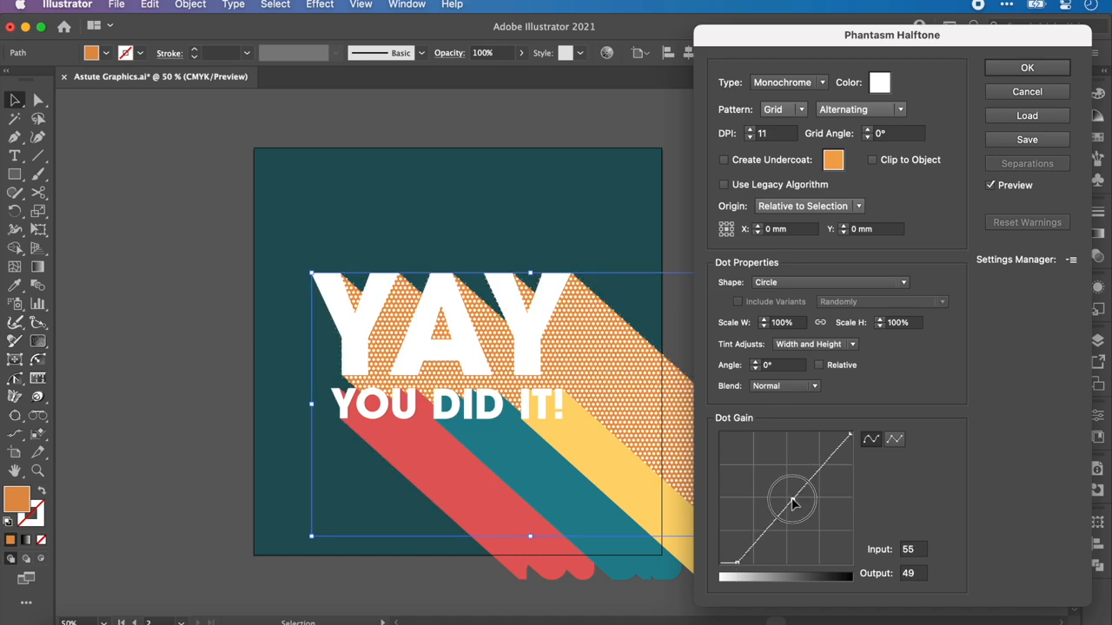
drag(792, 504, 792, 500)
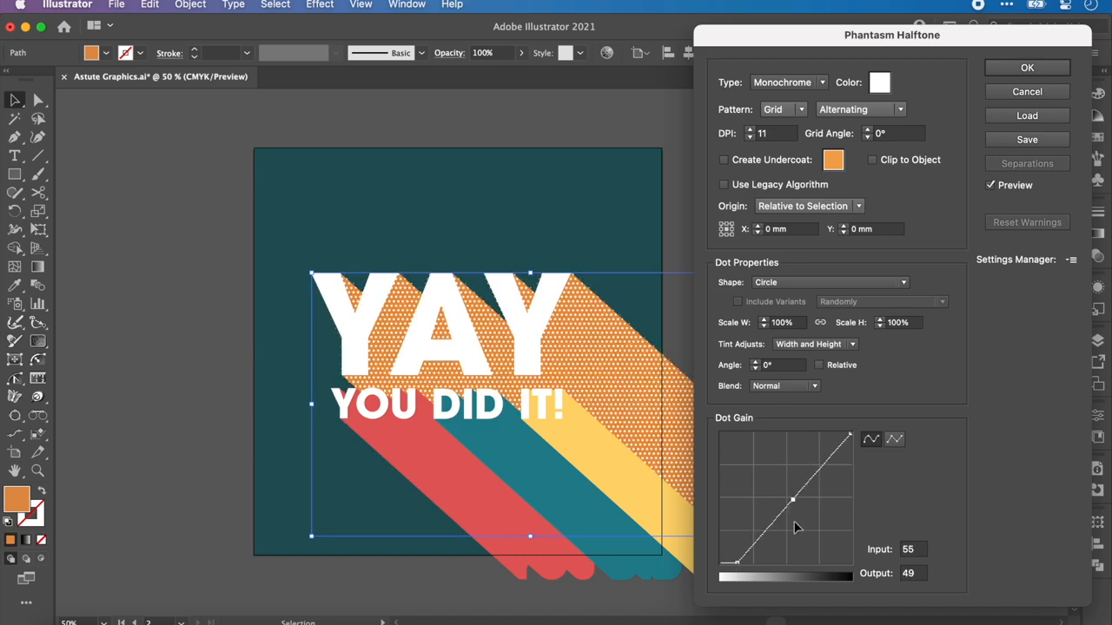
drag(792, 501, 832, 433)
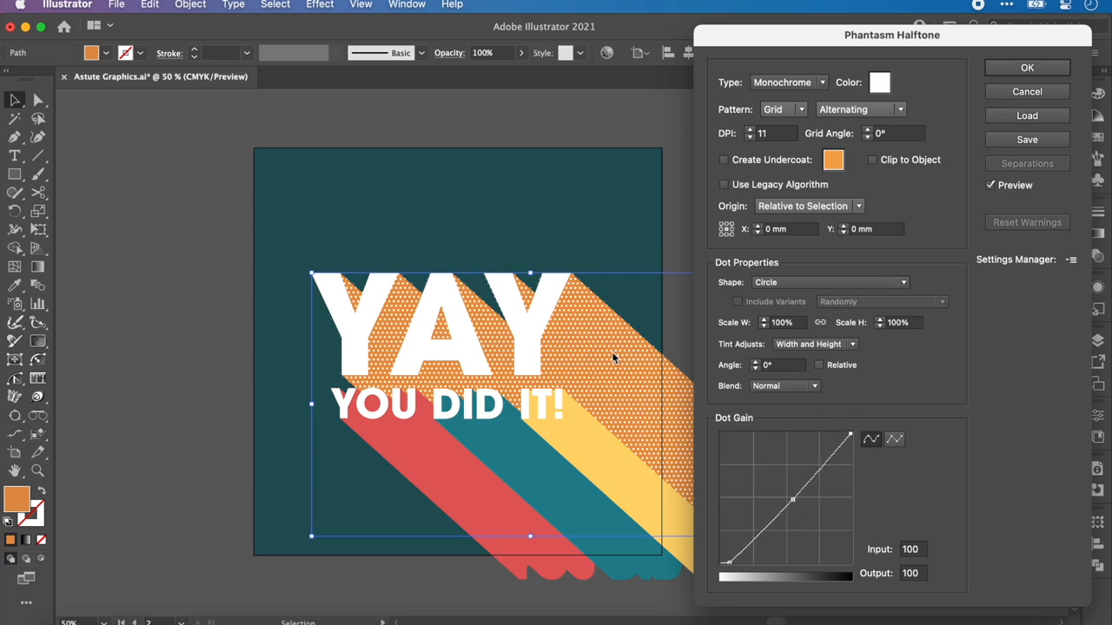
mouse_move(1098, 48)
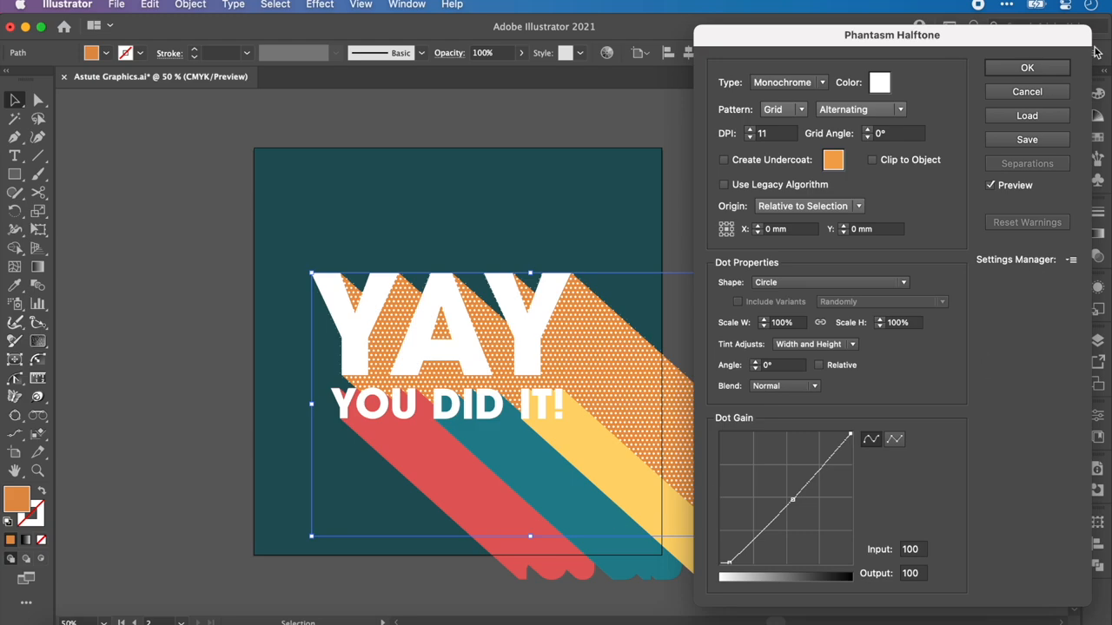
Step: Commit the halftone, give the shadow copy a black-white gradient and reapply white halftone dots
click(1027, 90)
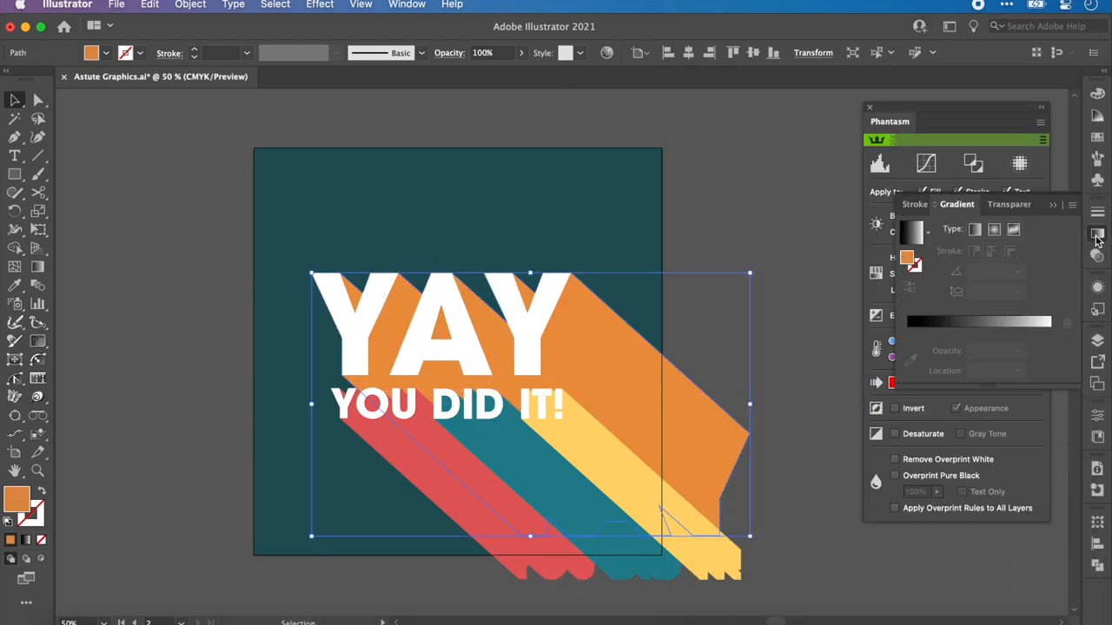
click(911, 231)
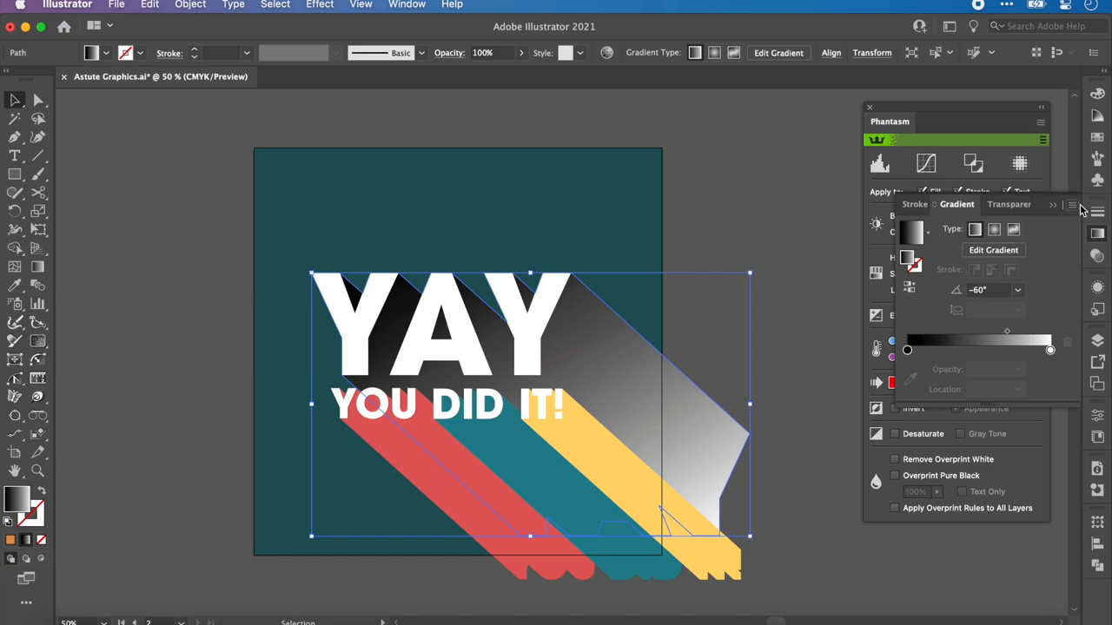
click(1020, 163)
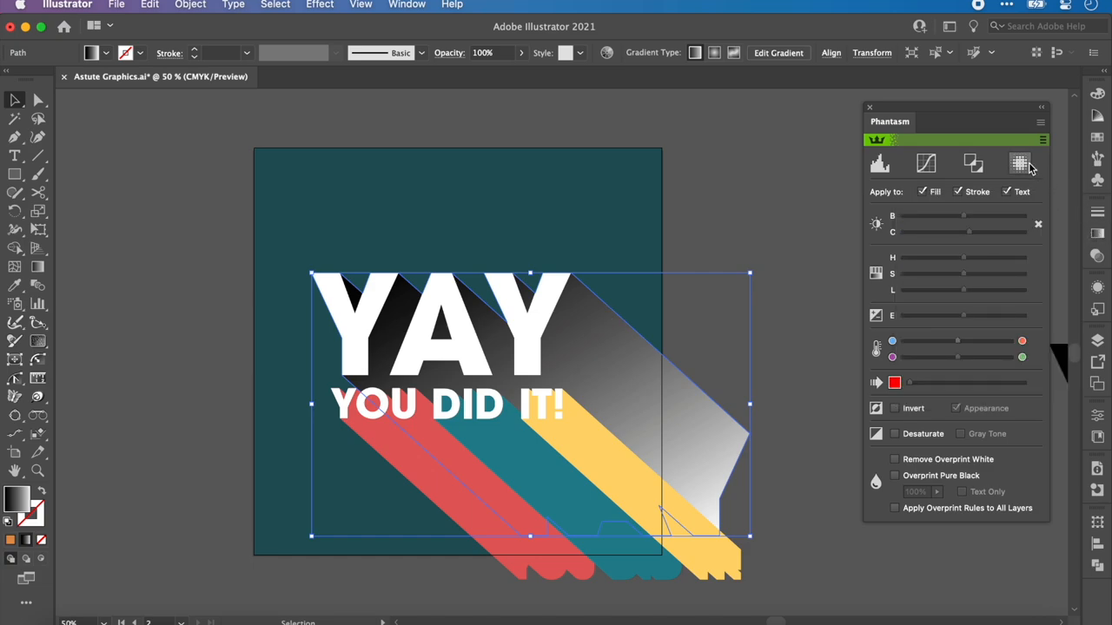
click(1020, 164)
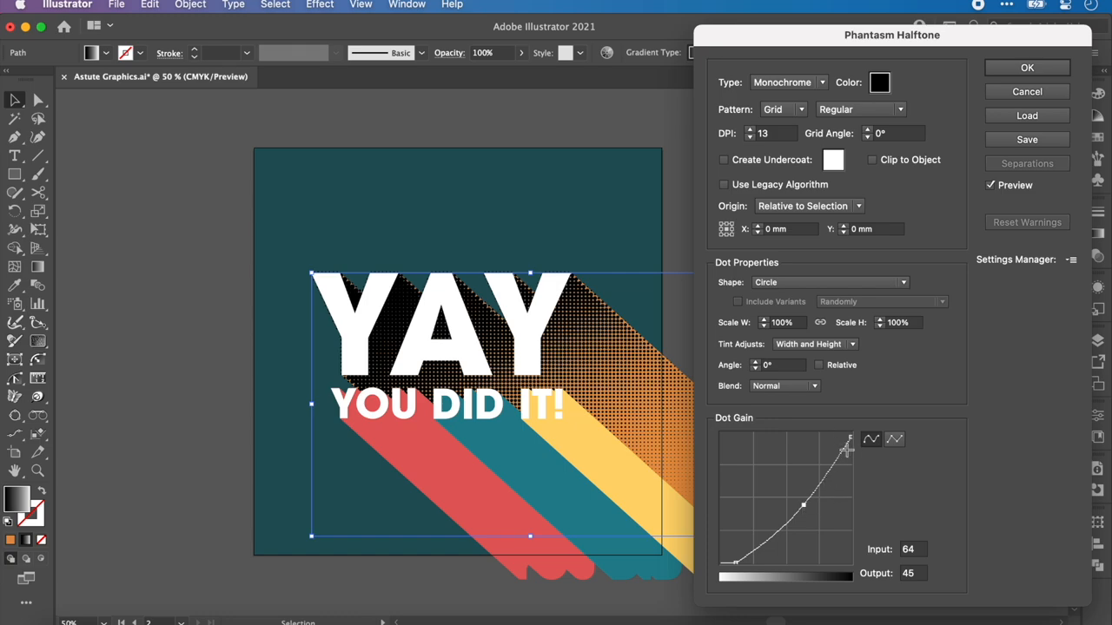
click(879, 82)
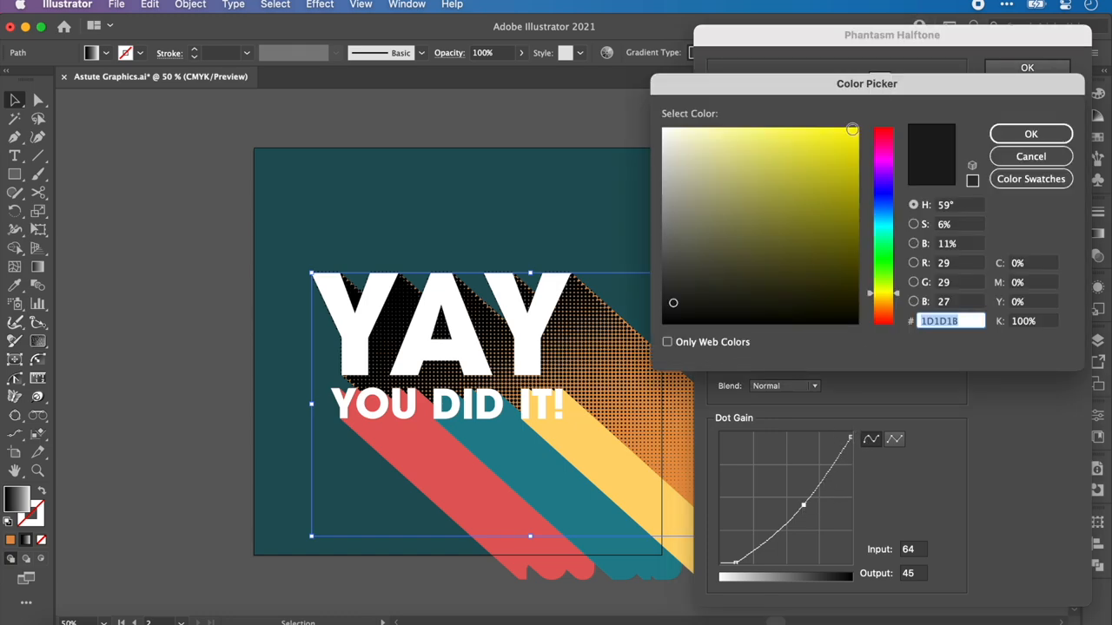
click(1032, 132)
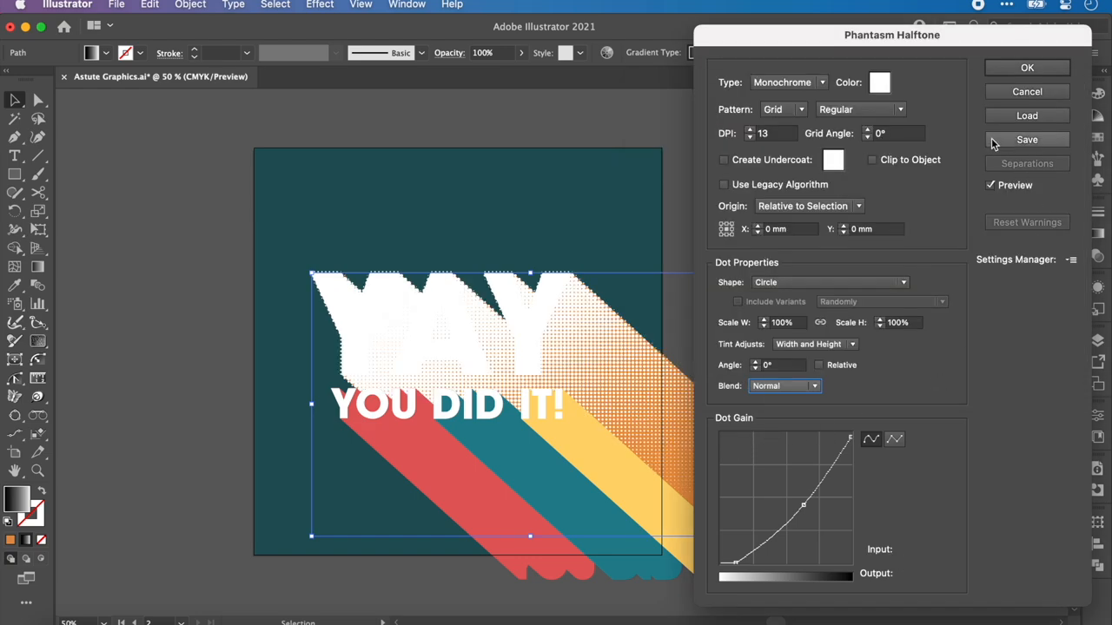
mouse_move(1004, 145)
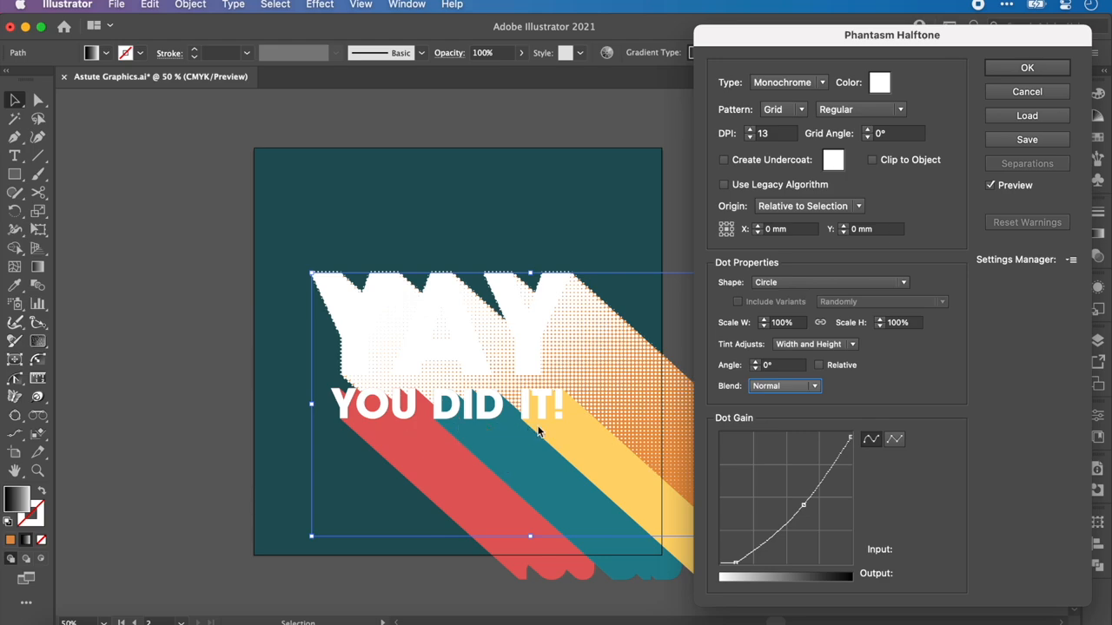
Step: Save the halftone settings as a preset and lower the shadow's opacity
click(1027, 138)
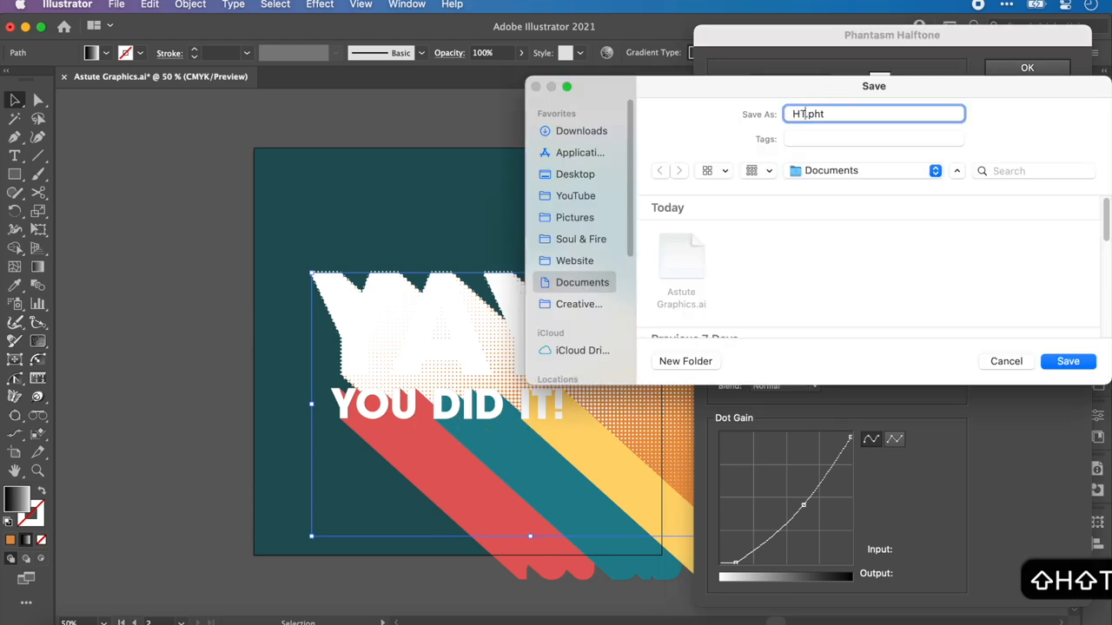
click(1066, 361)
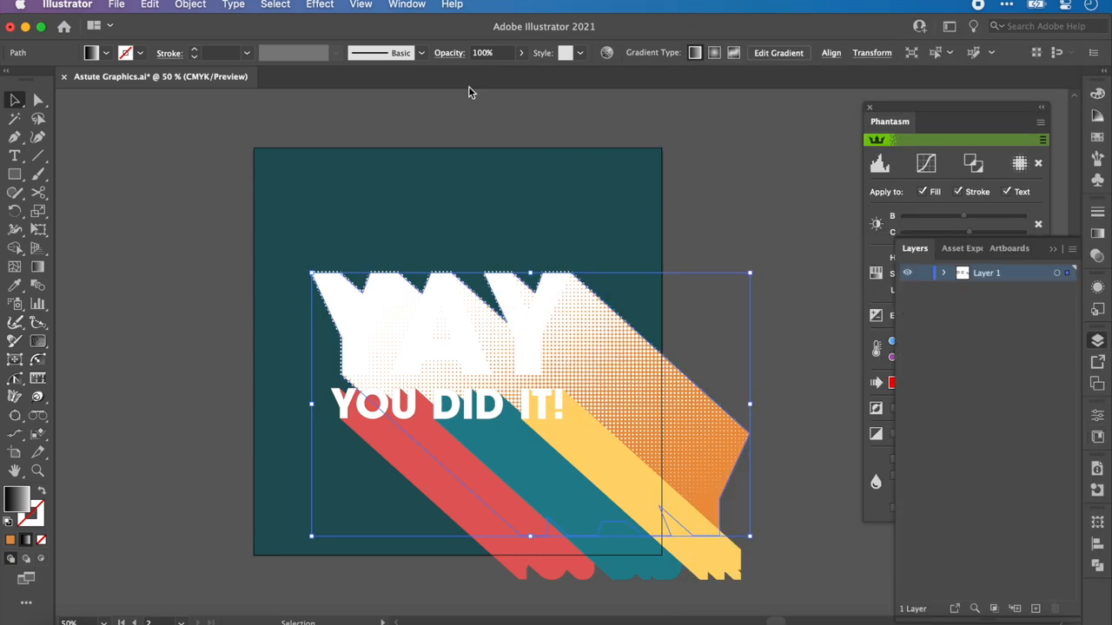
drag(521, 73, 497, 73)
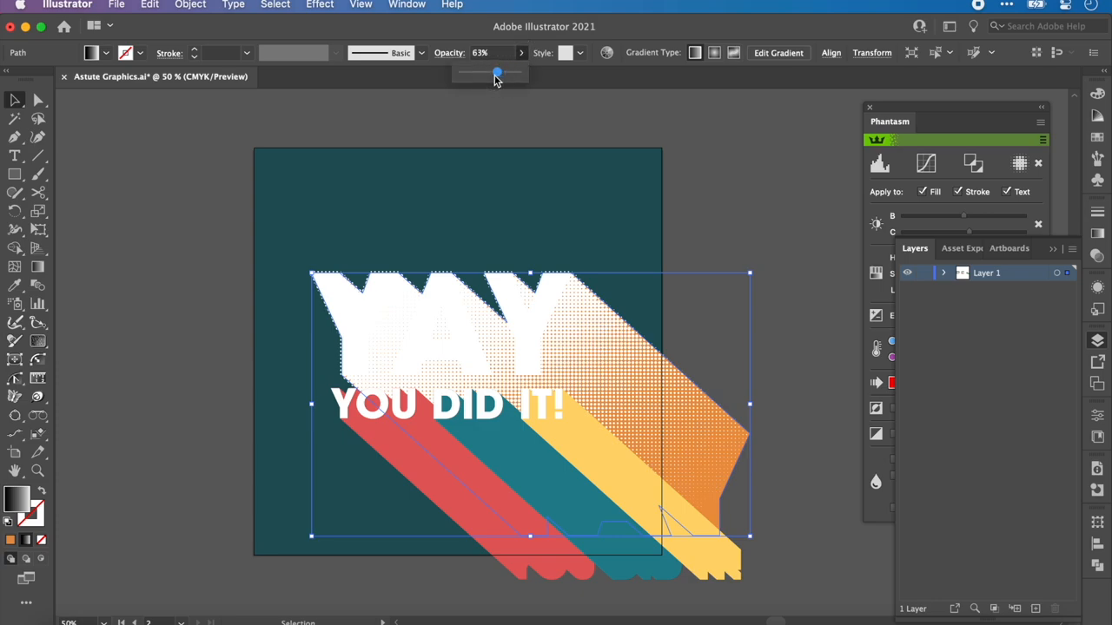
Step: Apply the saved Phantasm Halftone preset to the YOU DID IT! shadow's gradient fill
drag(496, 73, 473, 73)
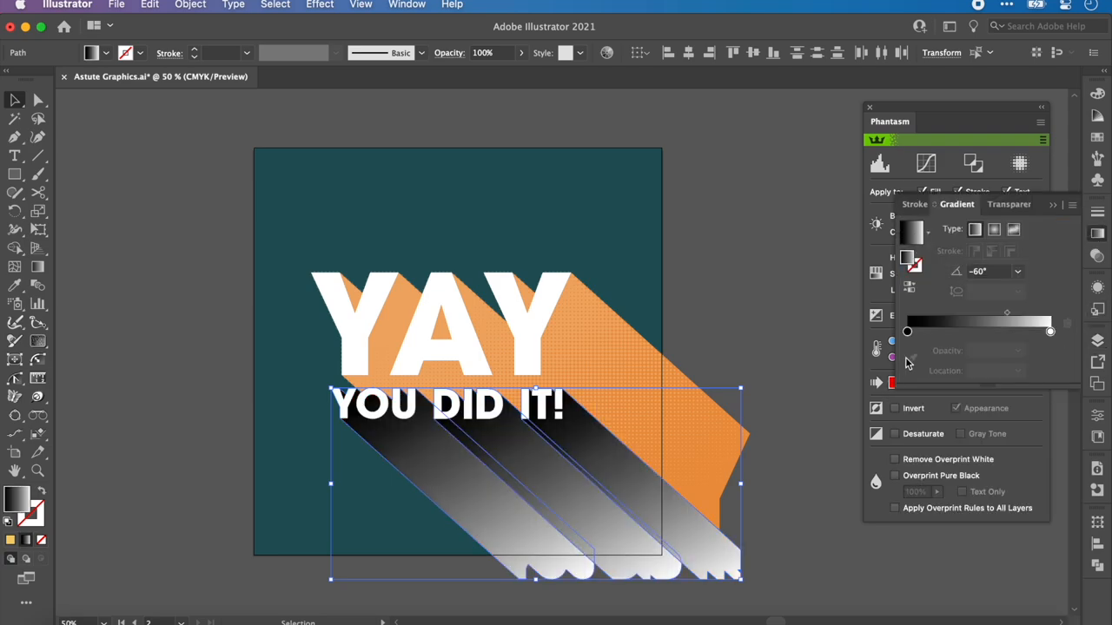
click(1018, 163)
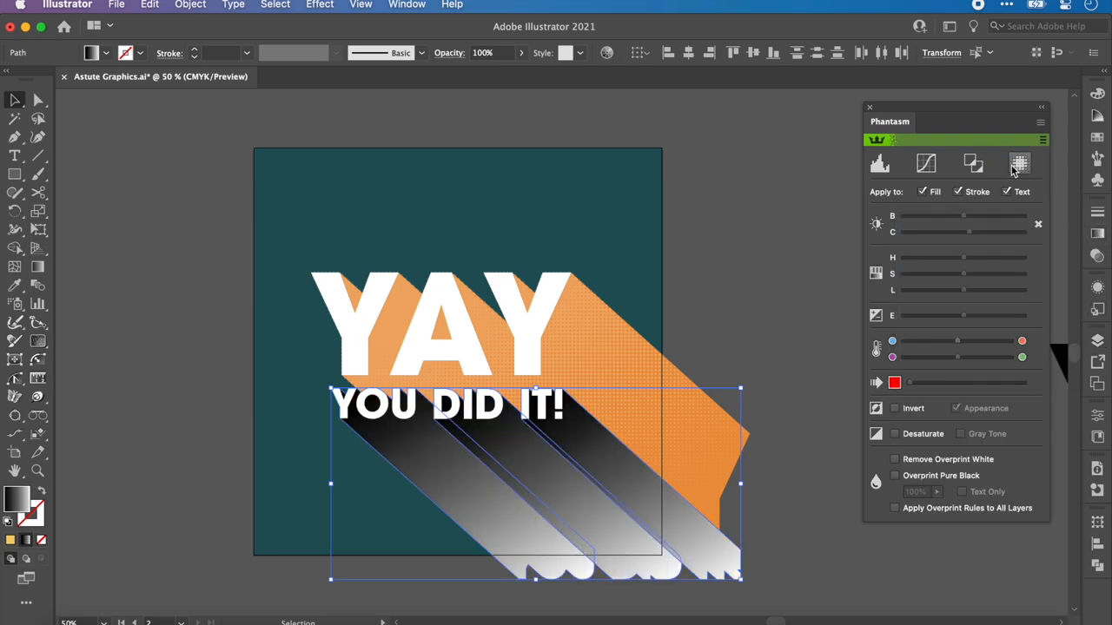
click(1018, 163)
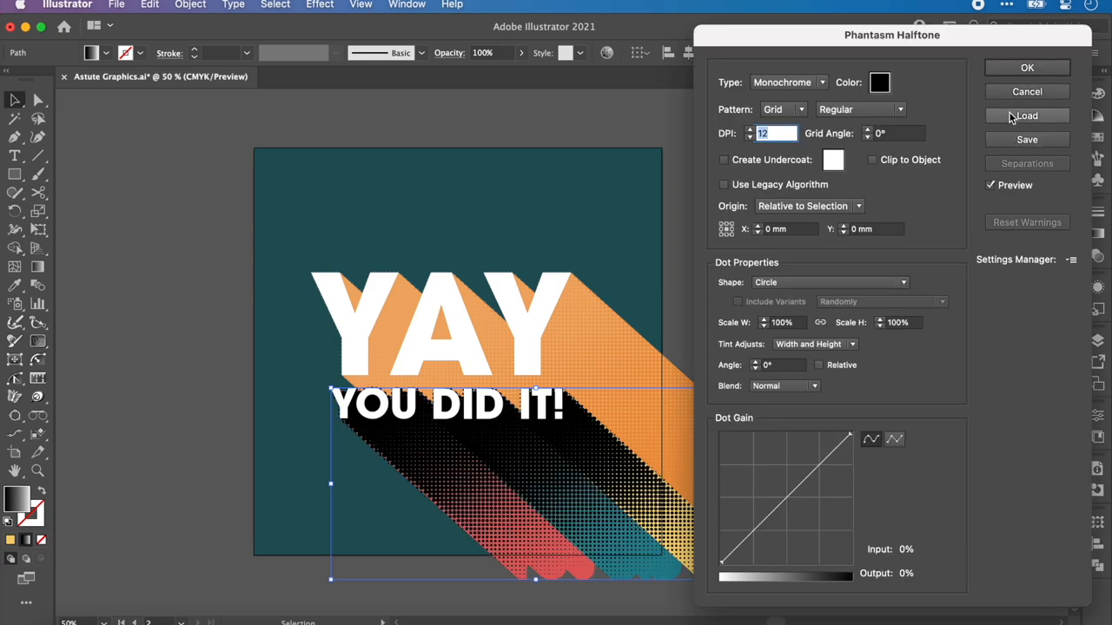
click(1027, 114)
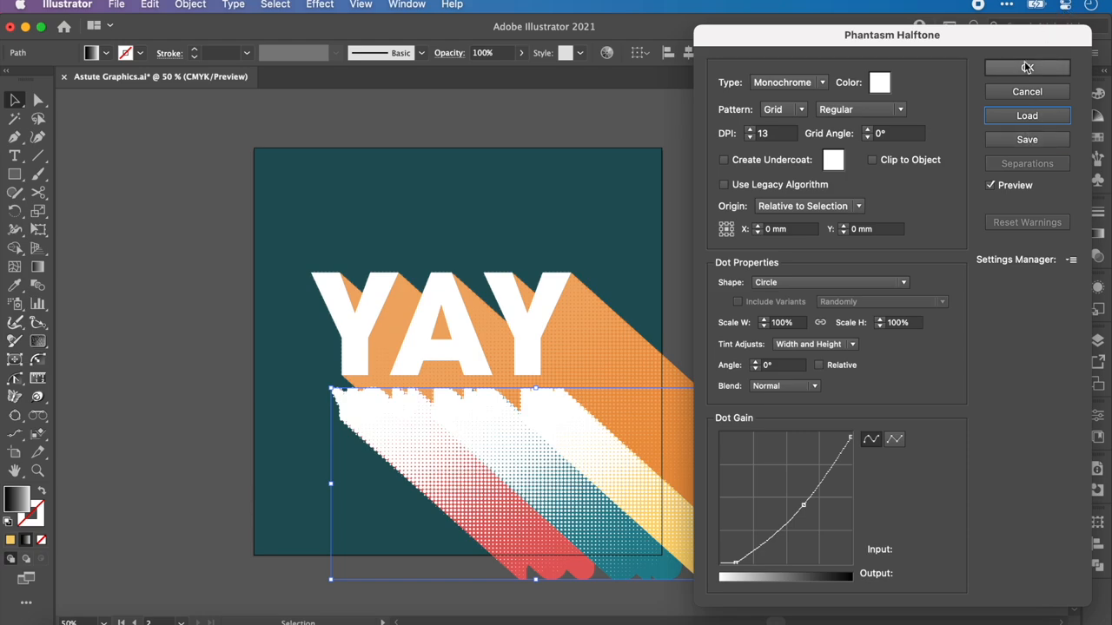
click(1027, 68)
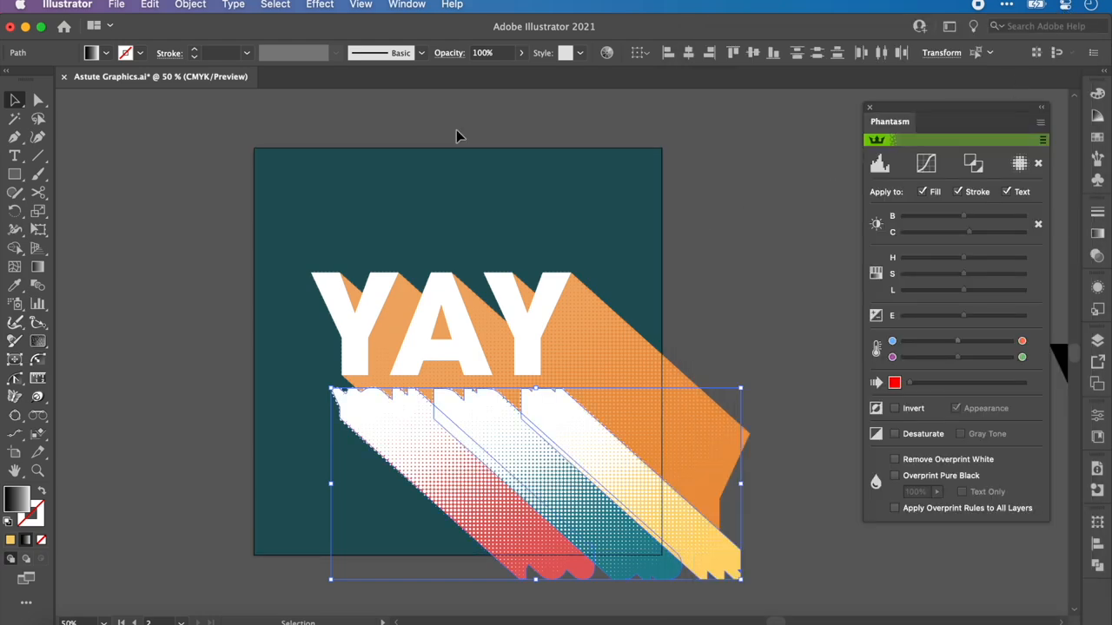
click(496, 52)
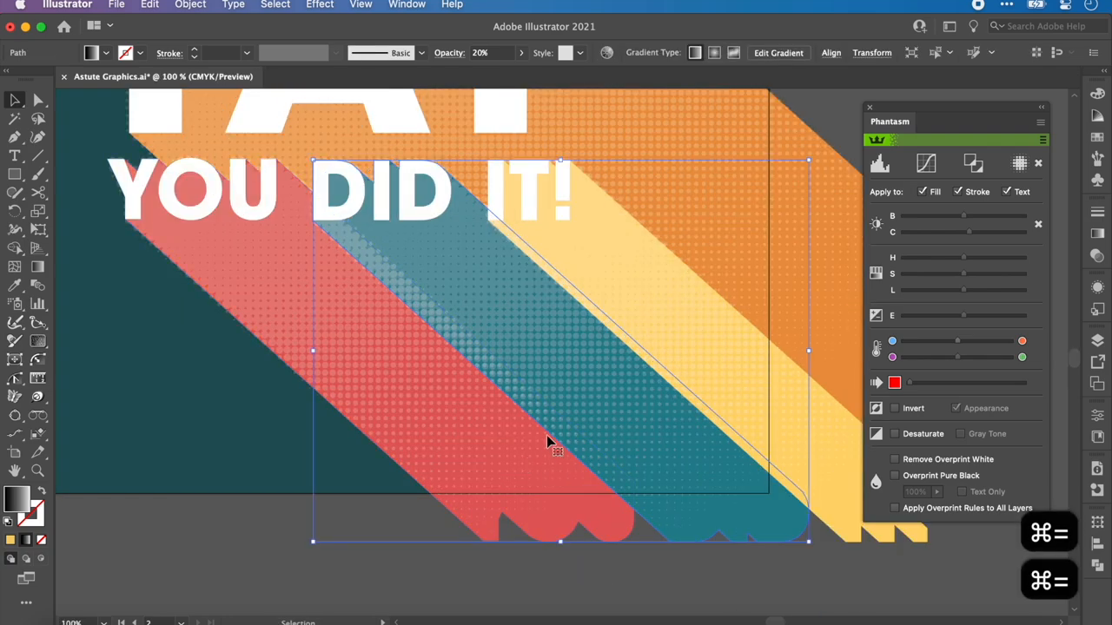
Step: Clip all the coloured shadows to a rectangle matching the teal card edges
scroll(down, 3)
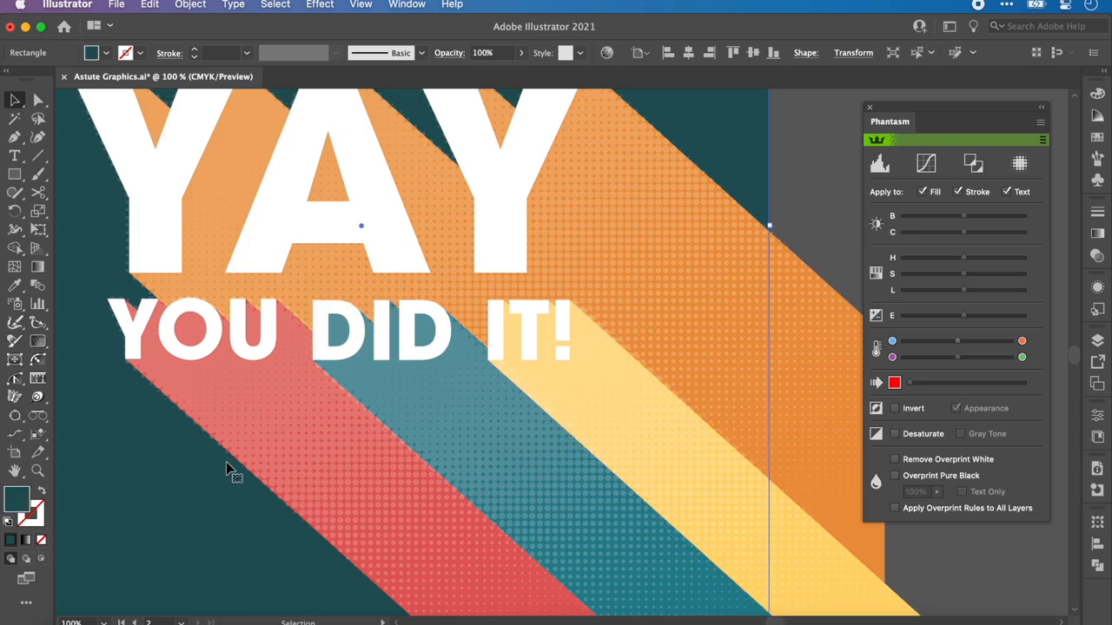
key(cmd+-)
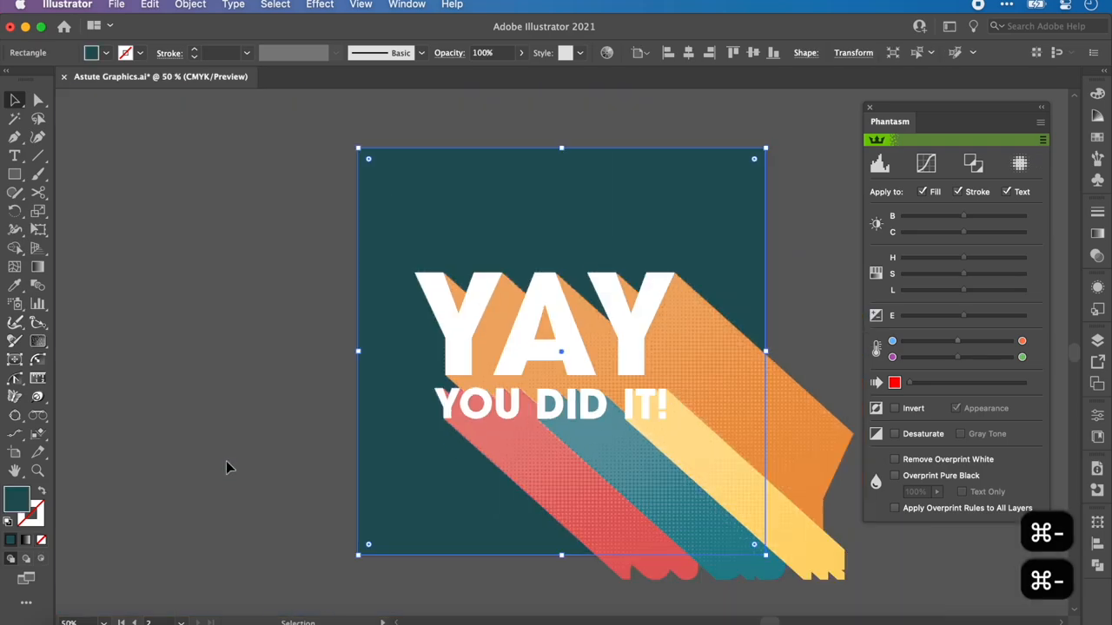
click(229, 467)
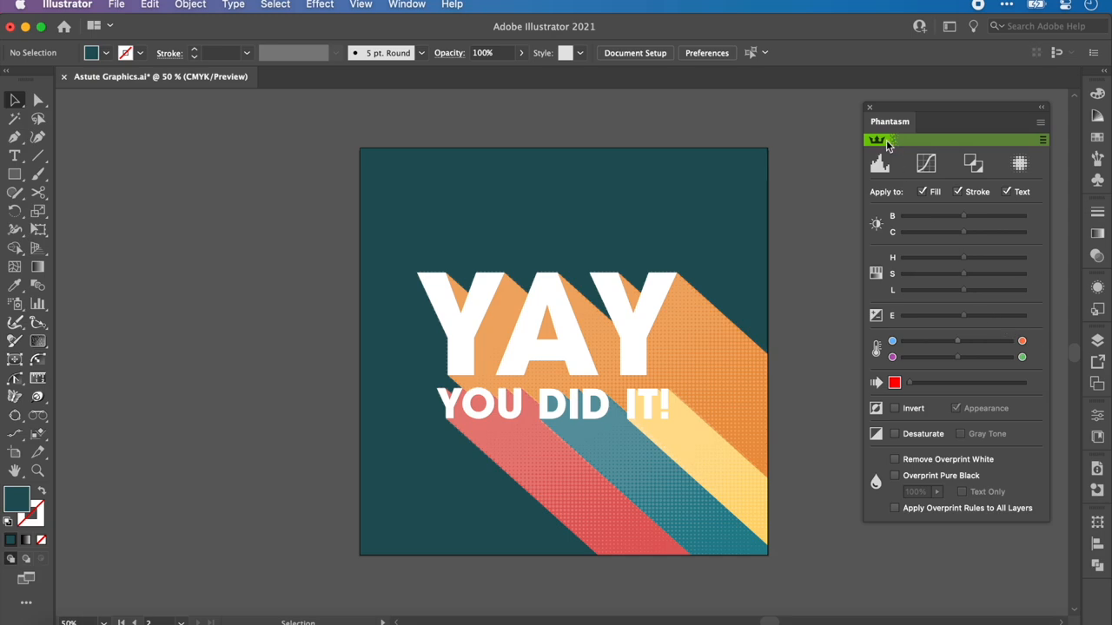
Step: Bring up the VectorFirstAid panel and convert the outlined lettering back to editable text
click(406, 6)
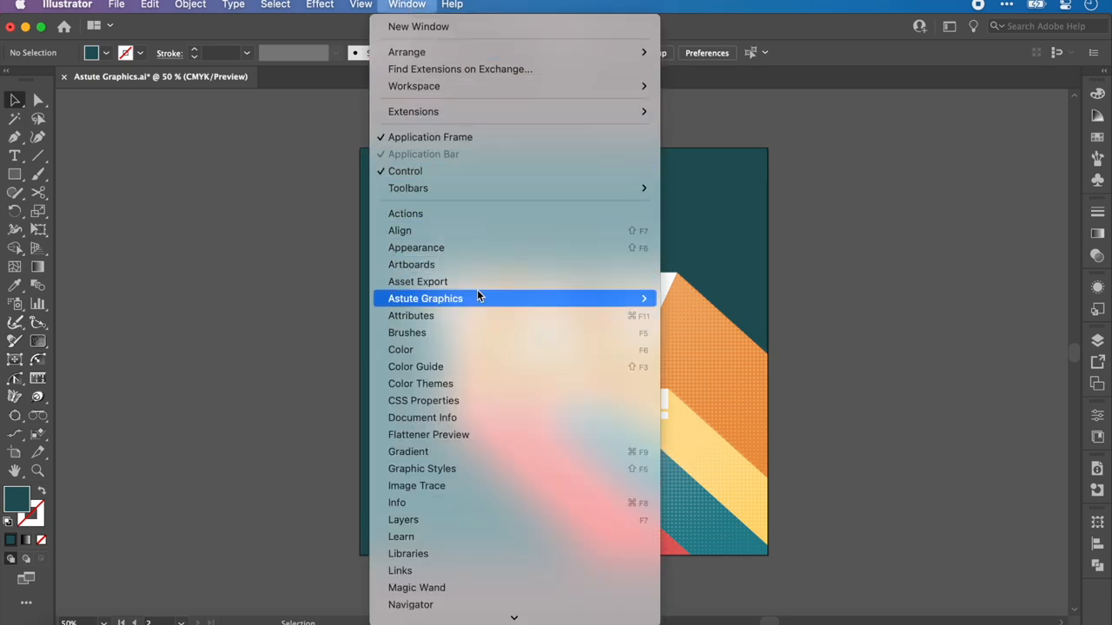
mouse_move(424, 299)
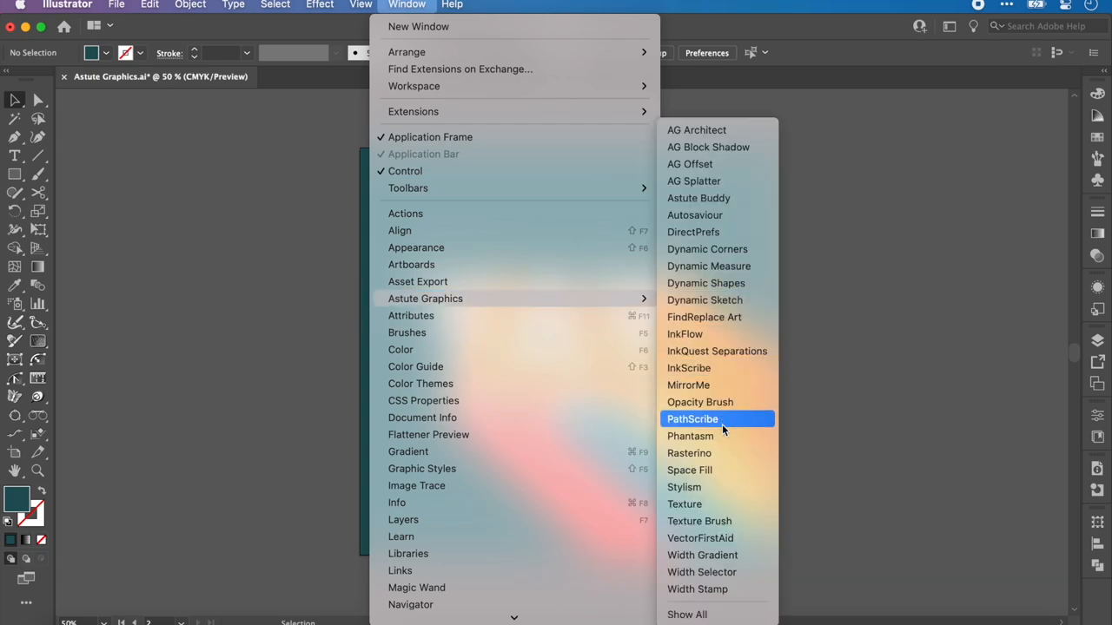
click(700, 538)
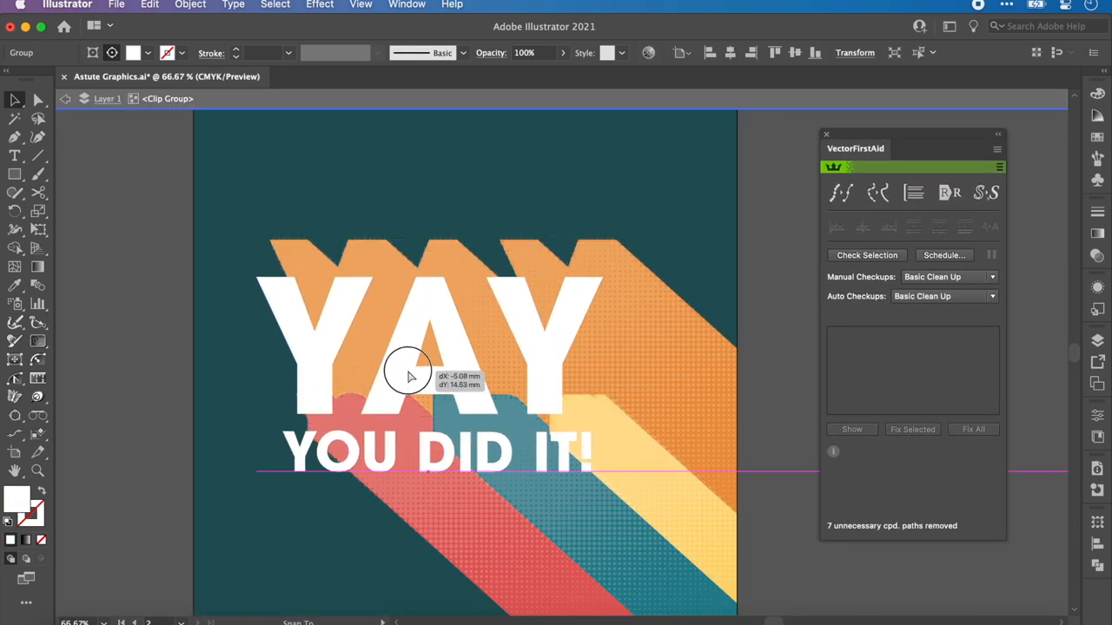
drag(408, 373, 417, 337)
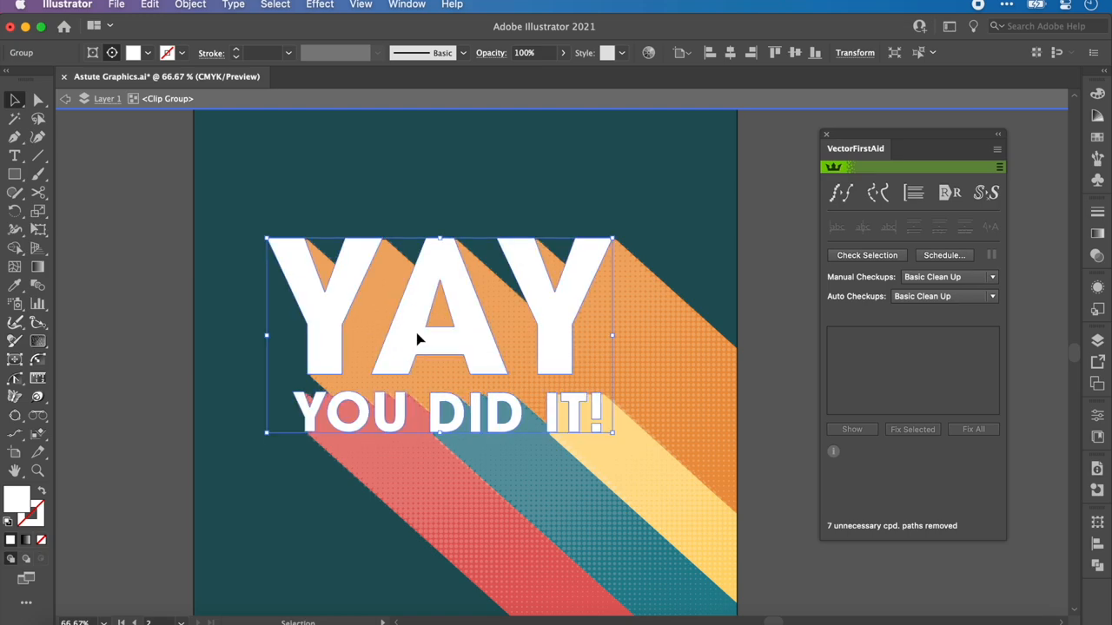
mouse_move(448, 356)
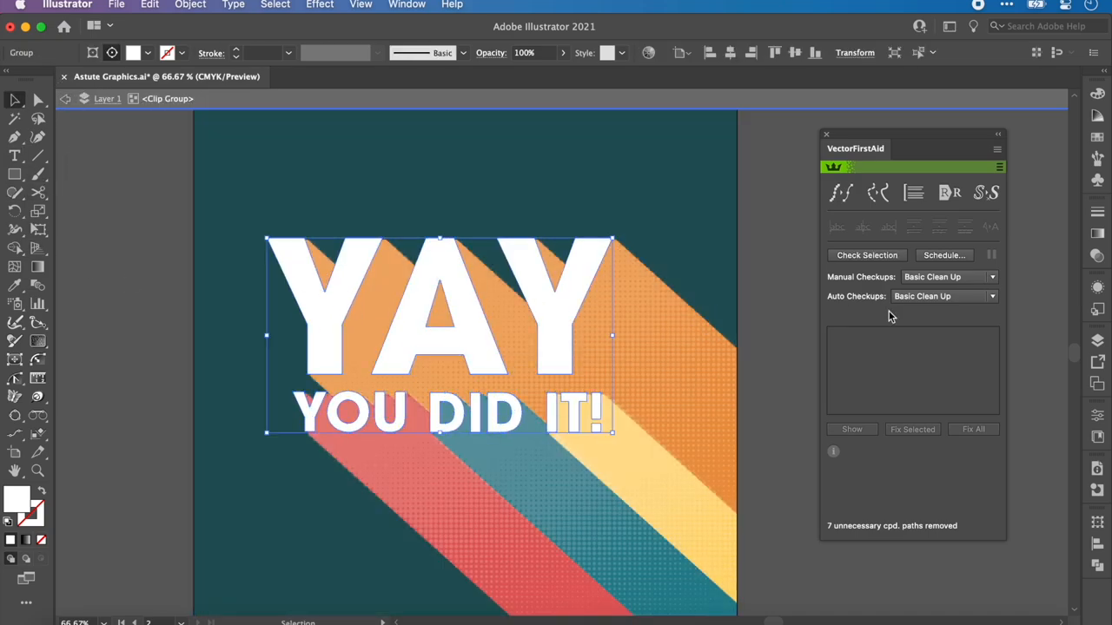
mouse_move(987, 193)
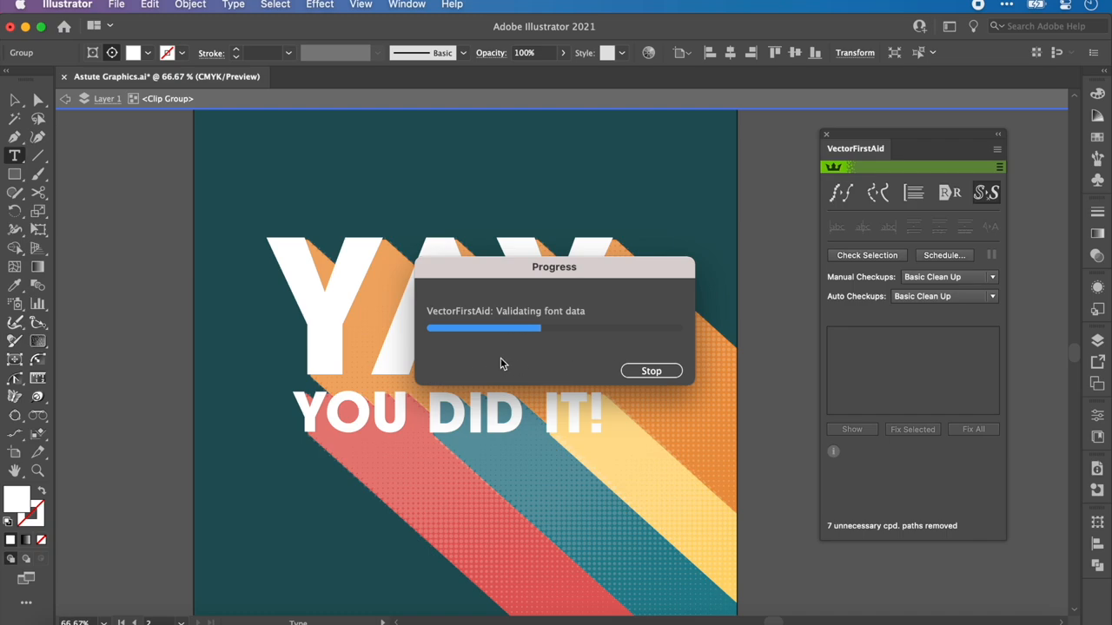
mouse_move(521, 357)
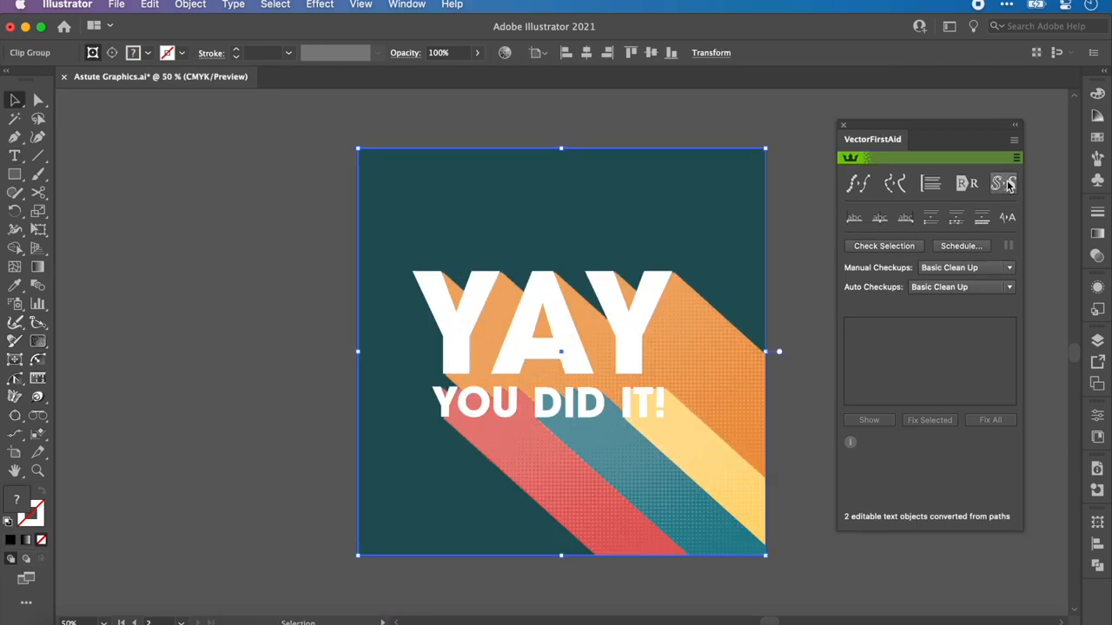
mouse_move(966, 184)
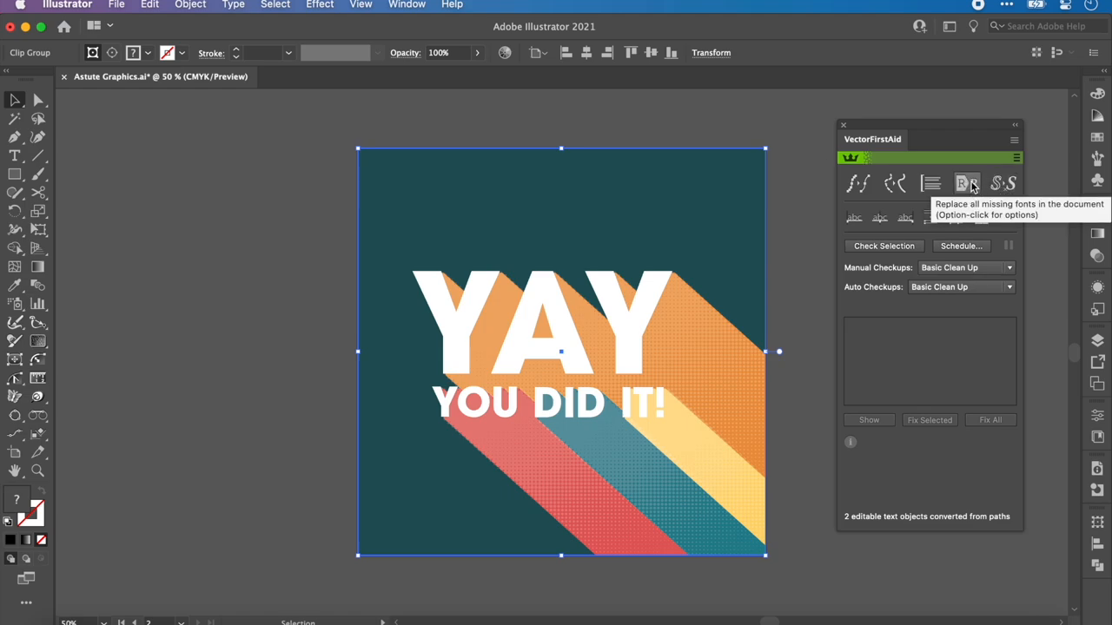
mouse_move(790, 208)
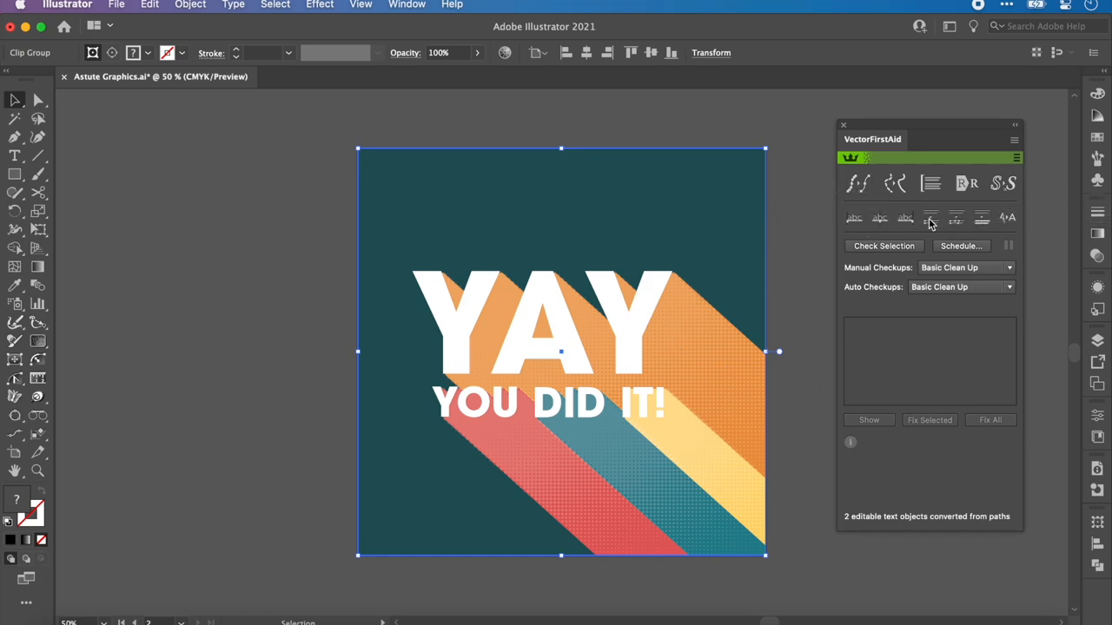
mouse_move(966, 184)
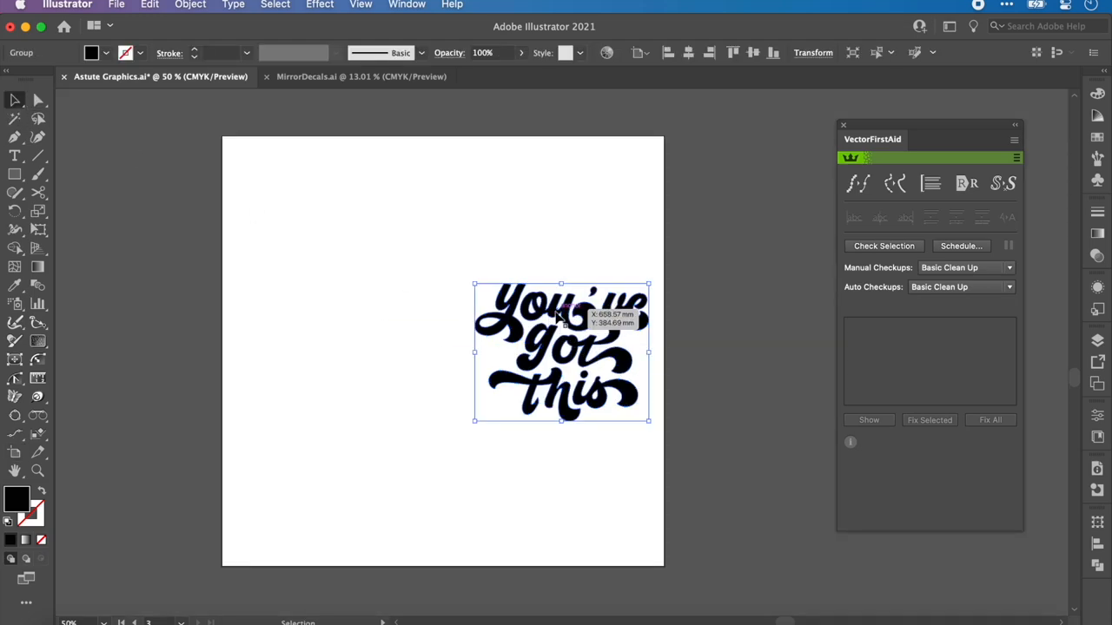
Step: Scale the 'You've got this' lettering up to fill the artboard
drag(560, 350, 337, 257)
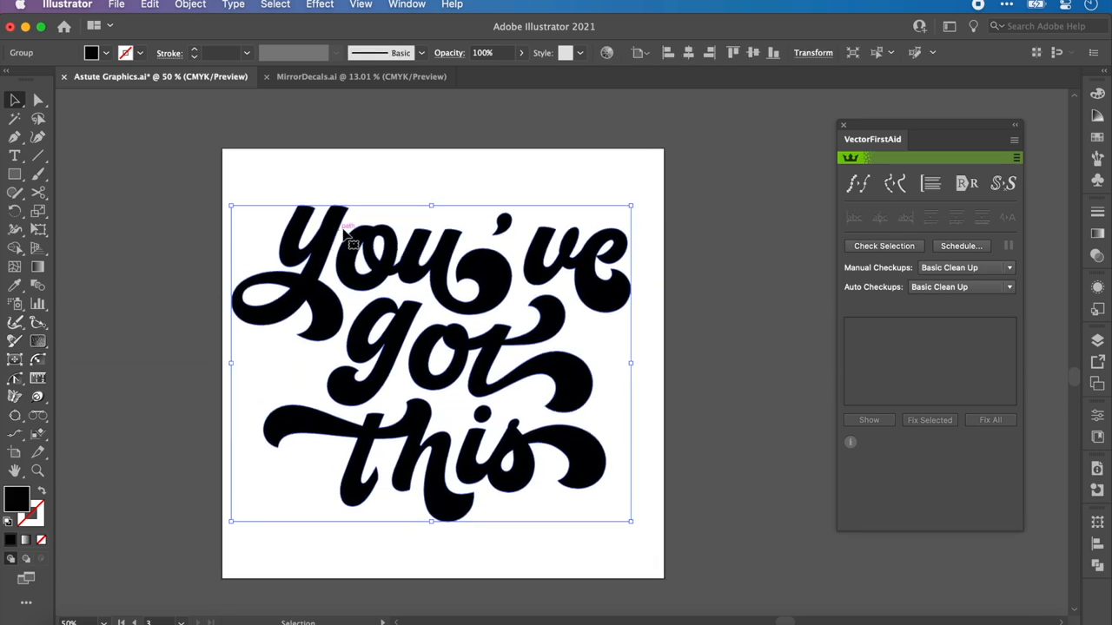
mouse_move(692, 328)
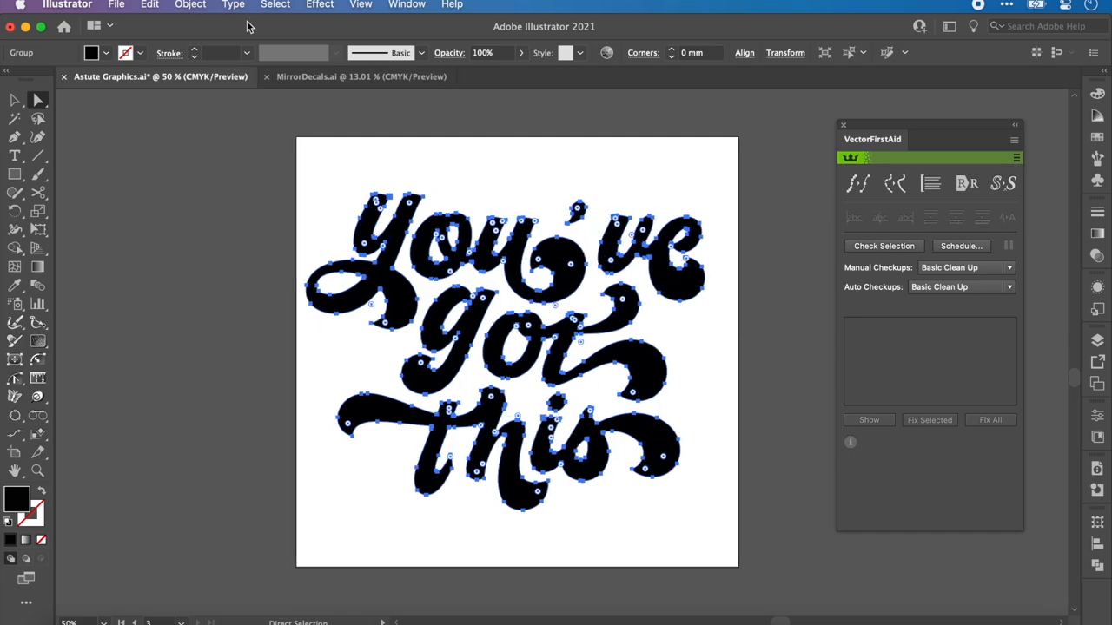
click(190, 5)
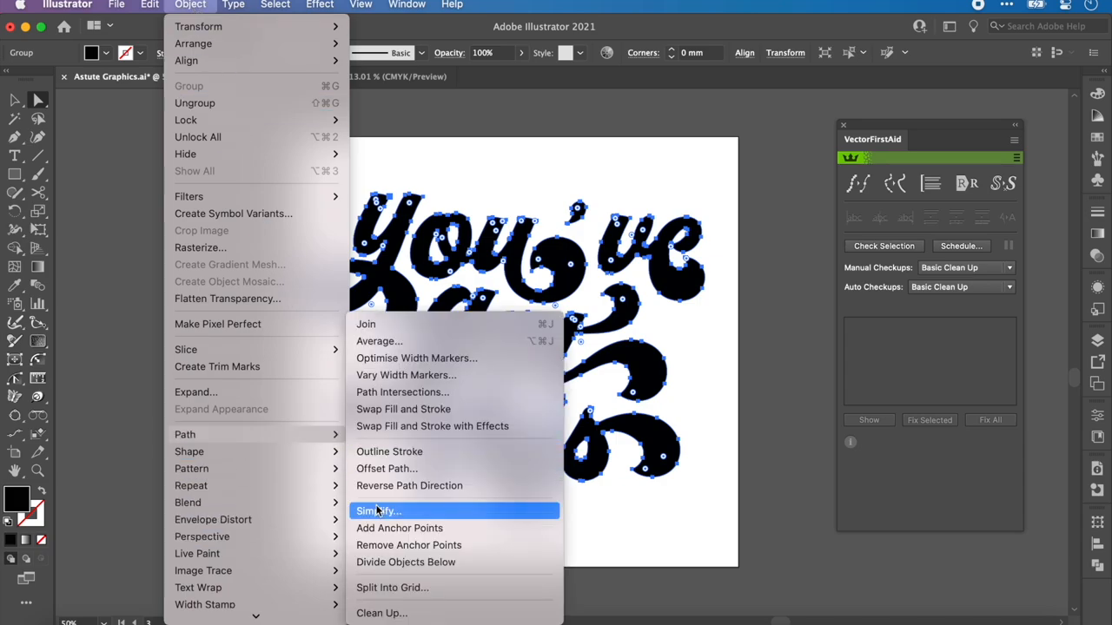
click(376, 511)
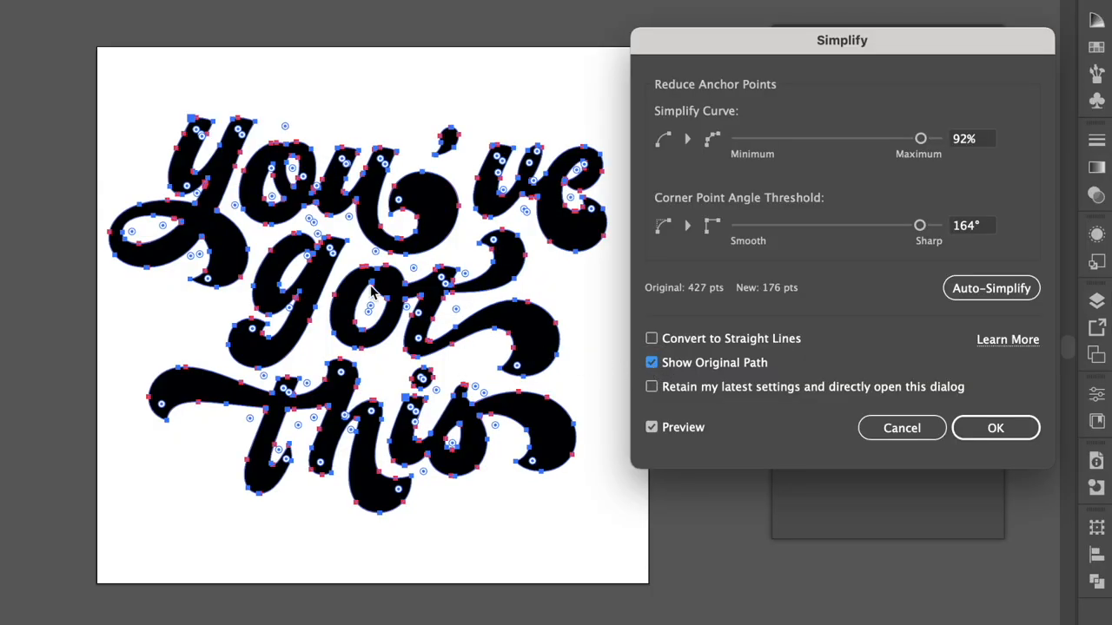
Step: Simplify the lettering paths at 35% curve simplification, down to about 112 anchor points
drag(921, 139, 928, 139)
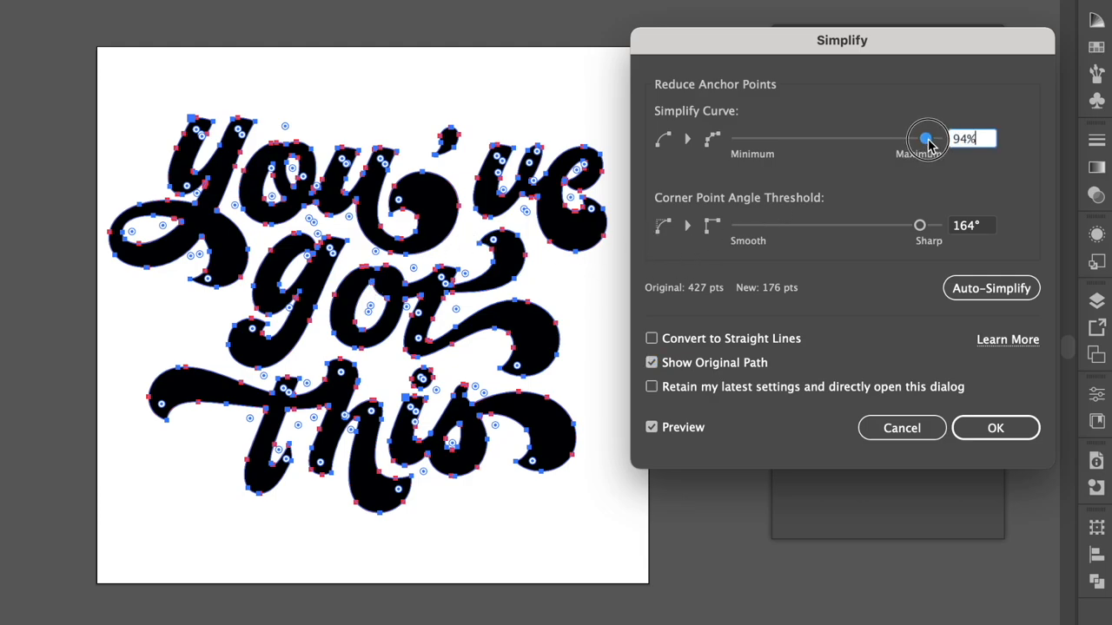
drag(924, 139, 835, 139)
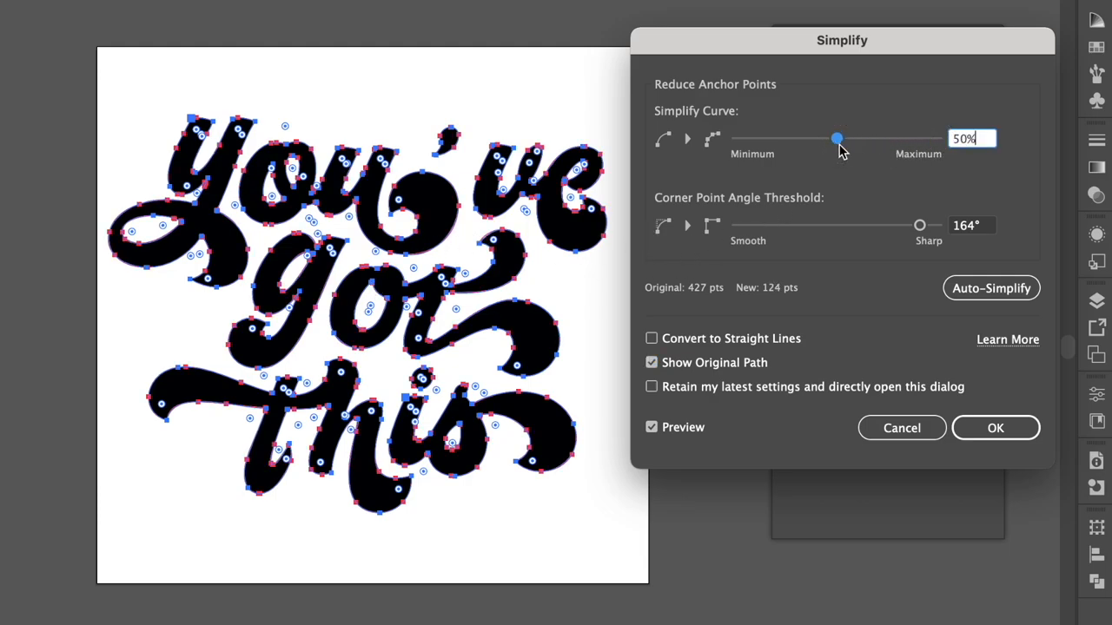
drag(837, 139, 807, 139)
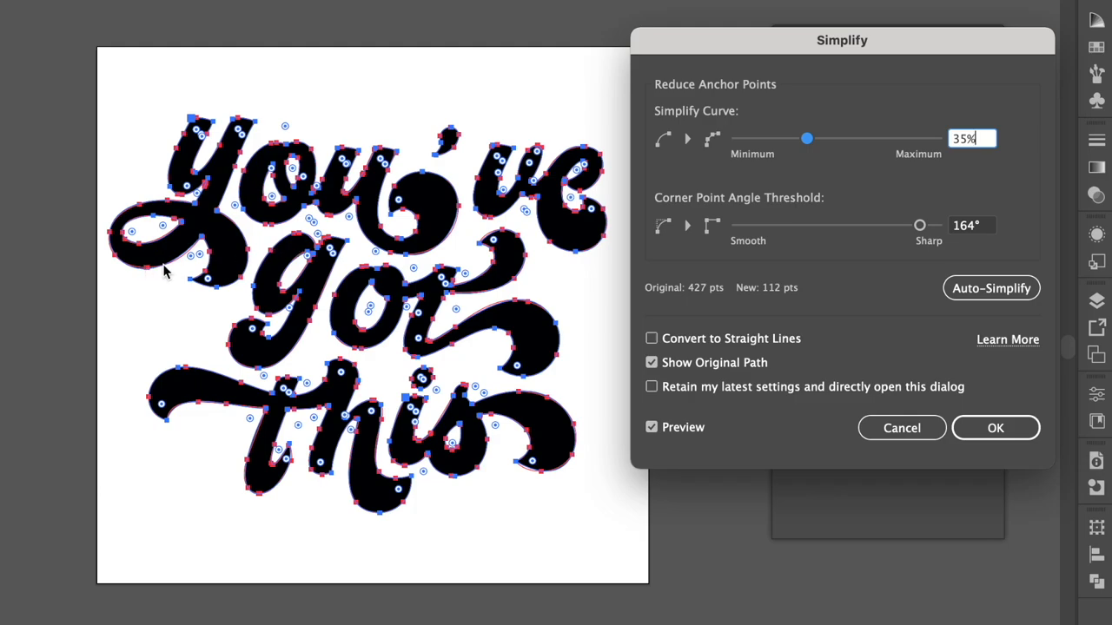
click(995, 428)
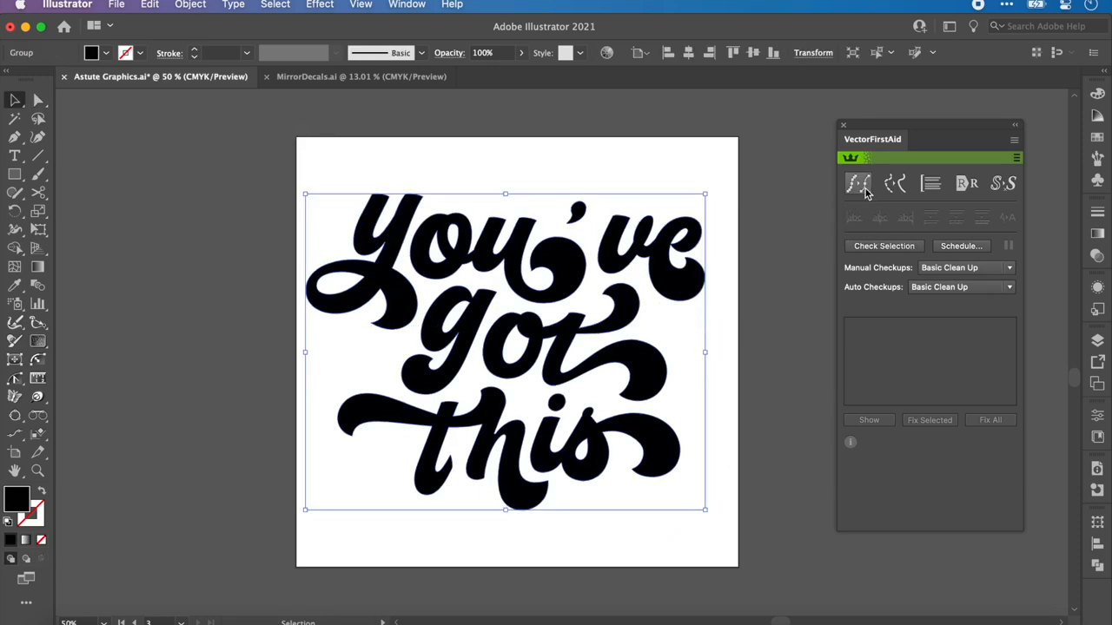
mouse_move(858, 184)
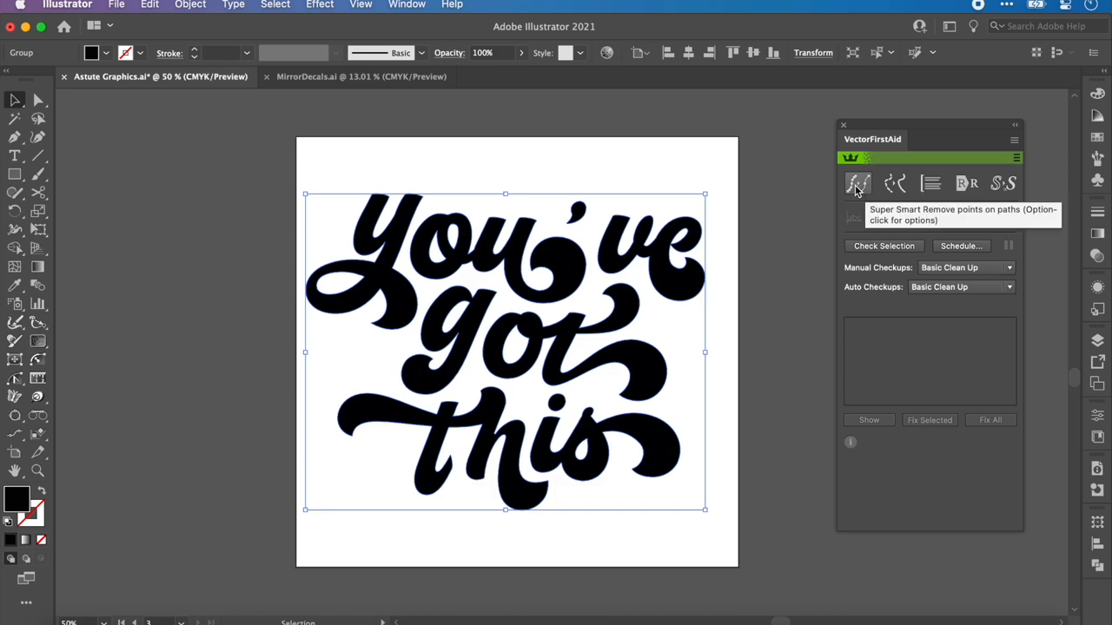
Step: Run Super Smart Remove Points on the lettering, stripping 277 redundant anchor points
click(859, 184)
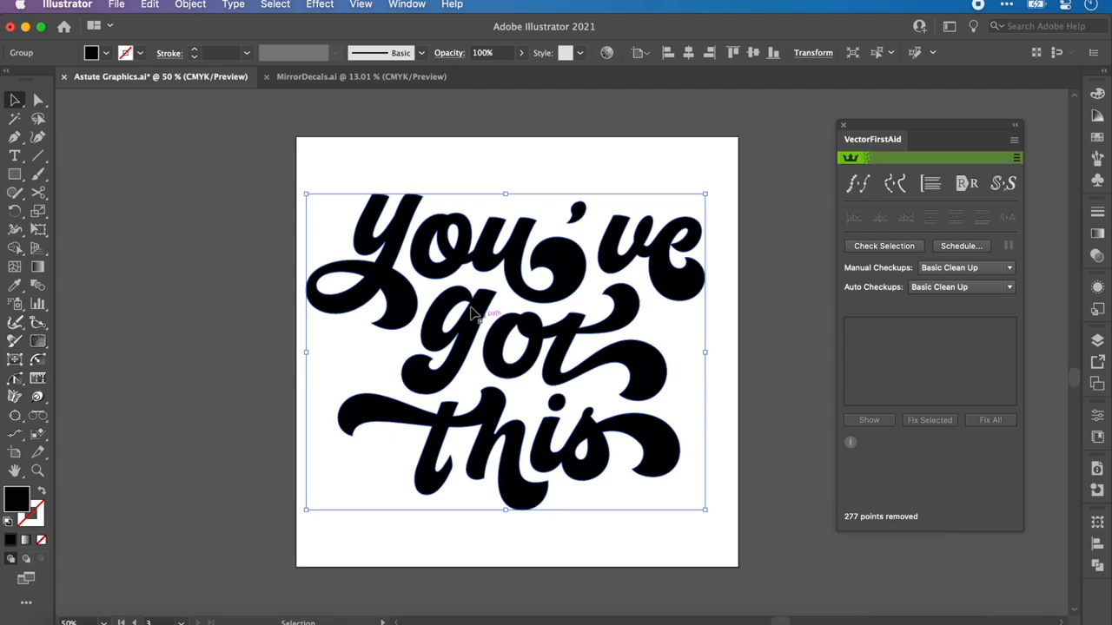
mouse_move(511, 382)
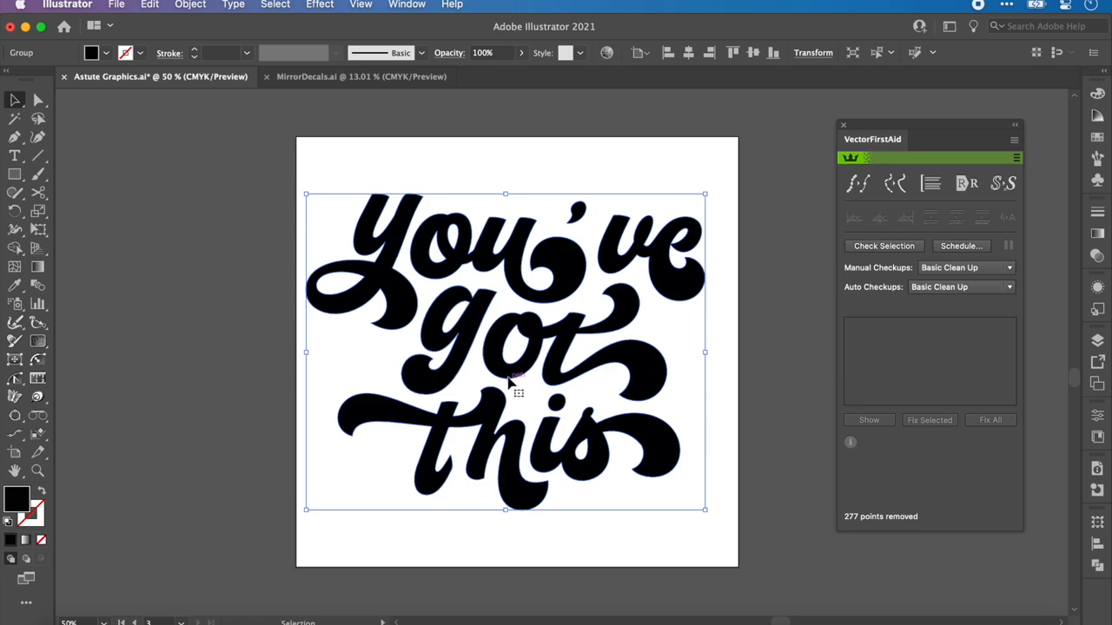
mouse_move(518, 386)
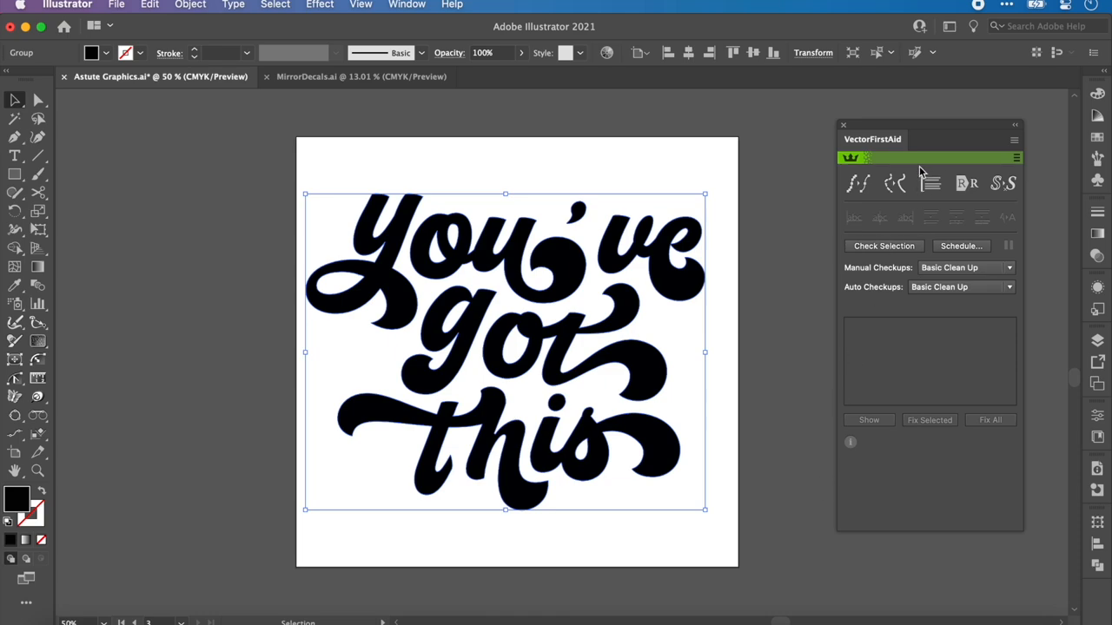
click(990, 419)
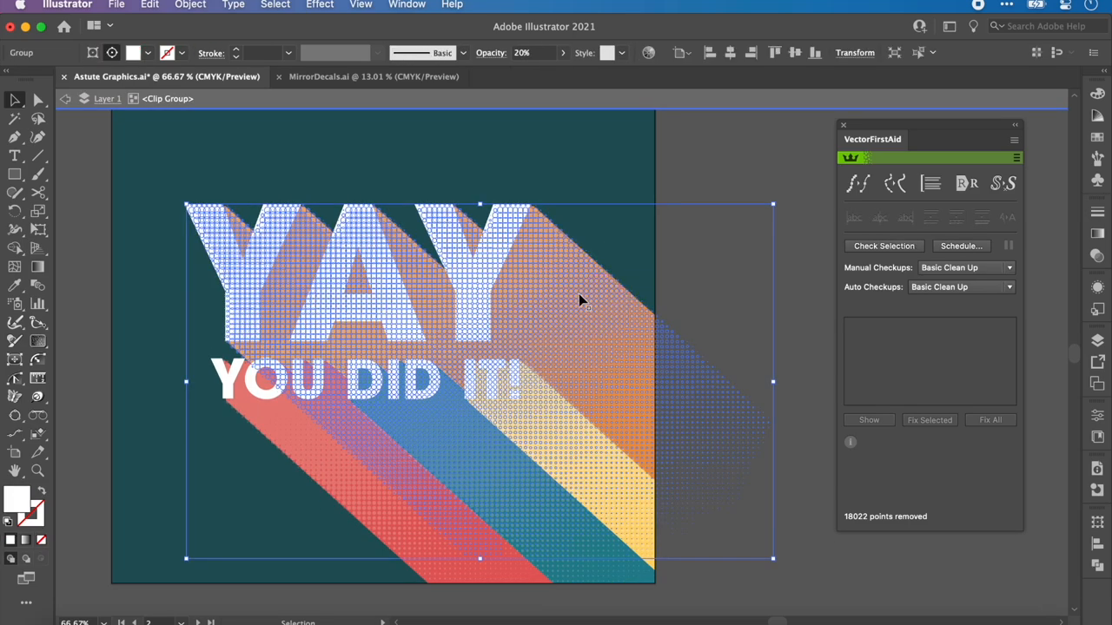
mouse_move(532, 378)
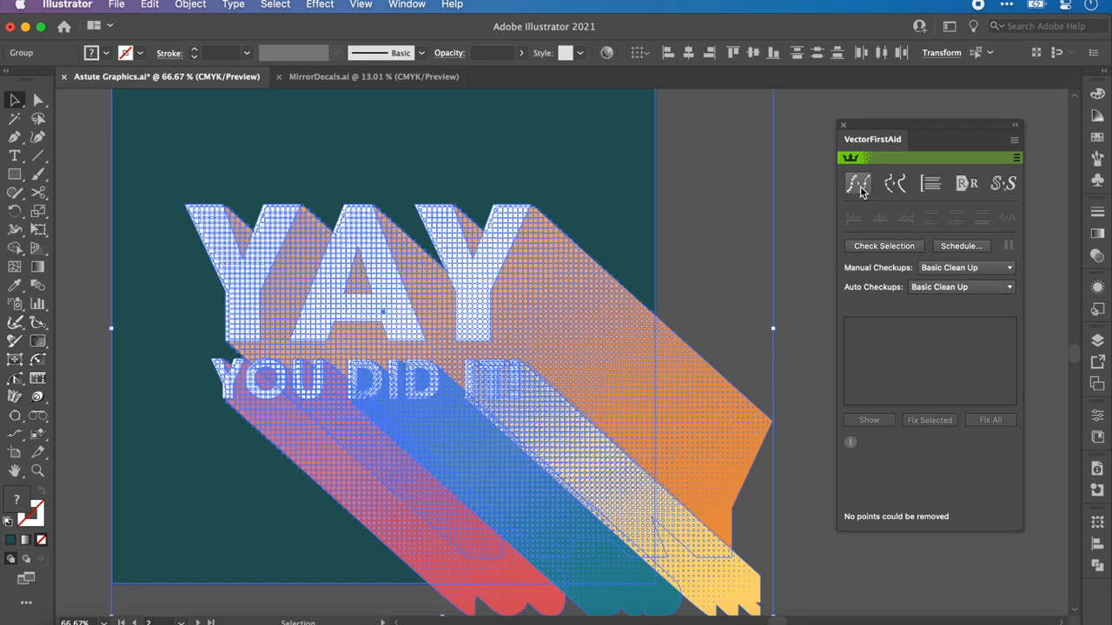
Step: Run Super Smart Remove Points again on the YAY card artwork until none remain to remove
click(859, 184)
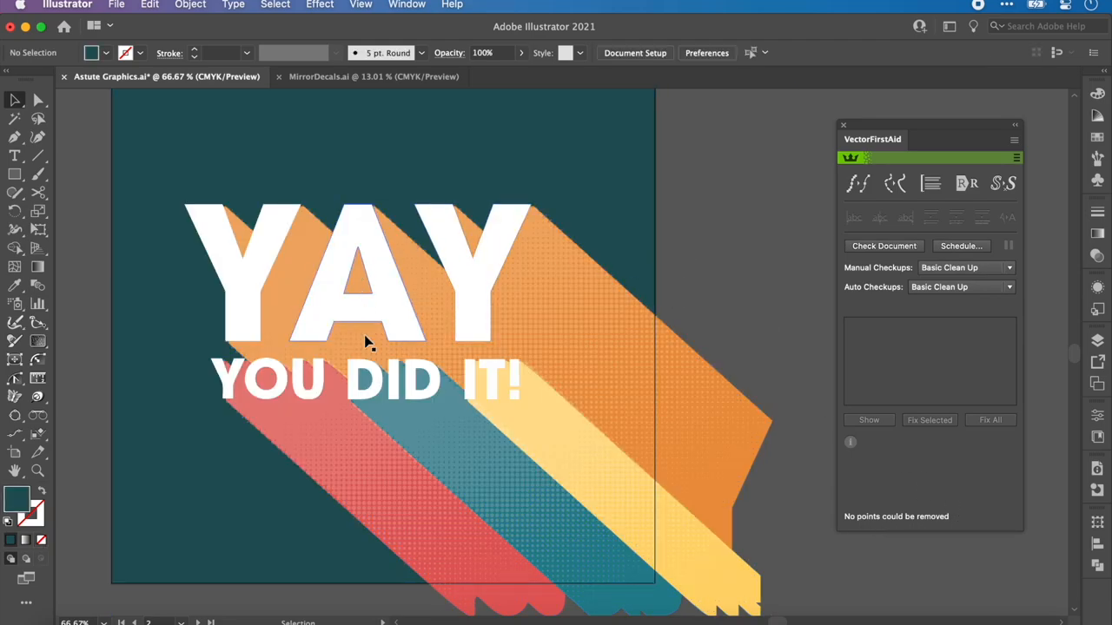
mouse_move(448, 414)
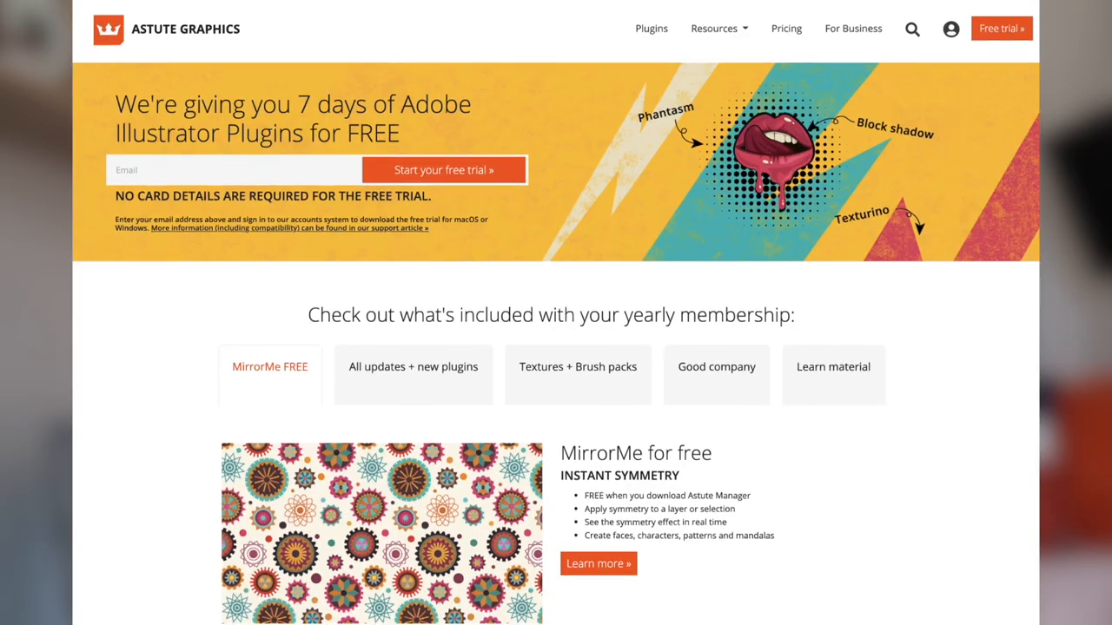
Step: Scroll the Astute Graphics free-trial page down to the platform availability section
scroll(down, 3)
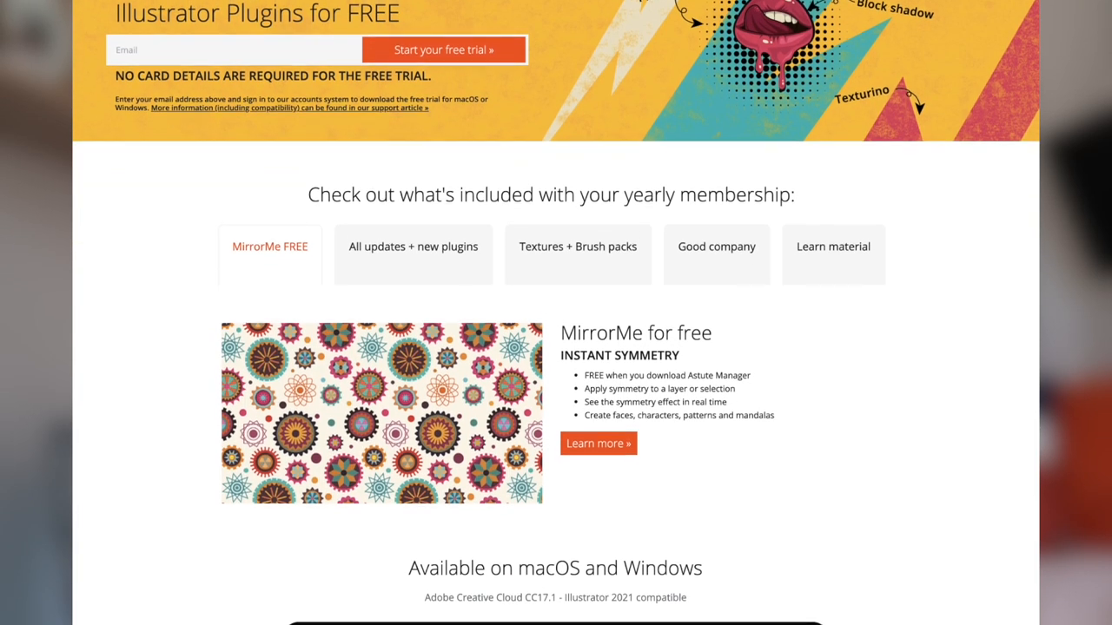
scroll(down, 3)
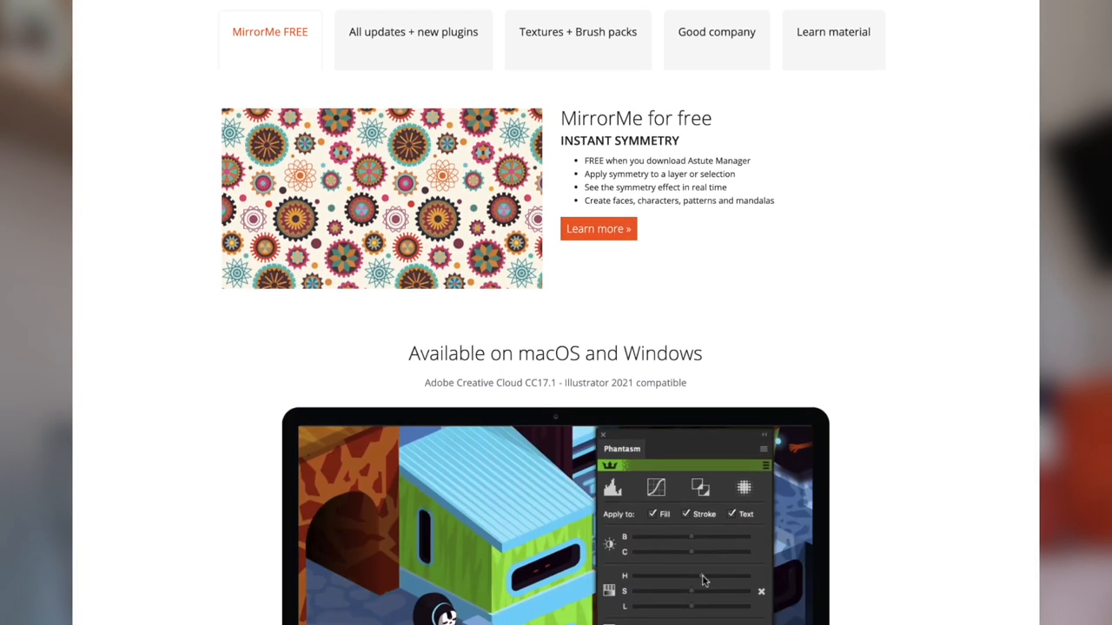
scroll(down, 3)
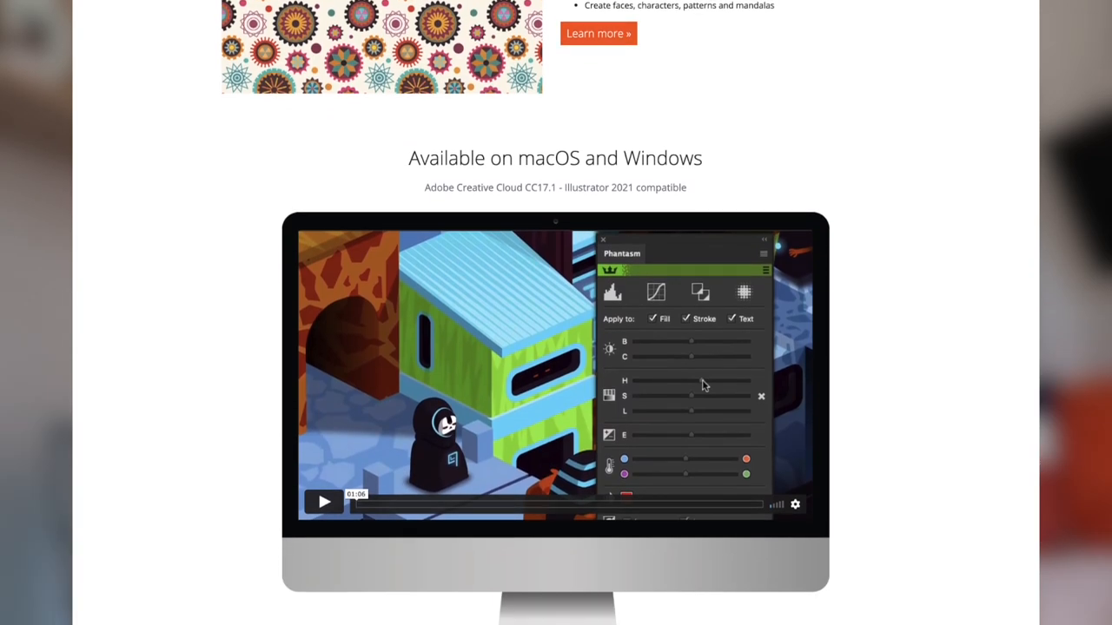